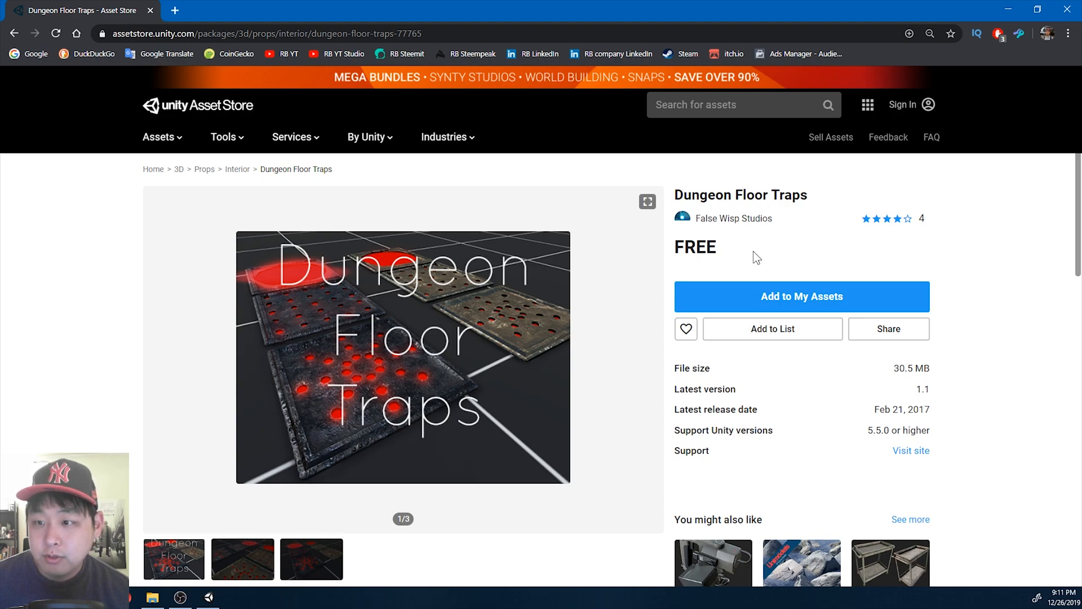
pyautogui.moveTo(757, 252)
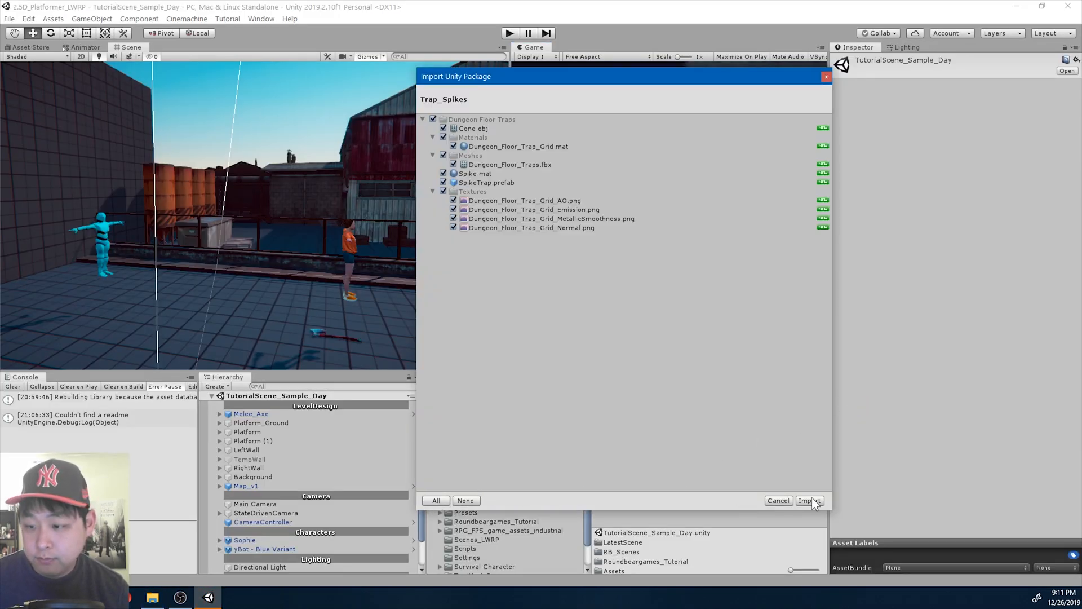
# Import the Dungeon Floor Traps package and place a SpikeTrap prefab on the rooftop floor.
pyautogui.click(809, 501)
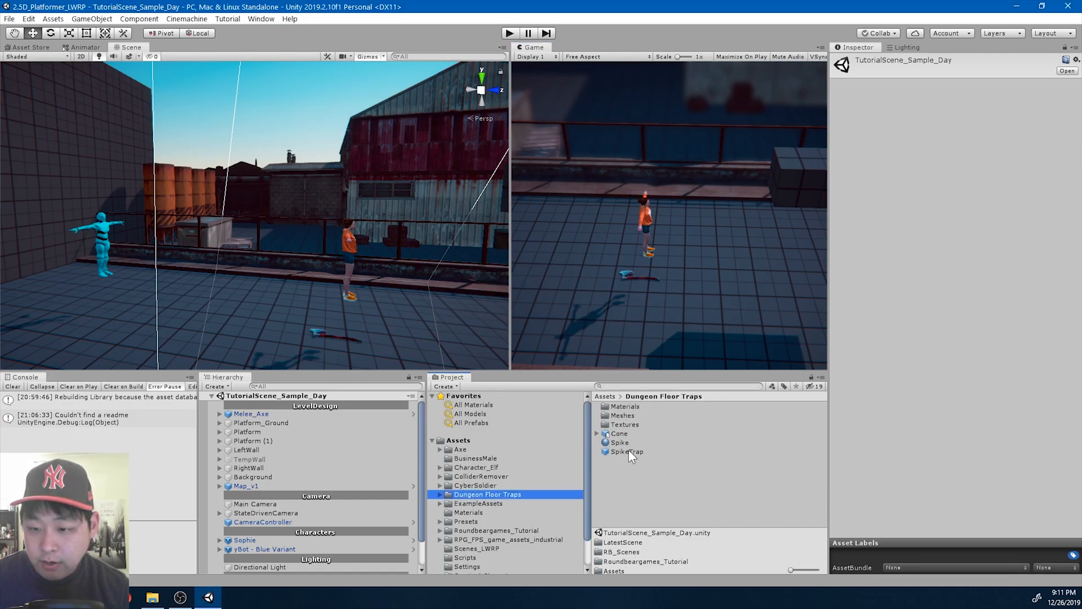
pyautogui.click(627, 451)
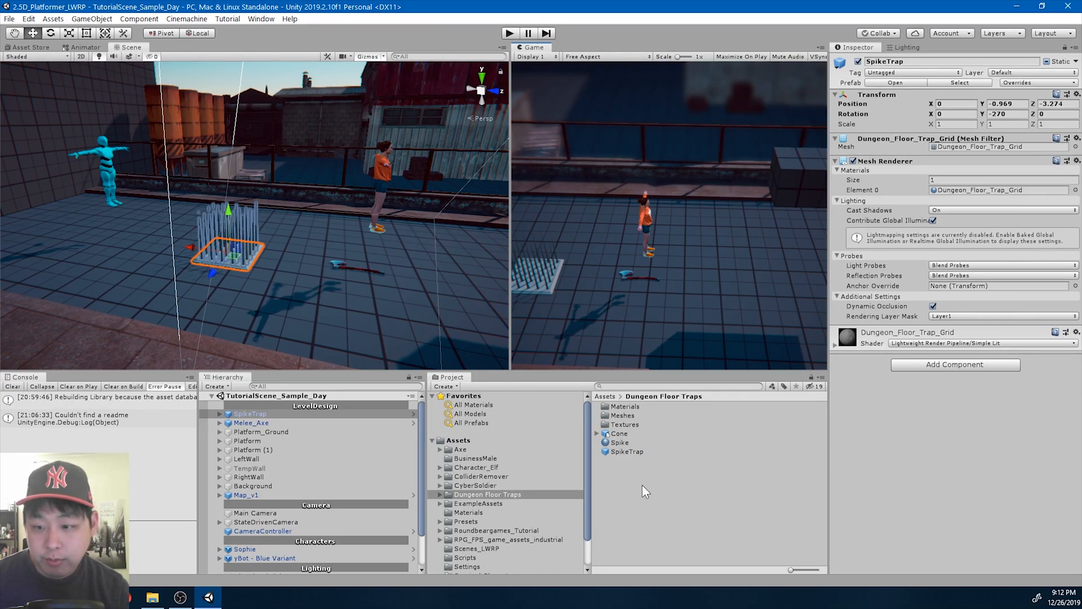
# Create a SpikeScripts folder in Dungeon Floor Traps holding a new TrapSpikes C# script.
pyautogui.rightClick(646, 492)
pyautogui.write('SpikeScripts')
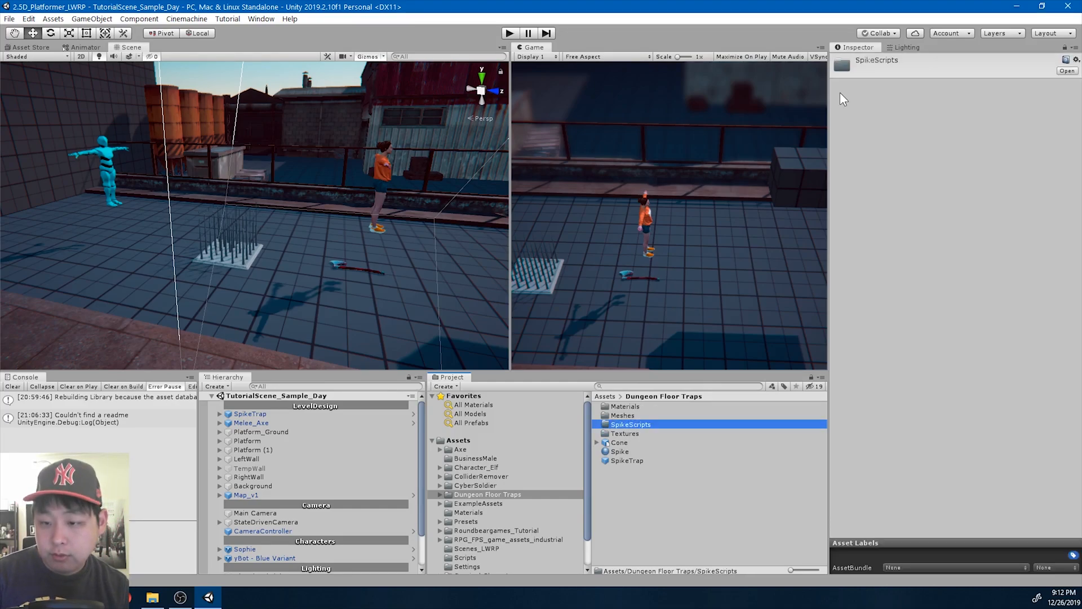
pyautogui.rightClick(630, 424)
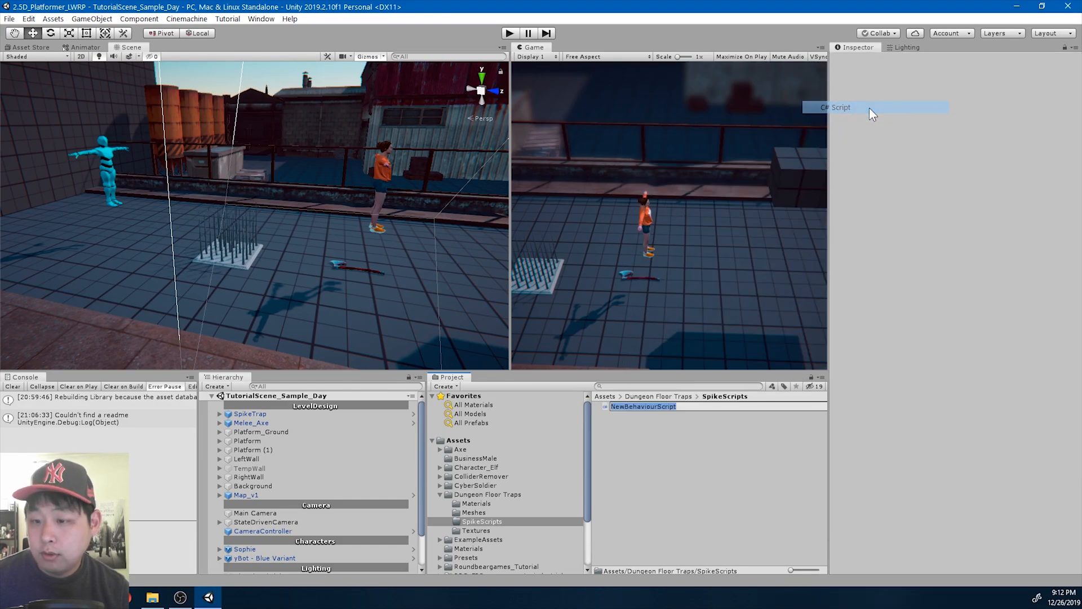
pyautogui.write('Trap')
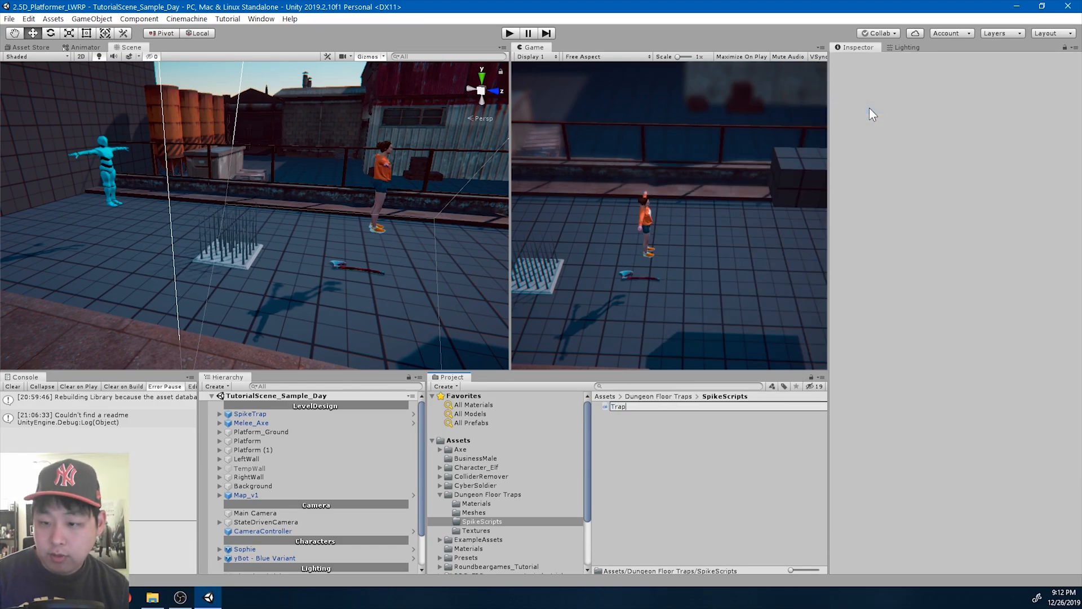
pyautogui.write('Spikes')
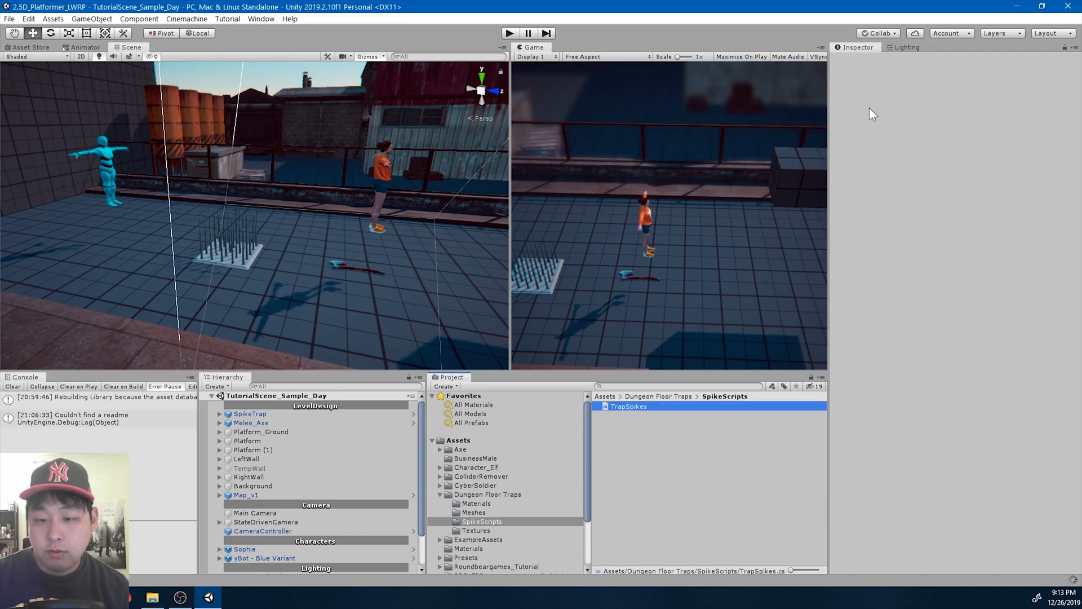
# Open TrapSpikes, wrap the class in namespace Roundbeargames, and save.
pyautogui.doubleClick(628, 406)
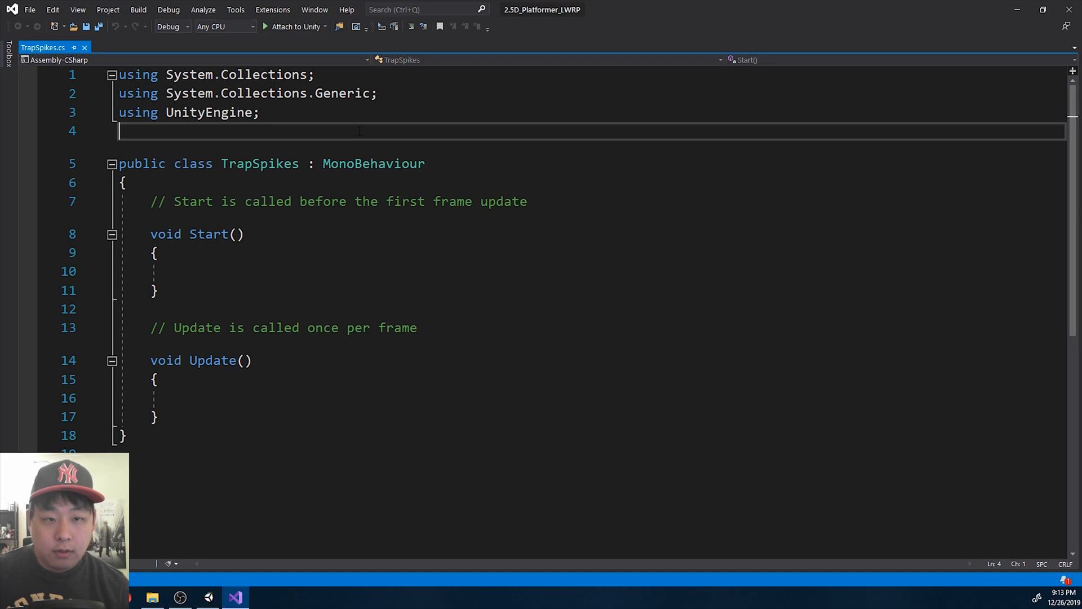
pyautogui.write('name')
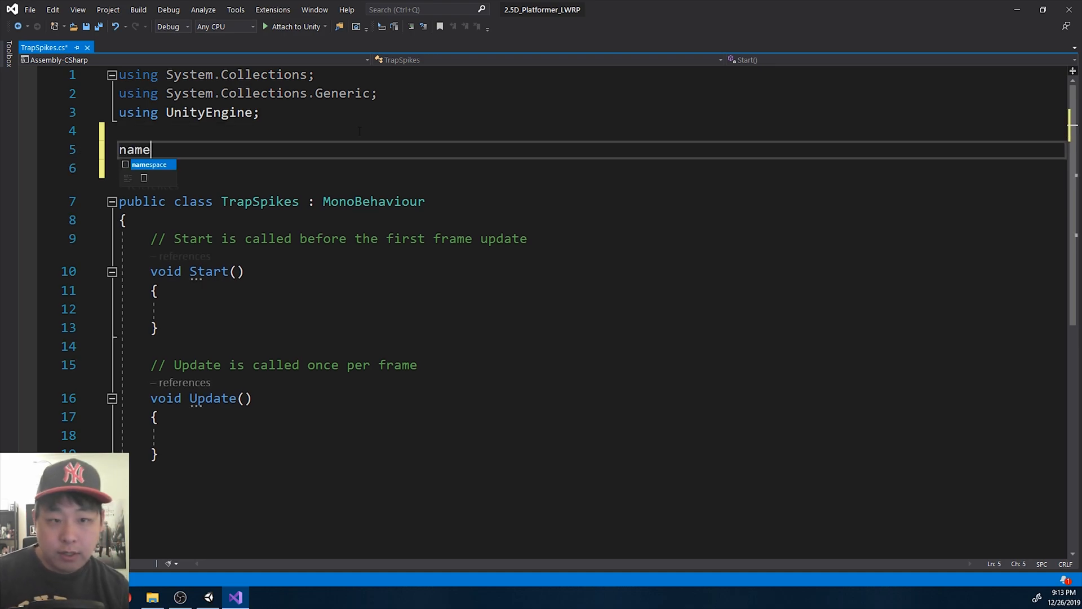
pyautogui.write('space Roundbeargames')
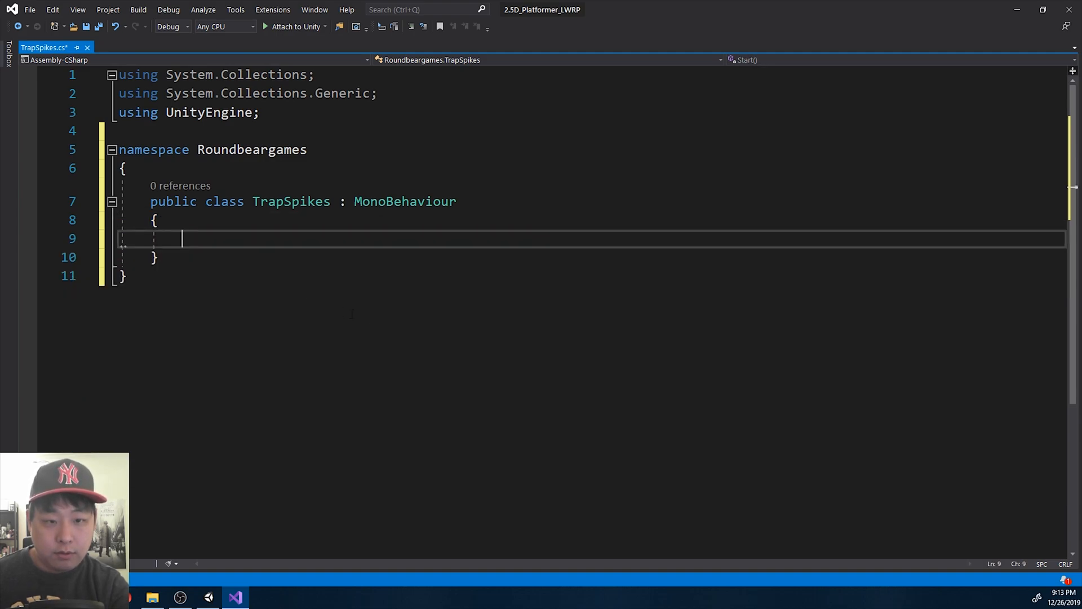
pyautogui.press('ctrl+s')
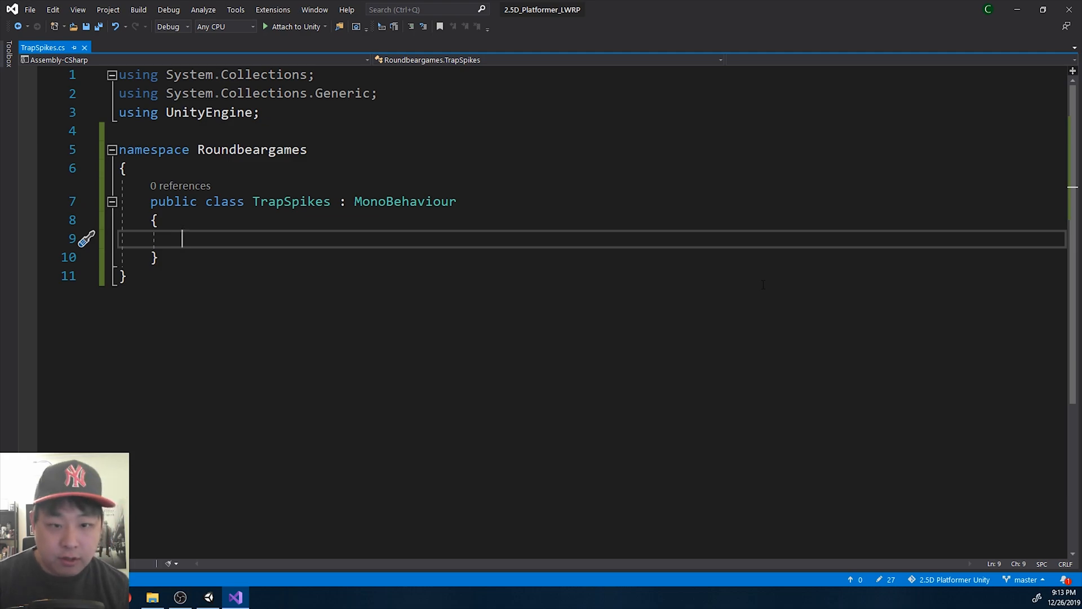
# Add a public ListCharacters field and a private Start calling ListCharacters.Clear().
pyautogui.write('public List<CharacterControl>')
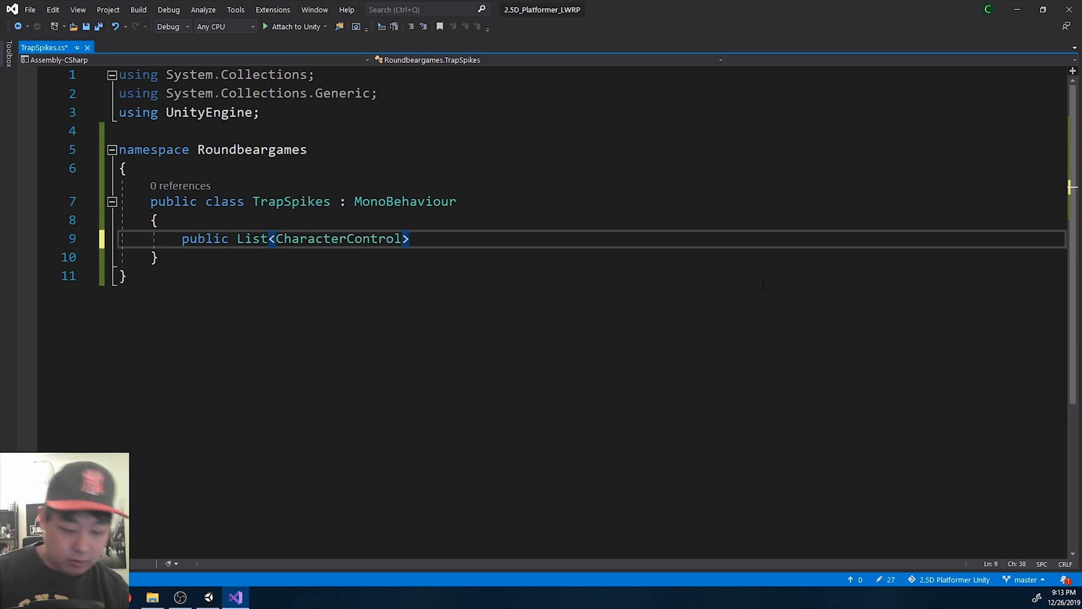
pyautogui.write('ListCharacters = new List<CharacterControl>();')
pyautogui.write('voi')
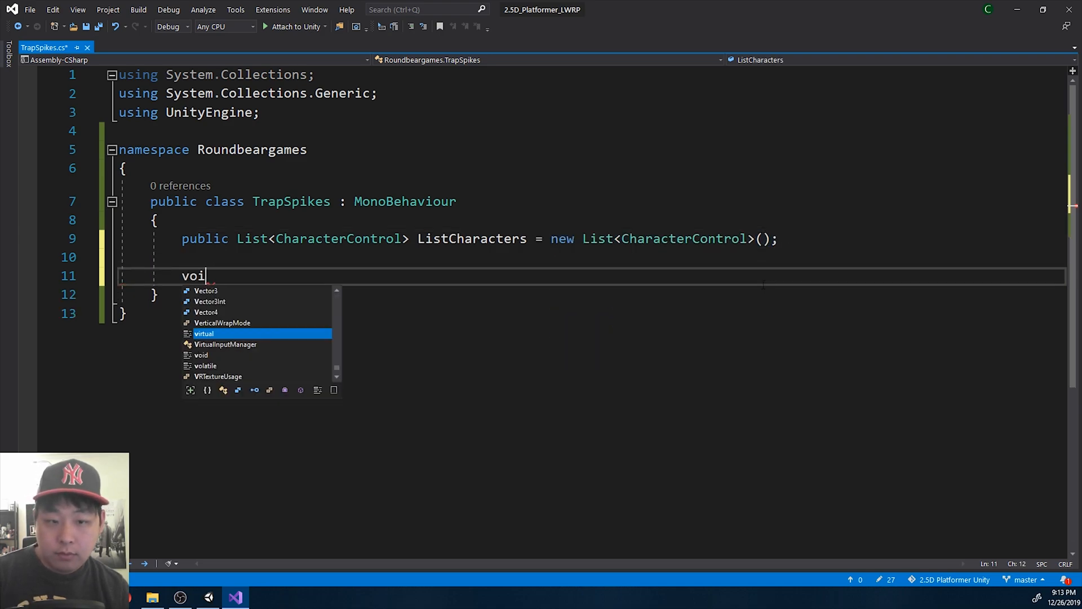
pyautogui.write('private void Start()')
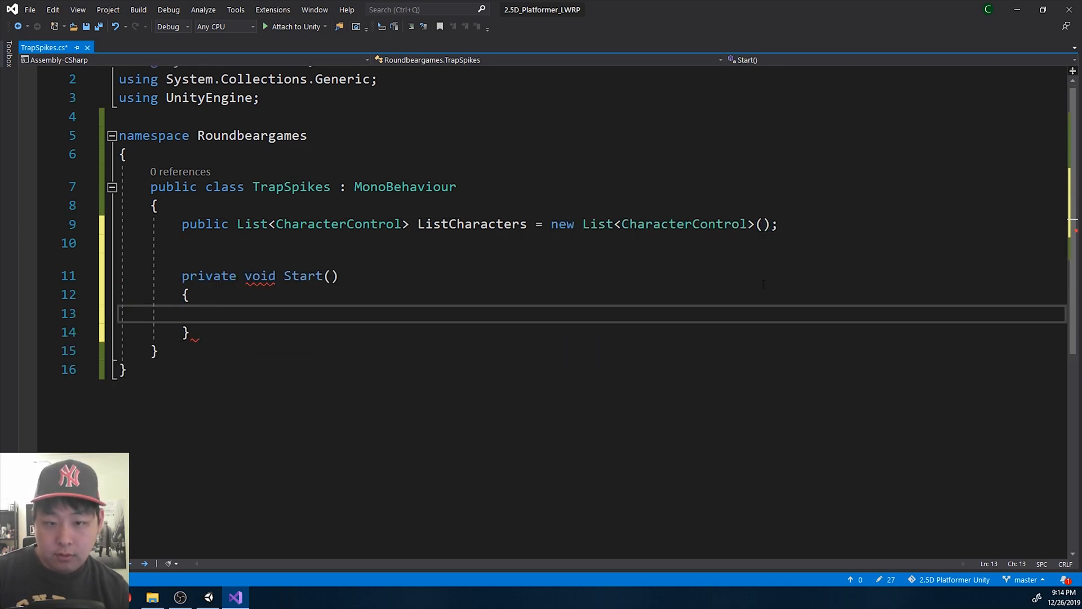
pyautogui.write('ListCharacters.C')
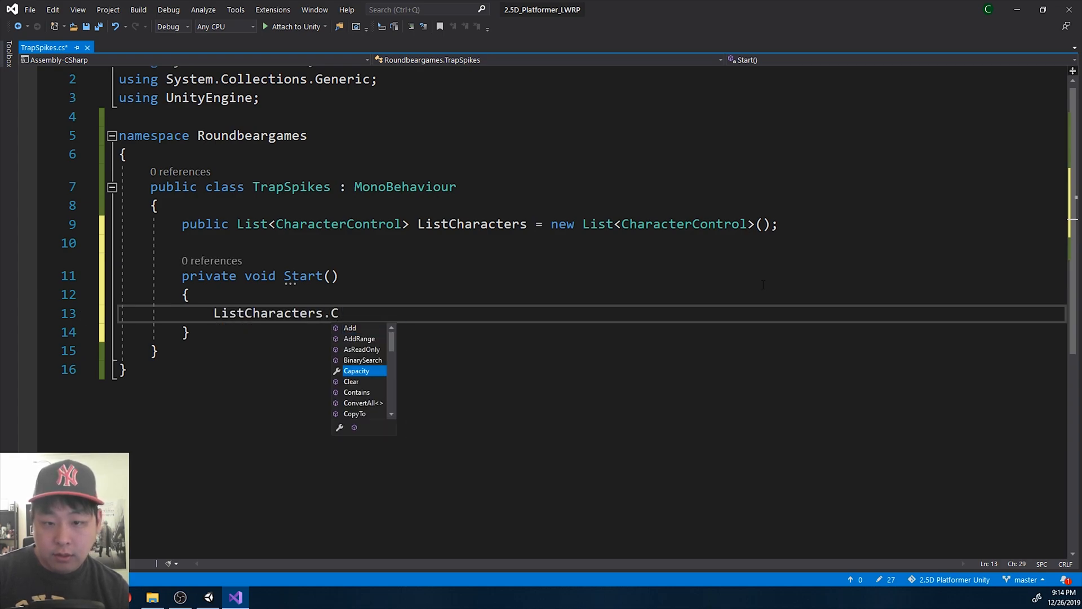
pyautogui.write('lear();')
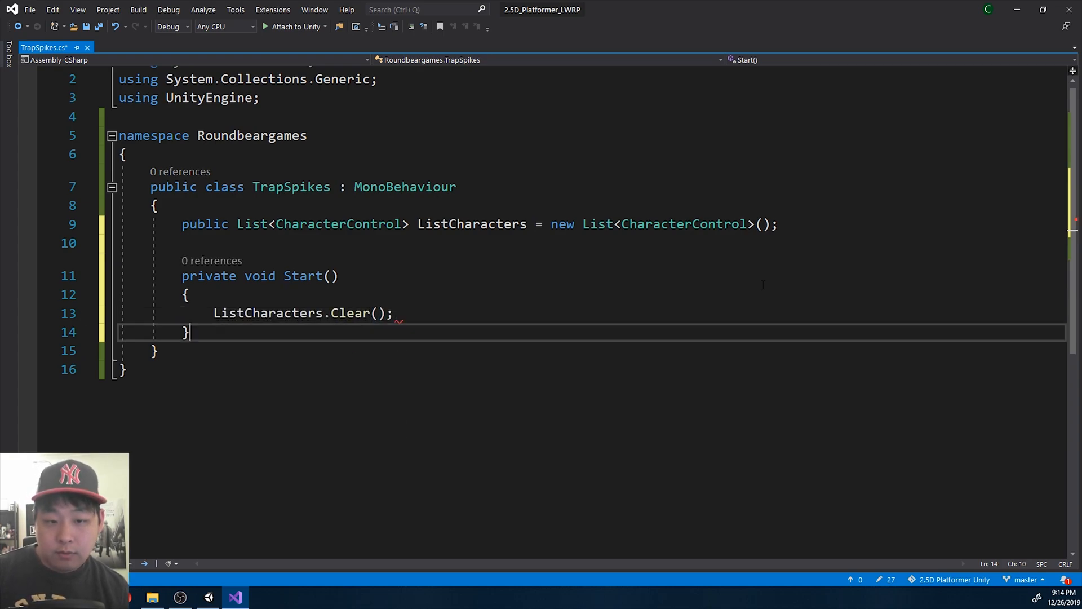
# Add private OnTriggerEnter and OnTriggerExit methods to TrapSpikes.
pyautogui.write('voi')
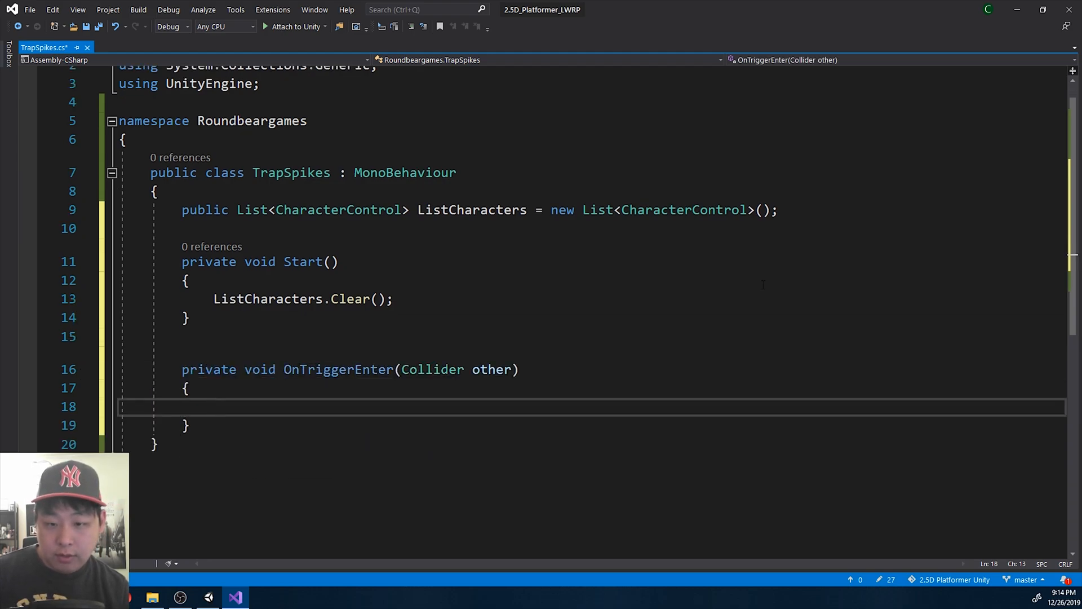
pyautogui.write('priva')
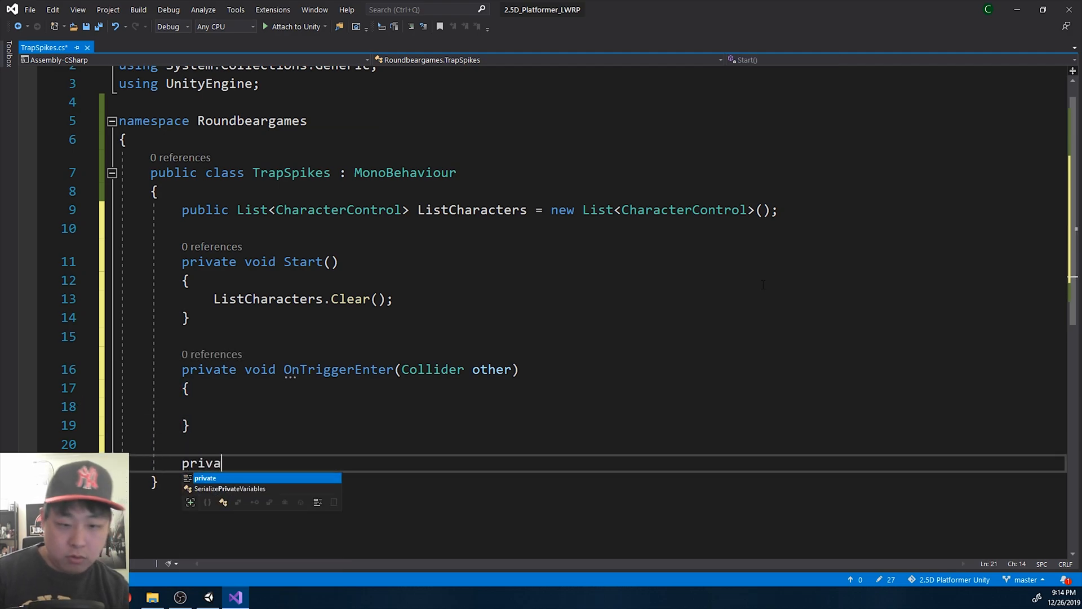
pyautogui.write('te void OnTriggerExit(Collider other')
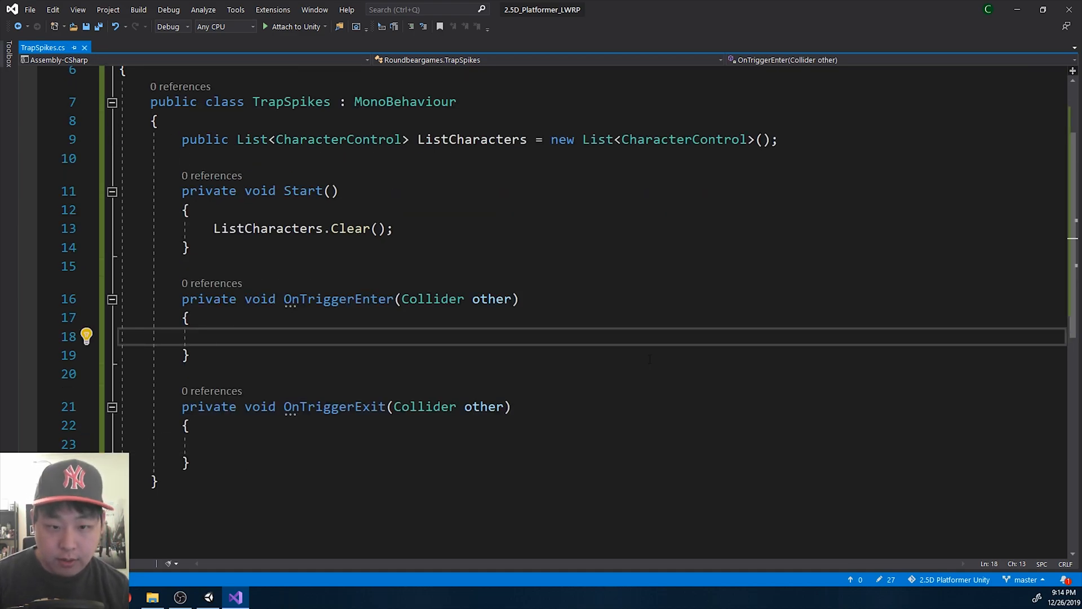
# In OnTriggerEnter, get CharacterControl control from other.gameObject.transform.root.
pyautogui.write('CharacterControl control')
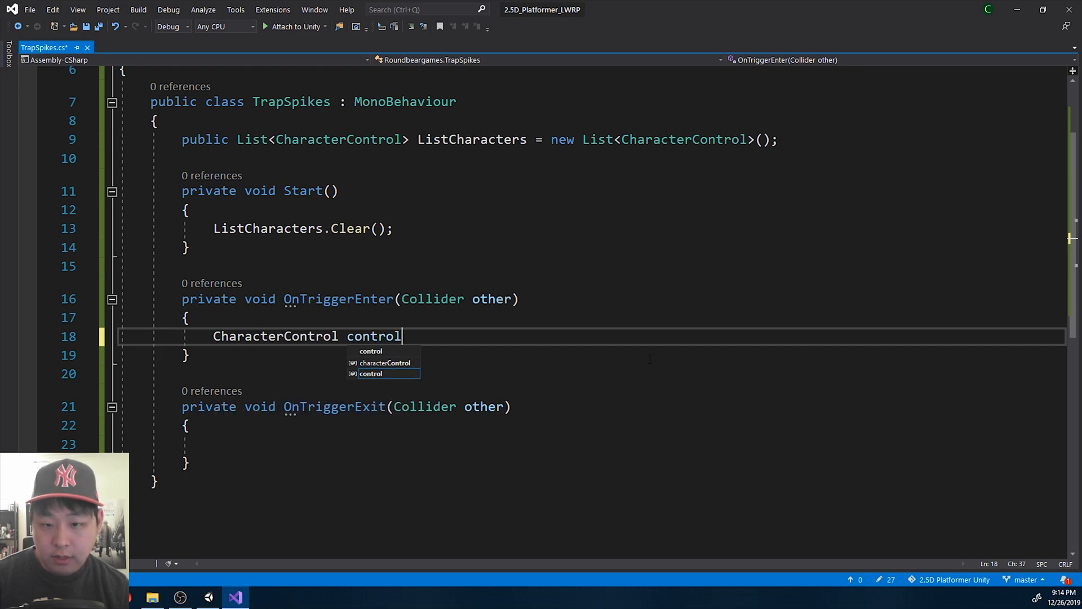
pyautogui.write('= other.g')
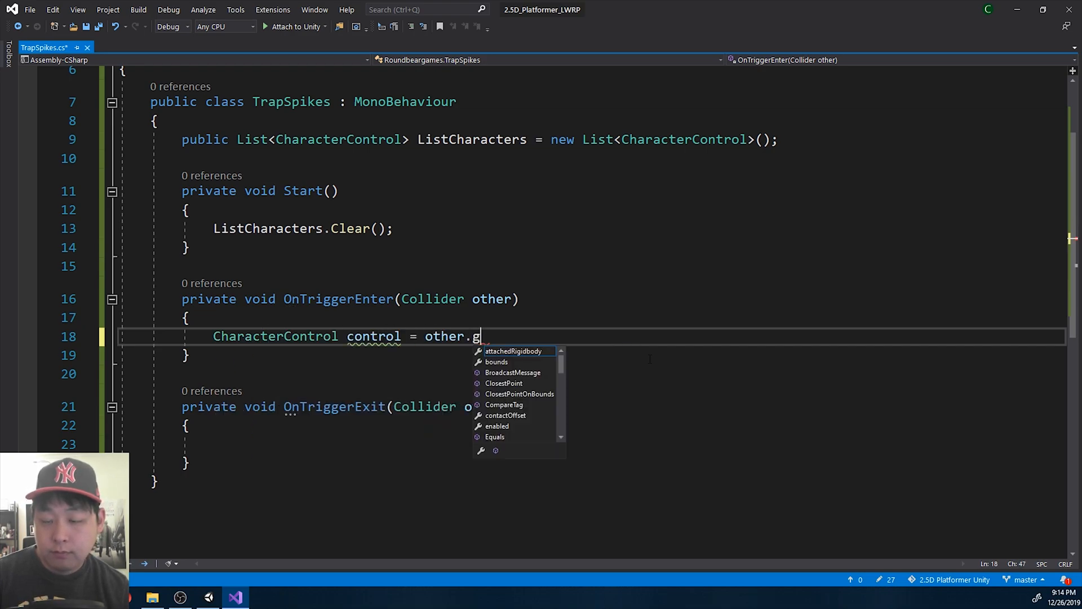
pyautogui.write('ameObject.tran')
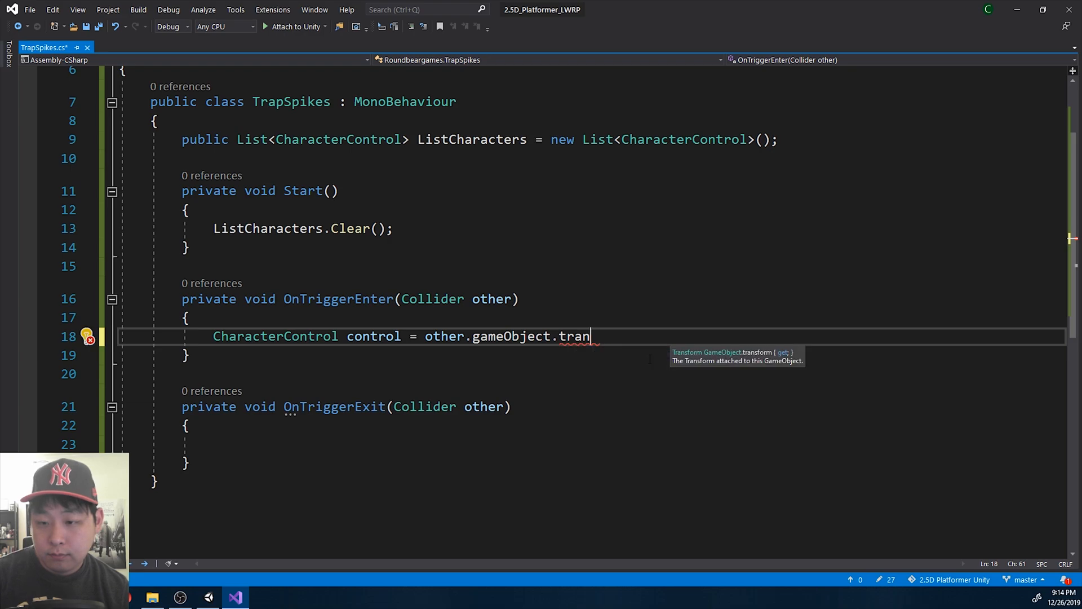
pyautogui.write('sform.root')
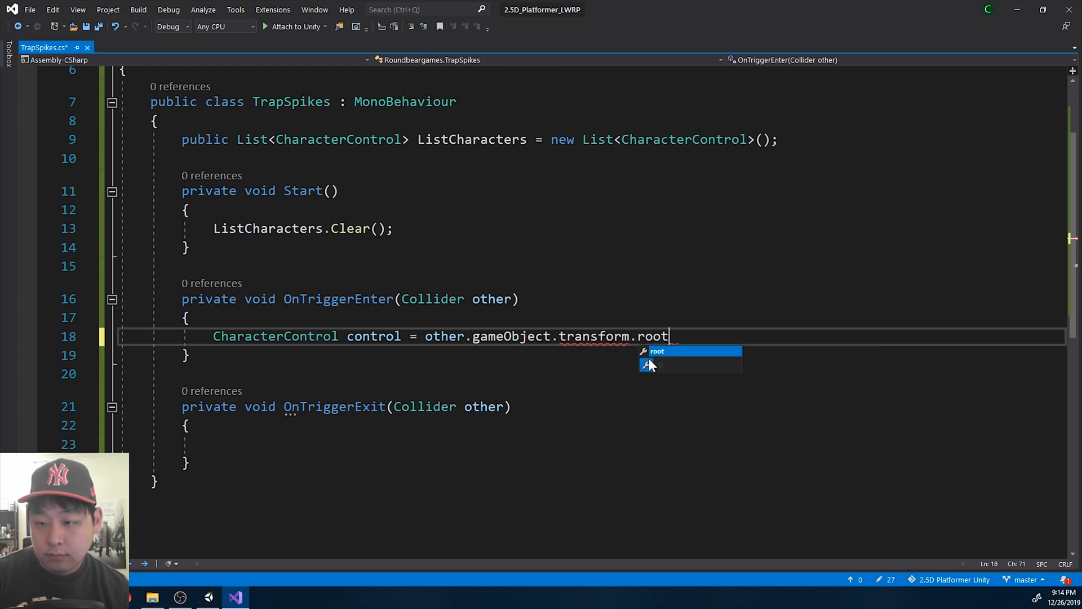
pyautogui.write('.GetComponent')
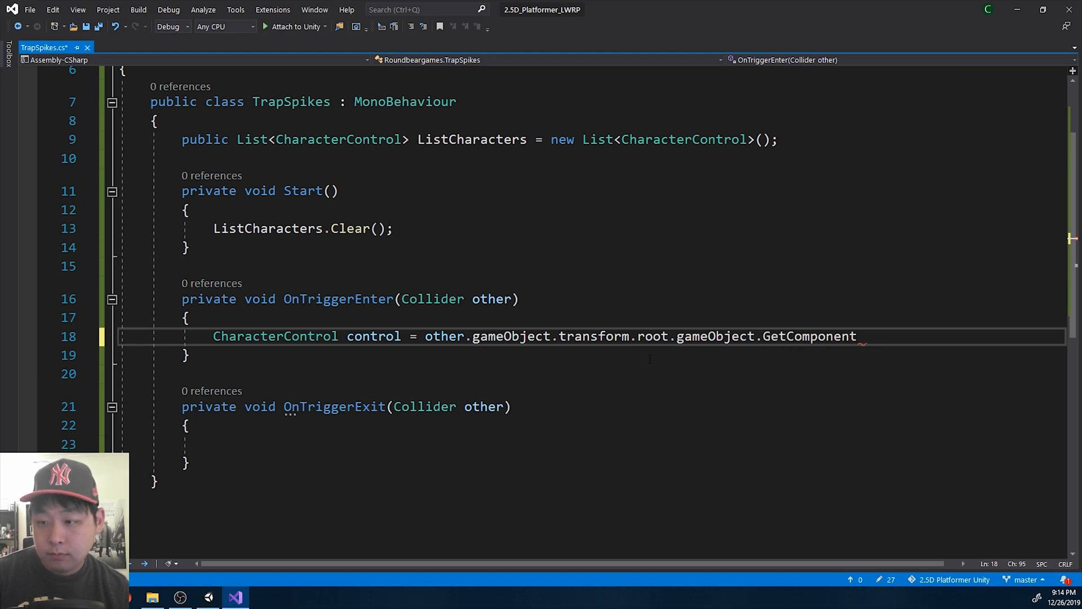
pyautogui.write('<CharacterControl>')
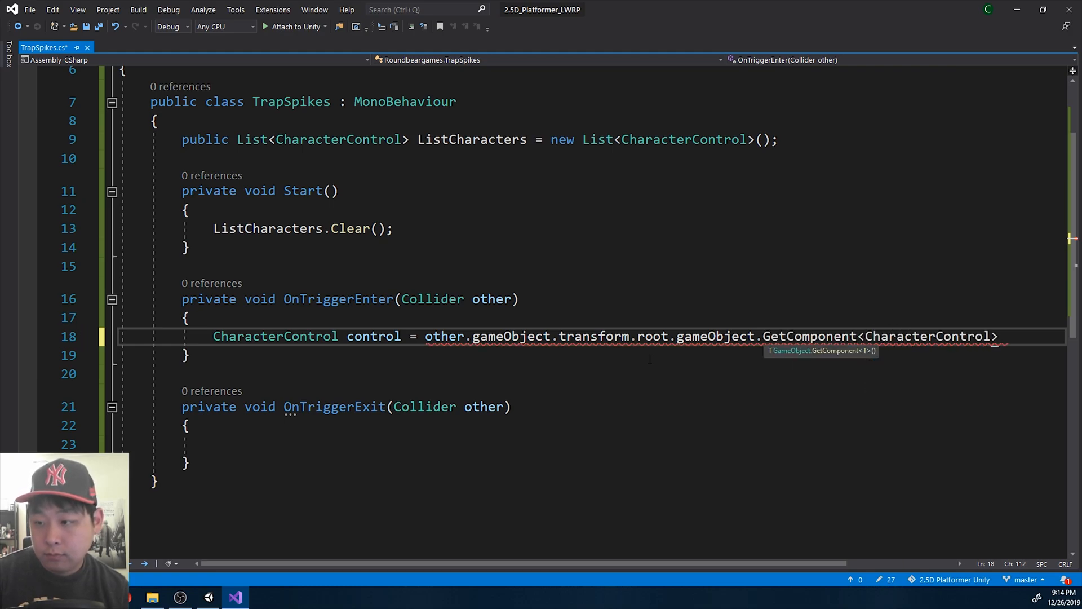
pyautogui.write('();')
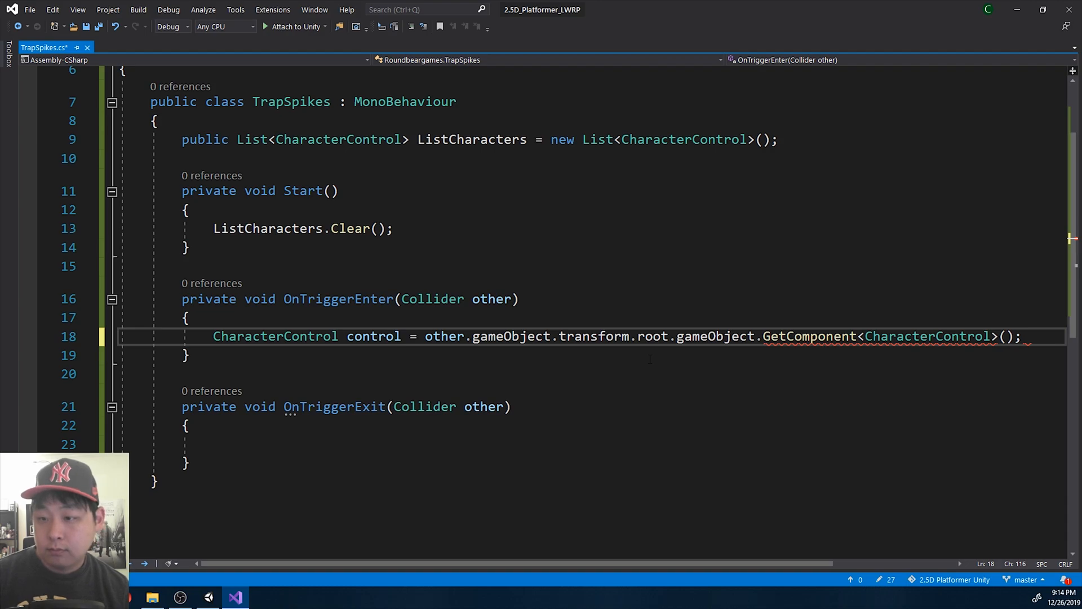
pyautogui.press('enter')
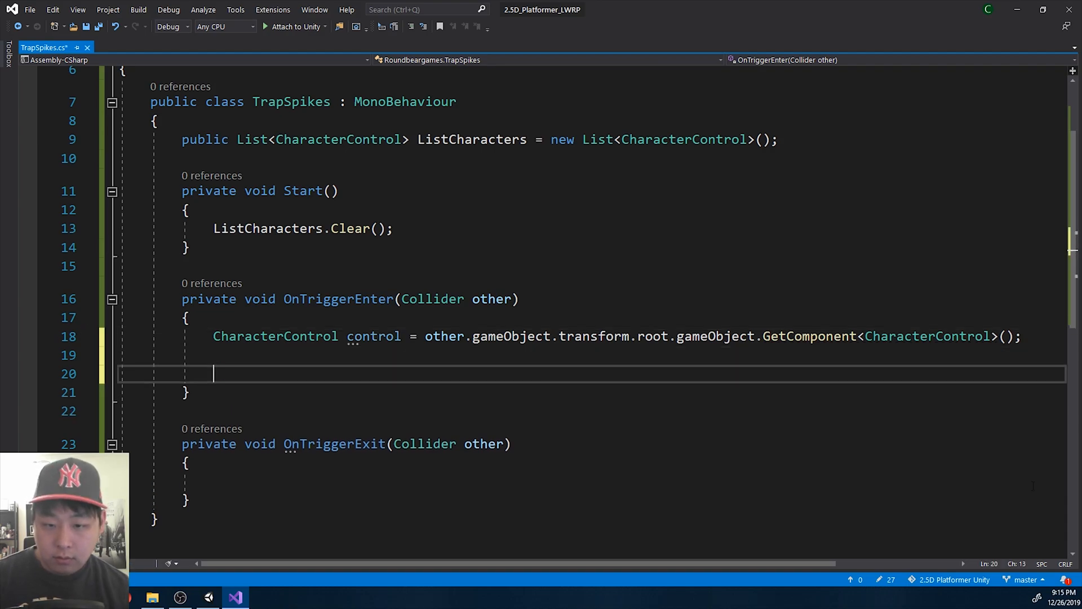
# Add an if (control != null) block below the CharacterControl lookup.
pyautogui.write('if (control)')
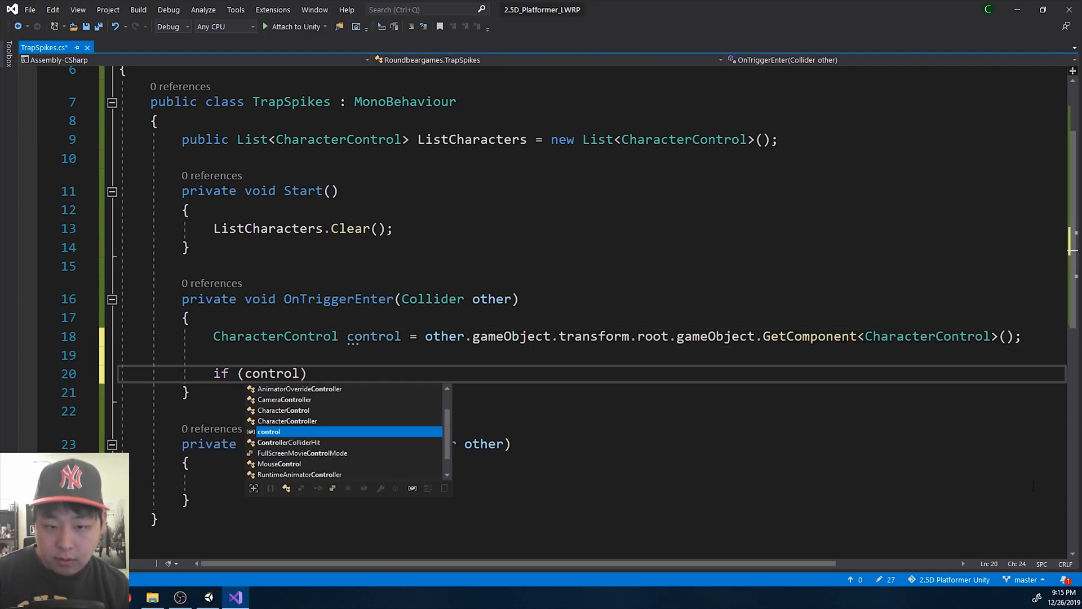
pyautogui.write('!= null')
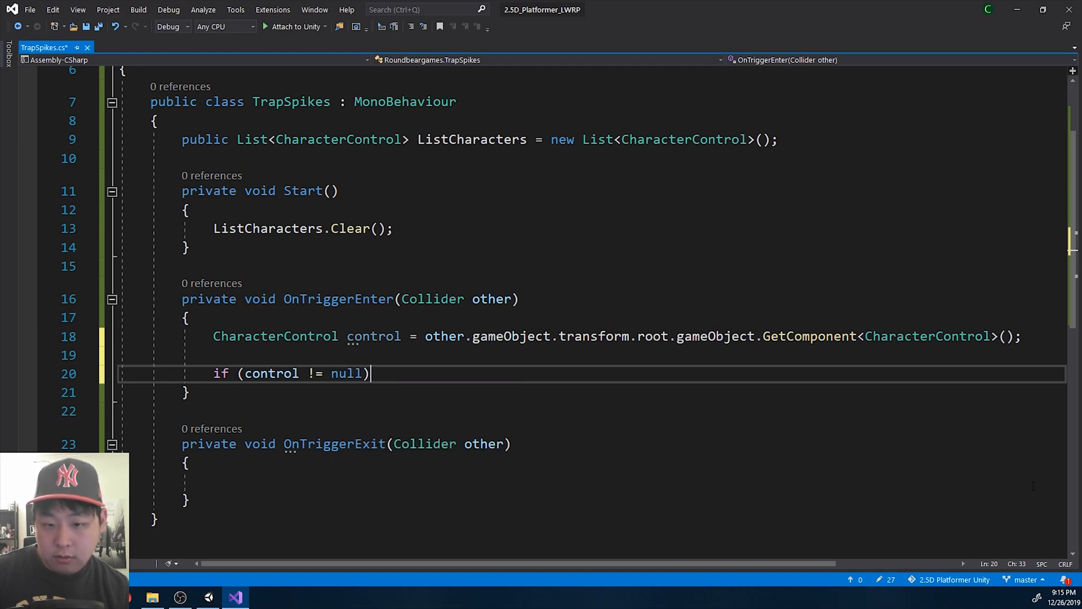
pyautogui.write('ListCh')
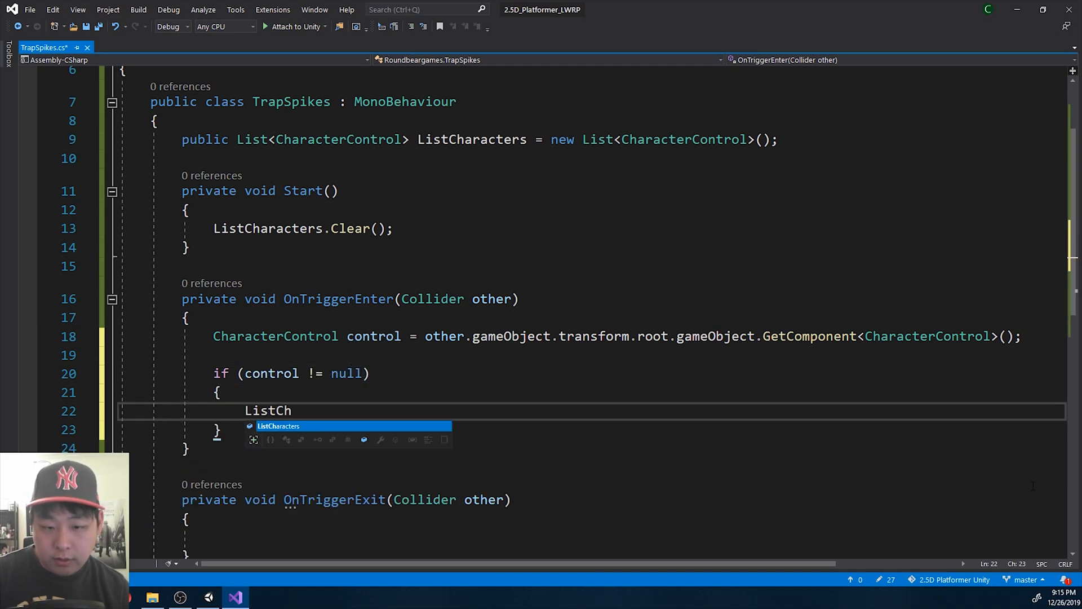
# Add control to ListCharacters in OnTriggerEnter if missing; remove it in OnTriggerExit if present.
pyautogui.write('aracters.Contains(control')
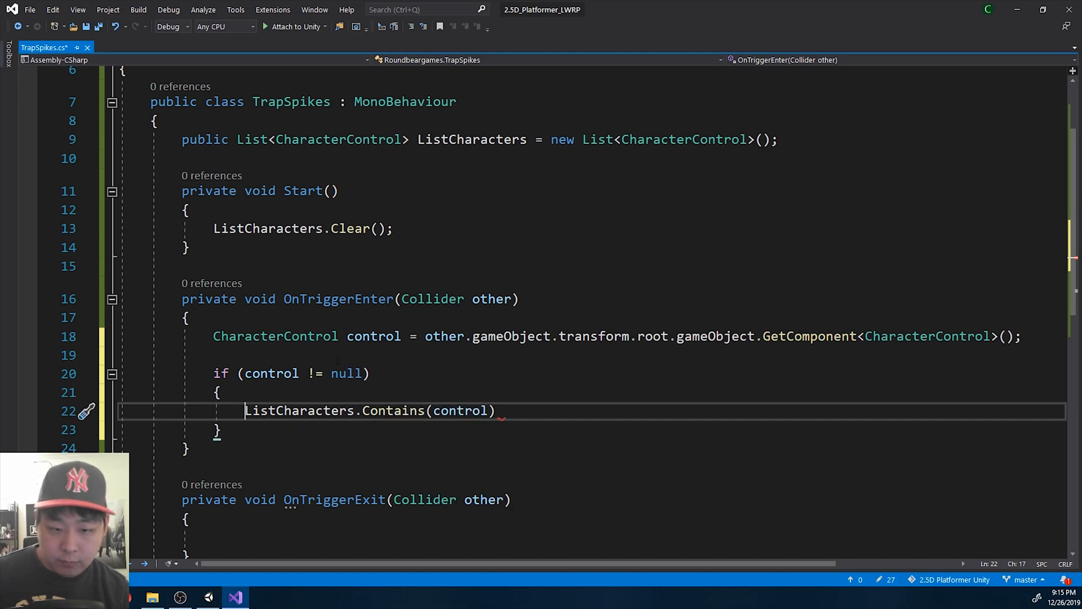
pyautogui.write('if (!')
pyautogui.write('List')
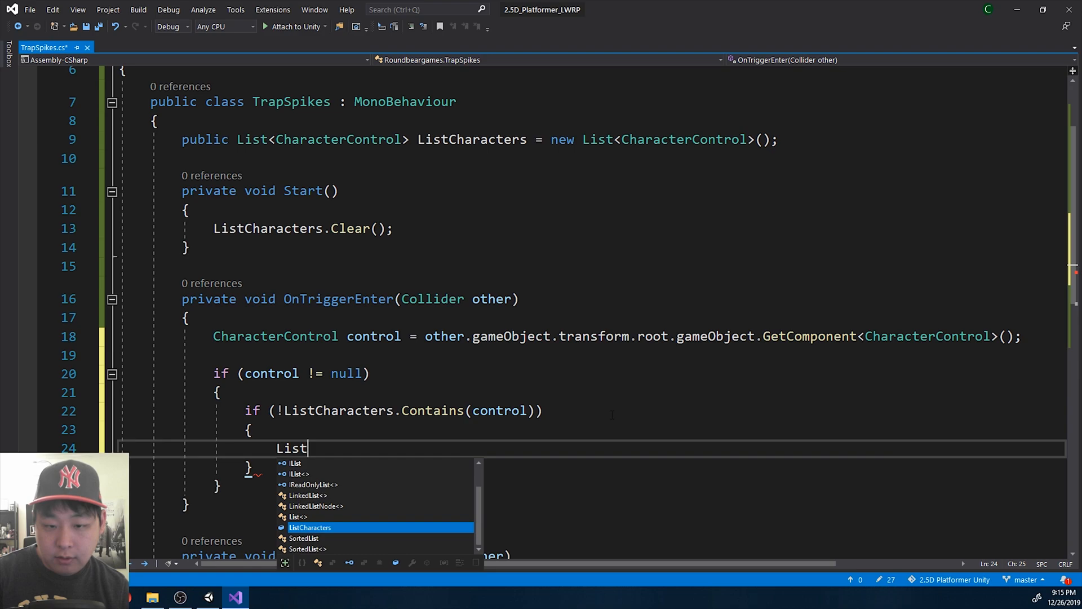
pyautogui.write('Characters.Add(c')
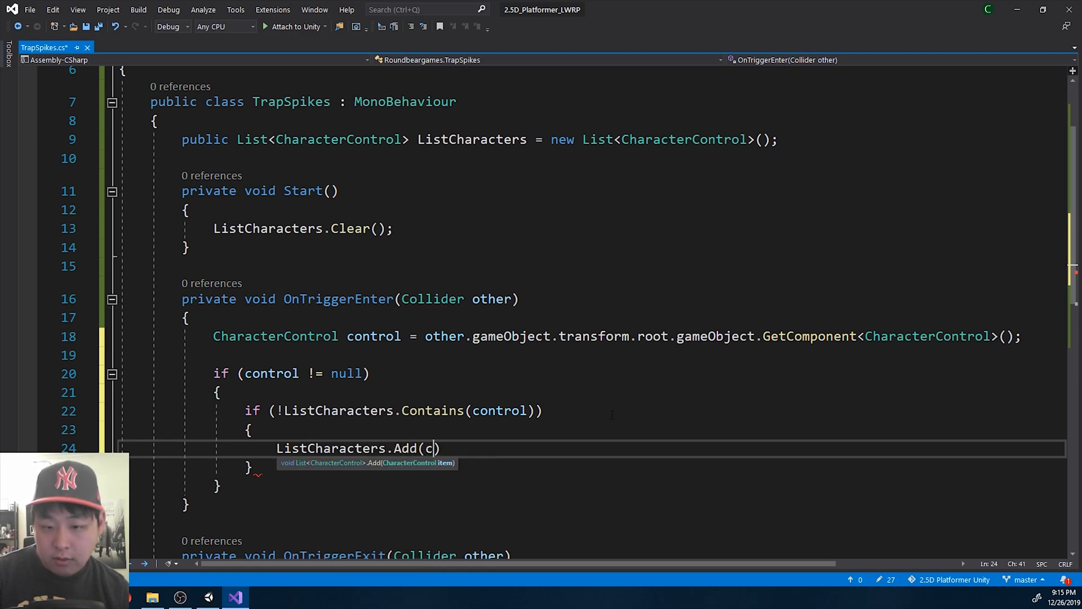
pyautogui.write('ontrol);')
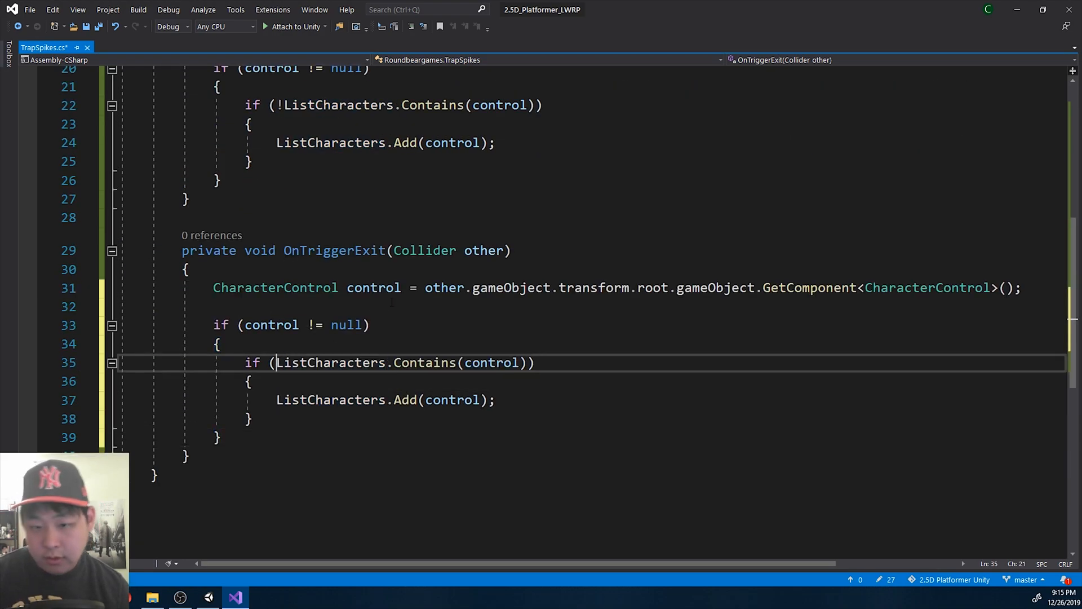
pyautogui.write('Remove')
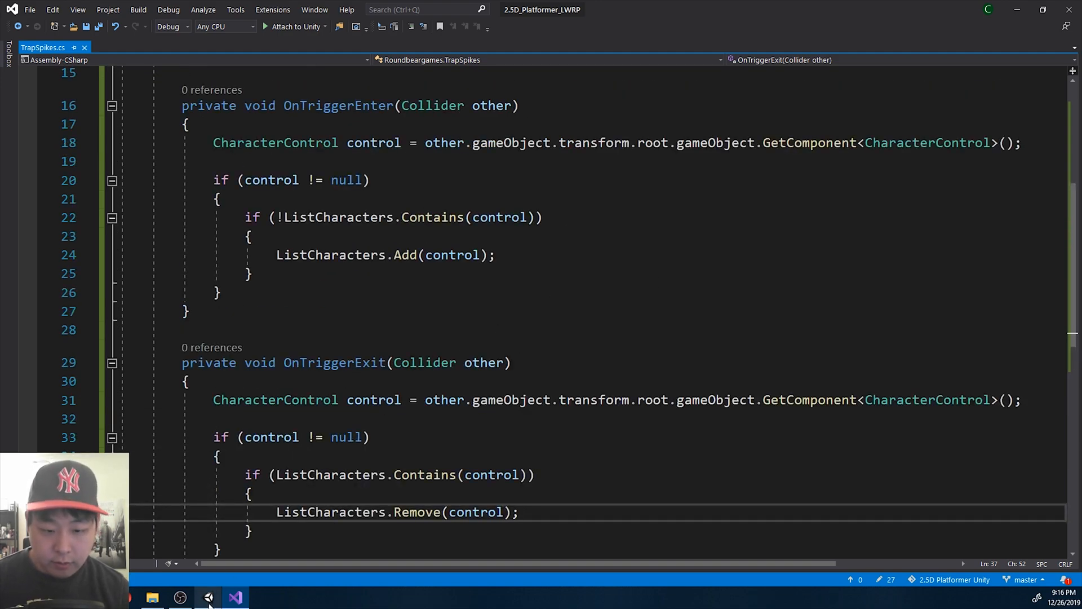
# Give SpikeTrap a trigger Box Collider with Size Y 0.93 and a Rigidbody.
pyautogui.click(209, 597)
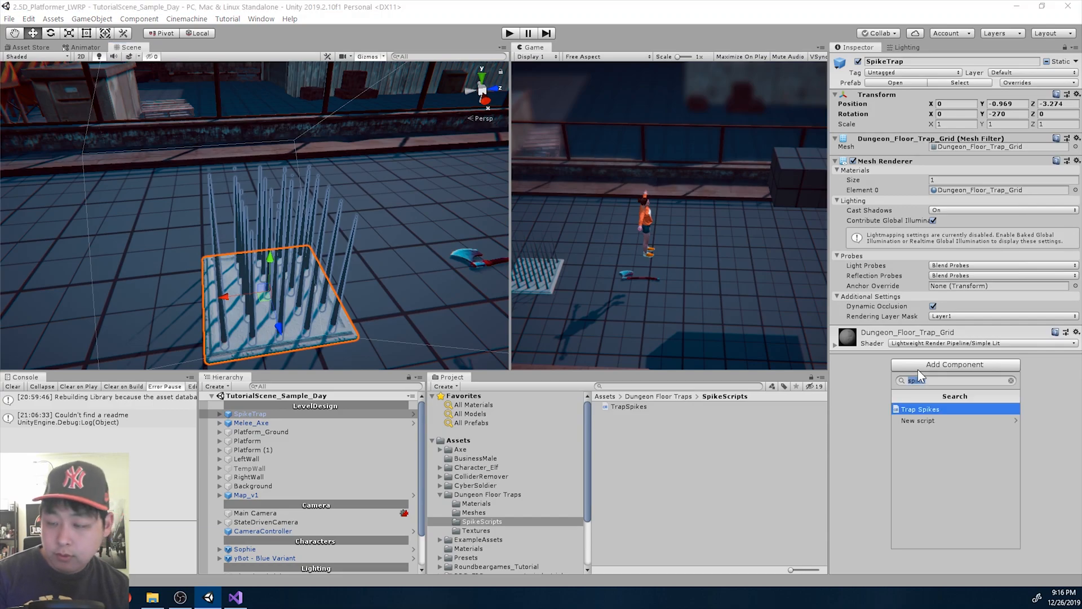
pyautogui.write('box')
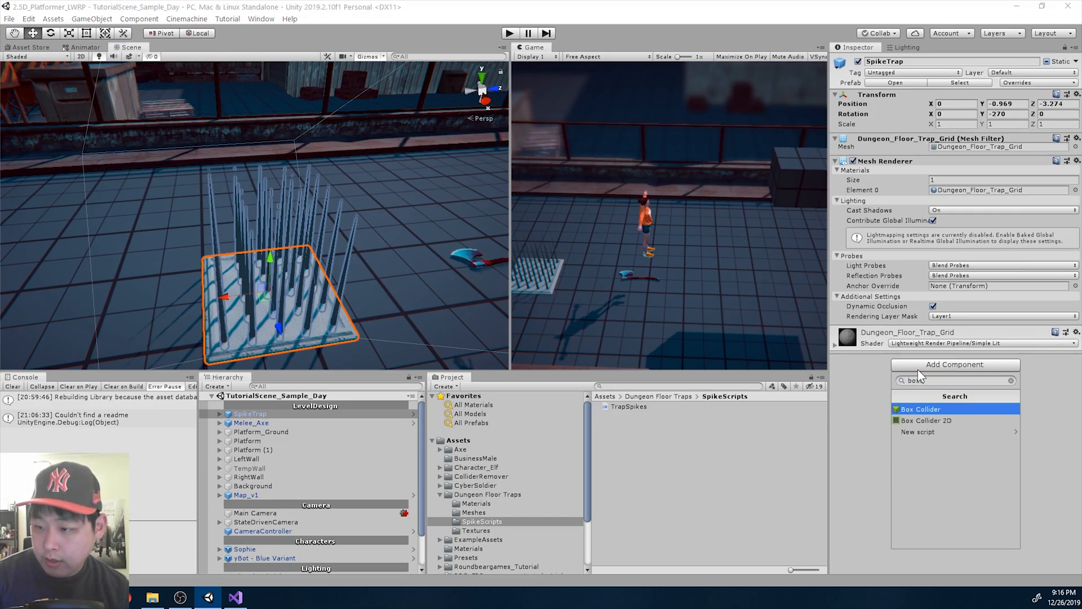
pyautogui.click(922, 409)
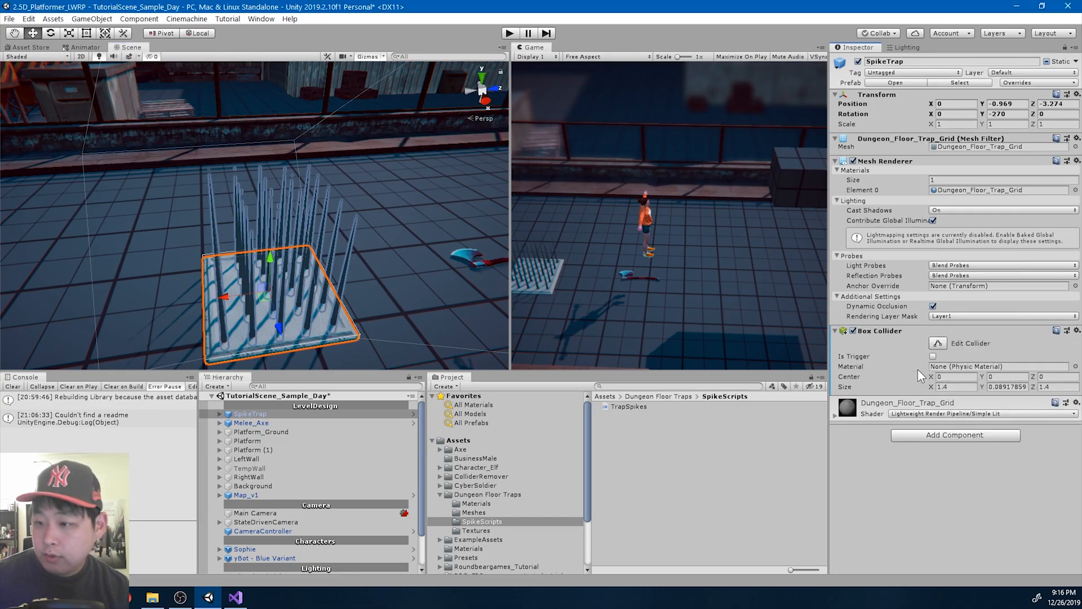
pyautogui.write('boxc')
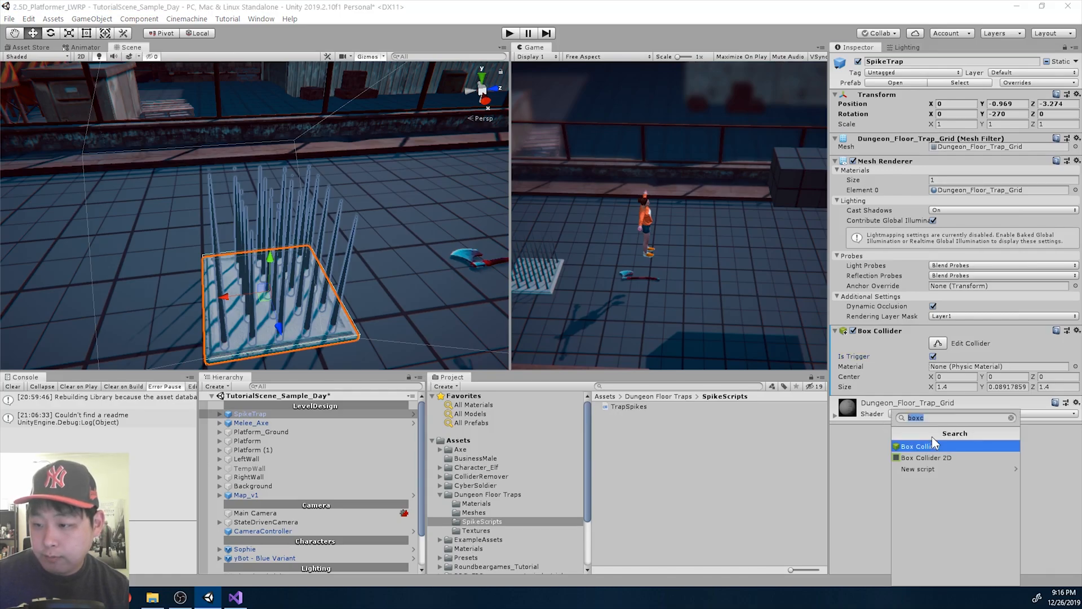
pyautogui.write('rigid')
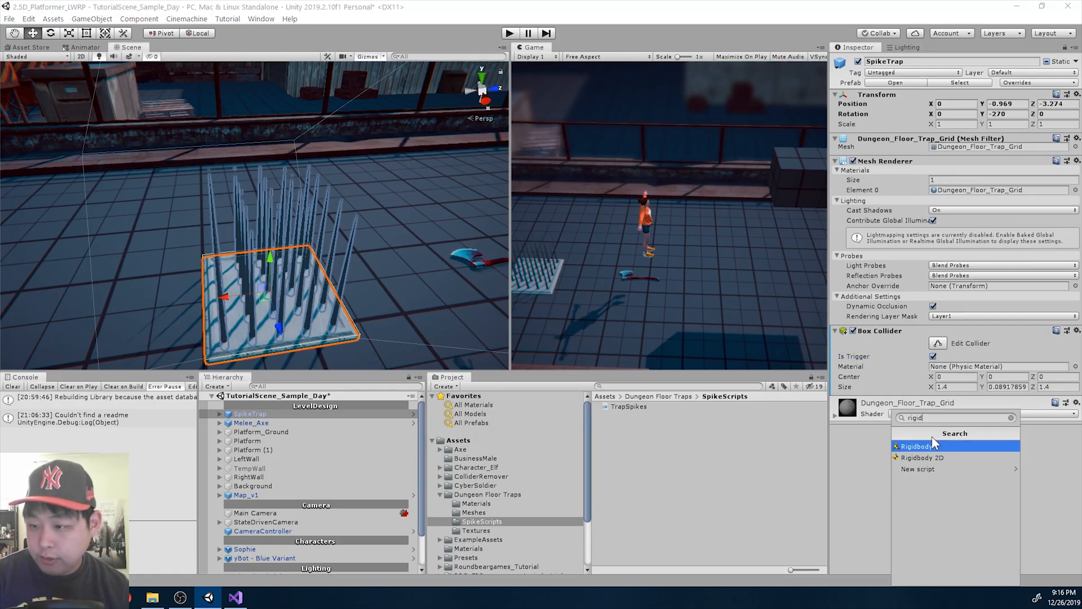
pyautogui.click(917, 446)
pyautogui.write('0.93')
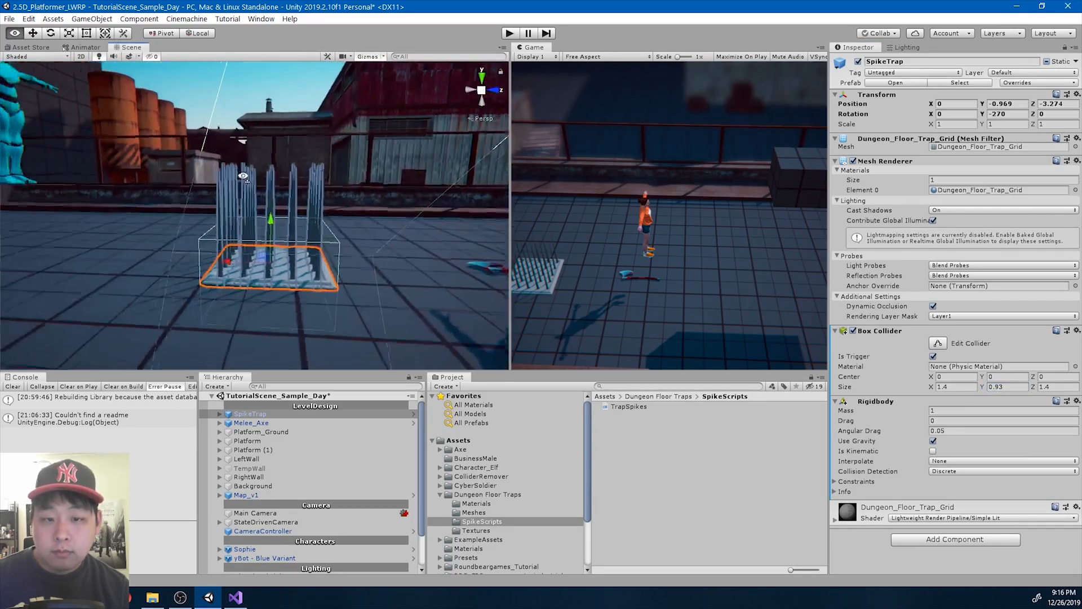
pyautogui.moveTo(276, 207); pyautogui.dragTo(310, 277)
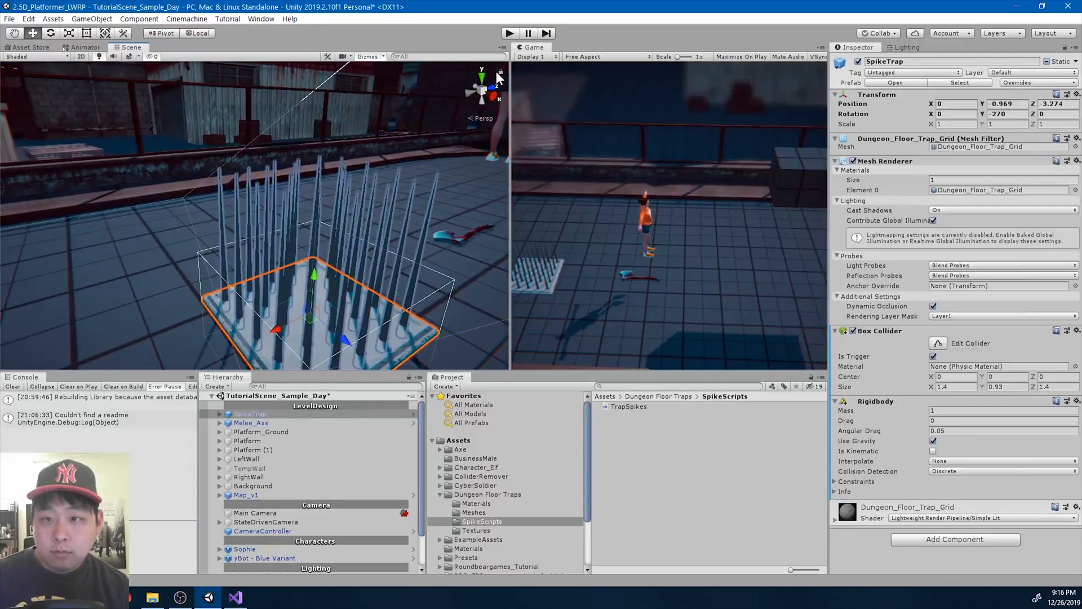
# View the trap from the top and set Box Collider Size X and Z to 0.6.
pyautogui.click(480, 77)
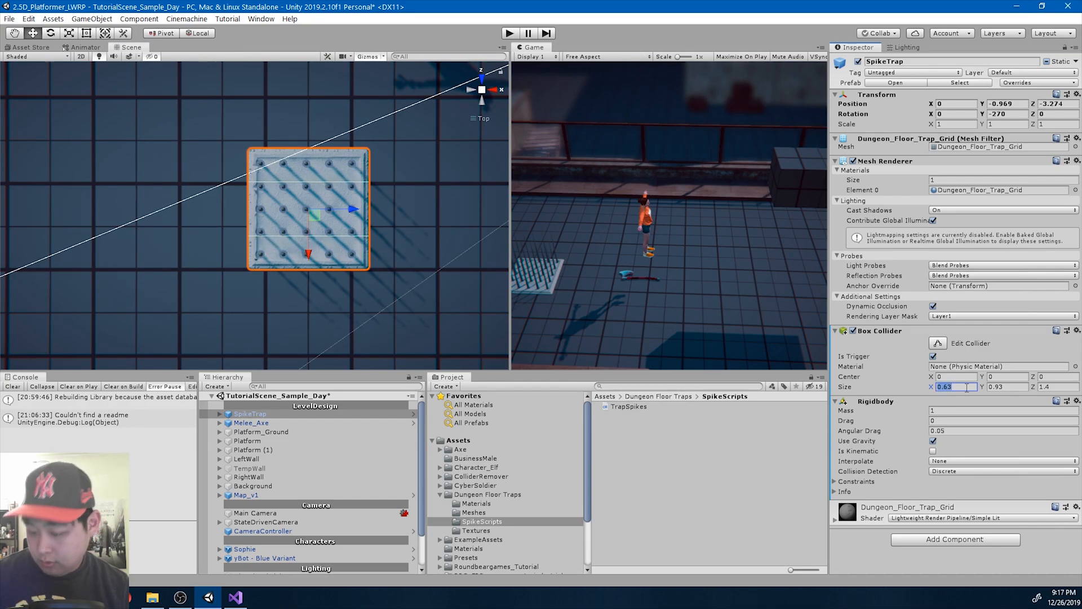
pyautogui.write('0.6')
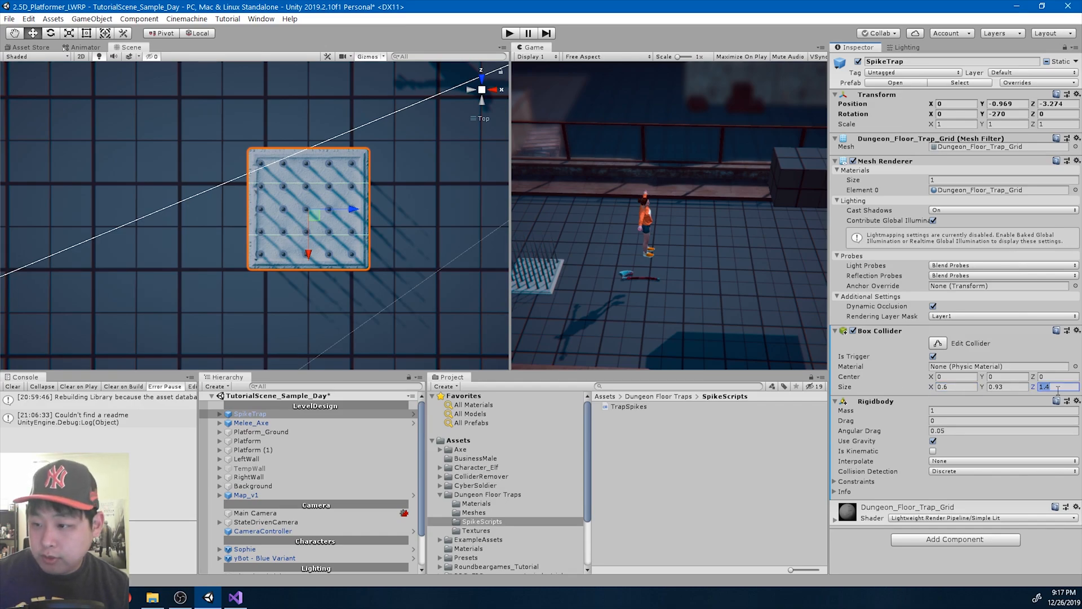
pyautogui.write('0.6')
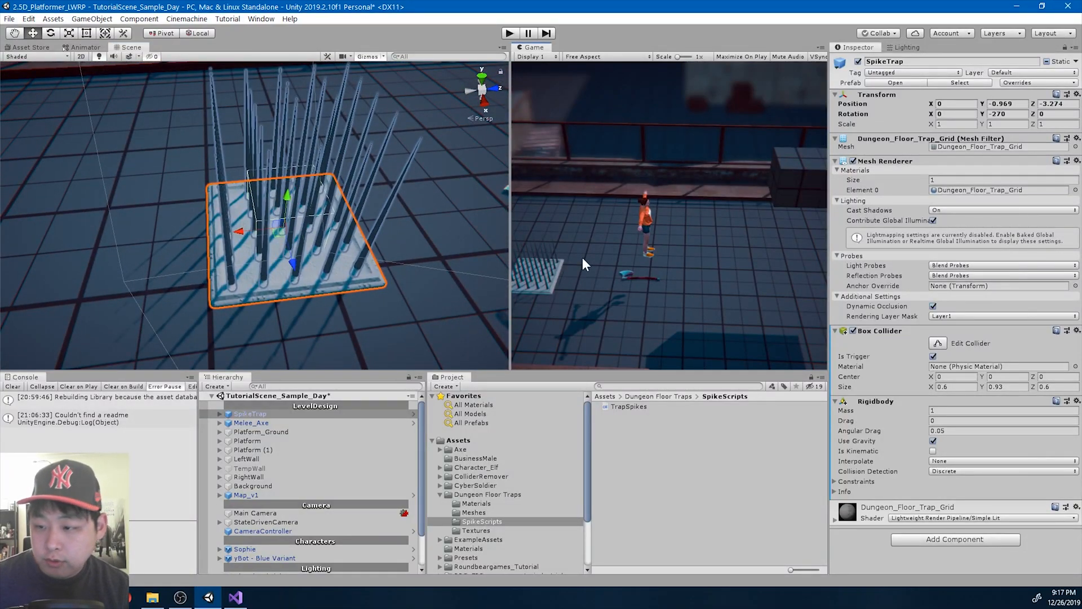
# Disable the Rigidbody's Use Gravity and attach the Trap Spikes script.
pyautogui.click(934, 441)
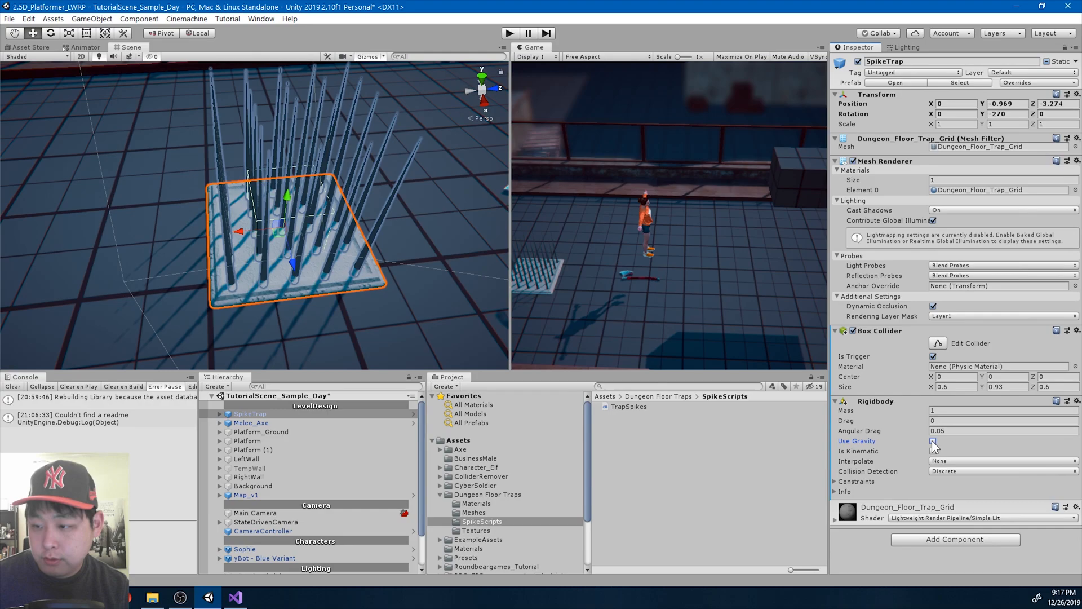
pyautogui.write('rigid')
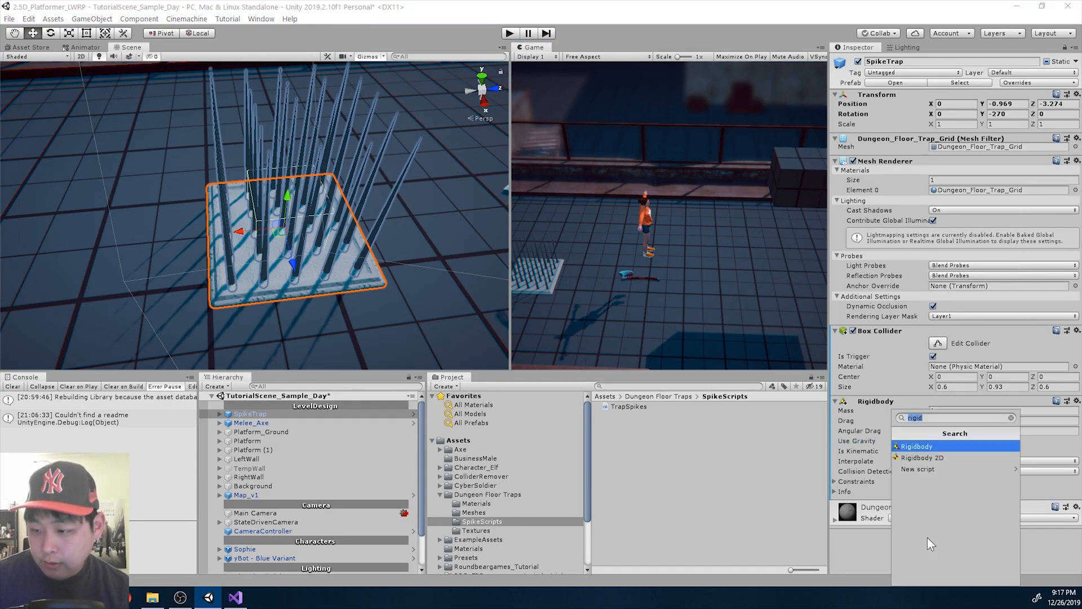
pyautogui.write('trapspi')
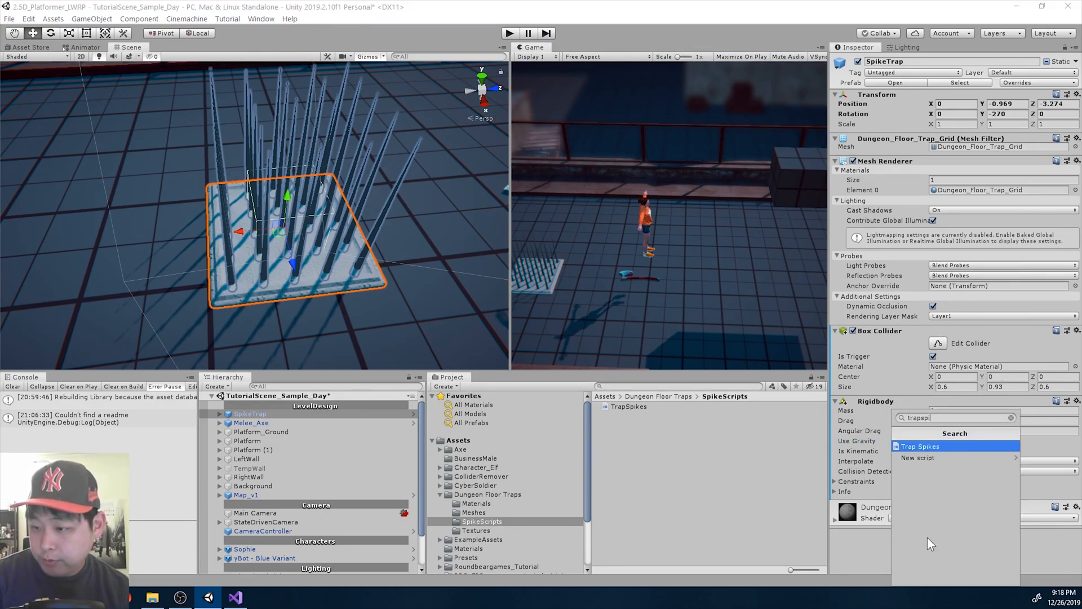
pyautogui.click(919, 446)
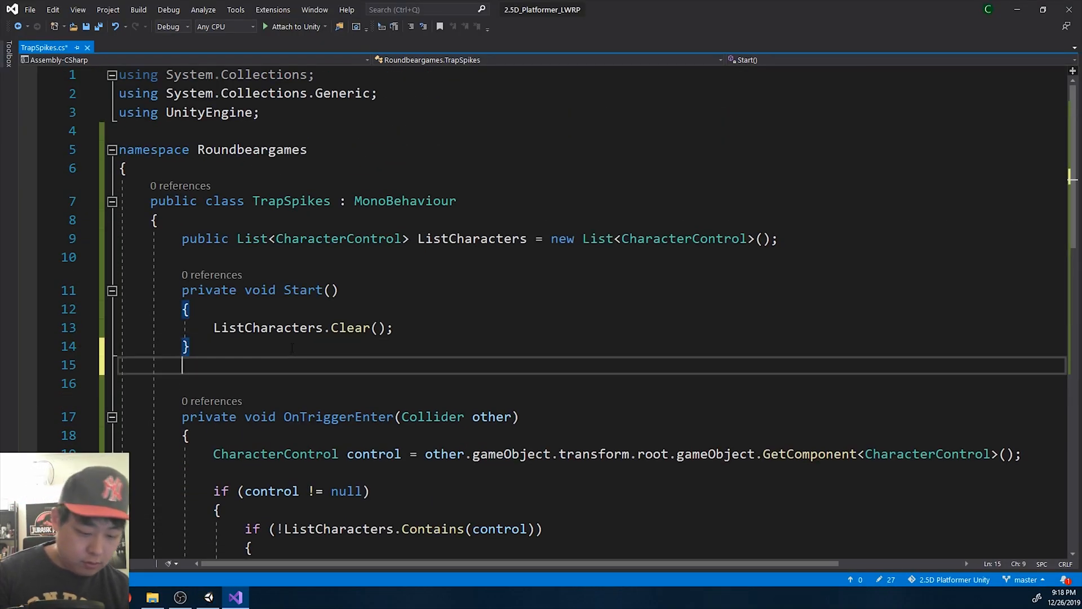
# Add an empty public static bool IsTrap() method below Start in TrapSpikes.
pyautogui.write('public bool')
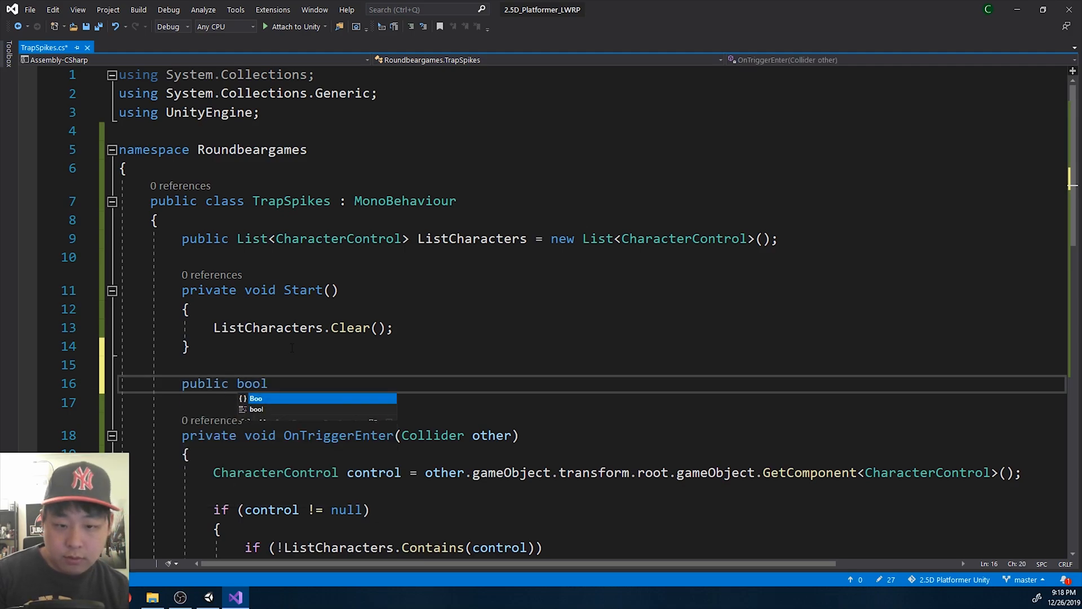
pyautogui.write('Stat')
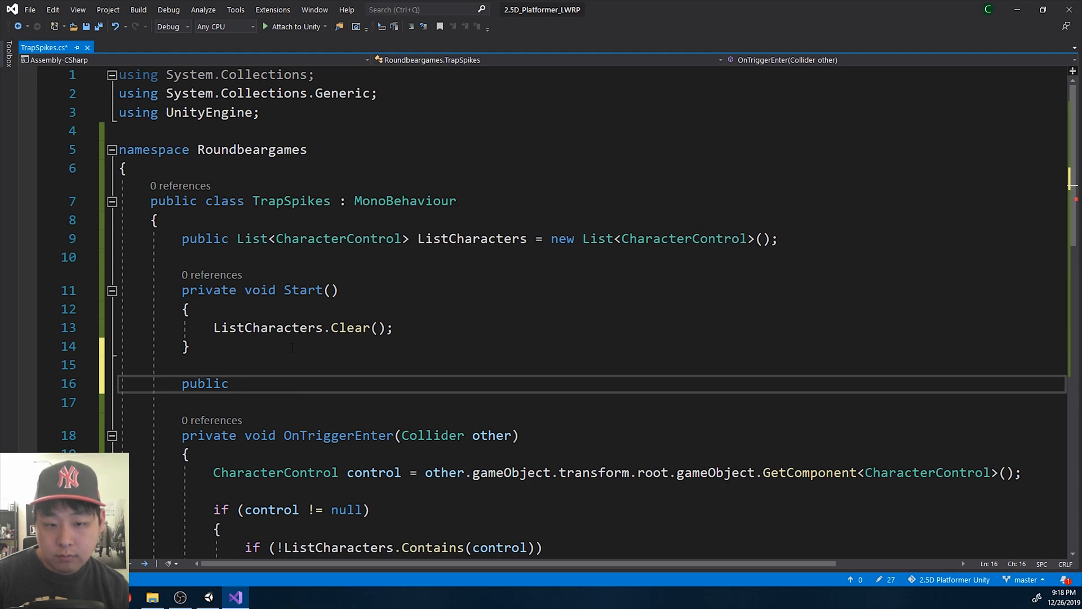
pyautogui.write('static bool')
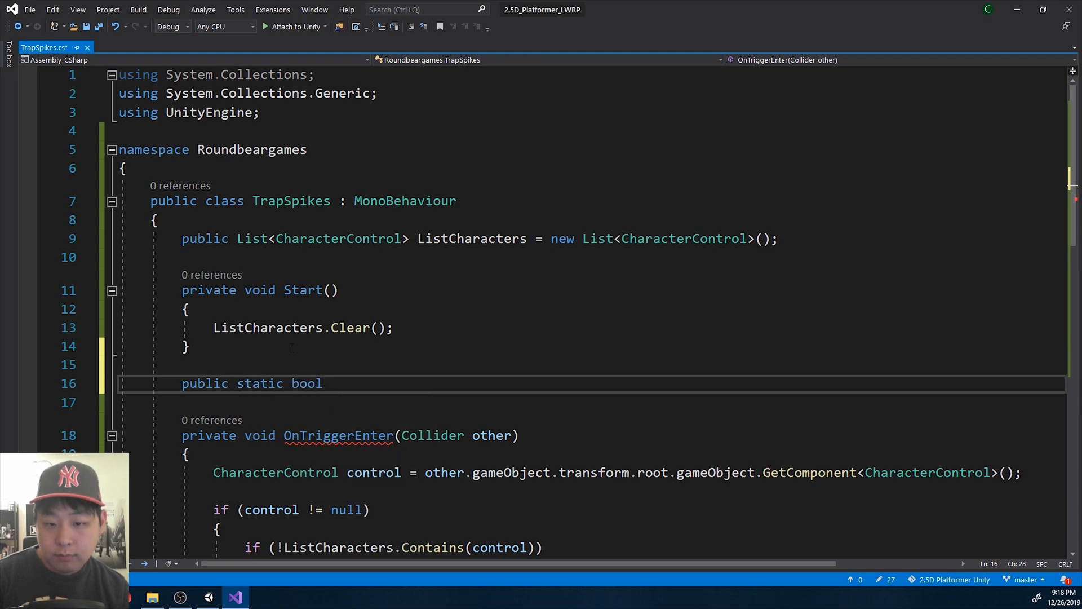
pyautogui.write('IsTrap()')
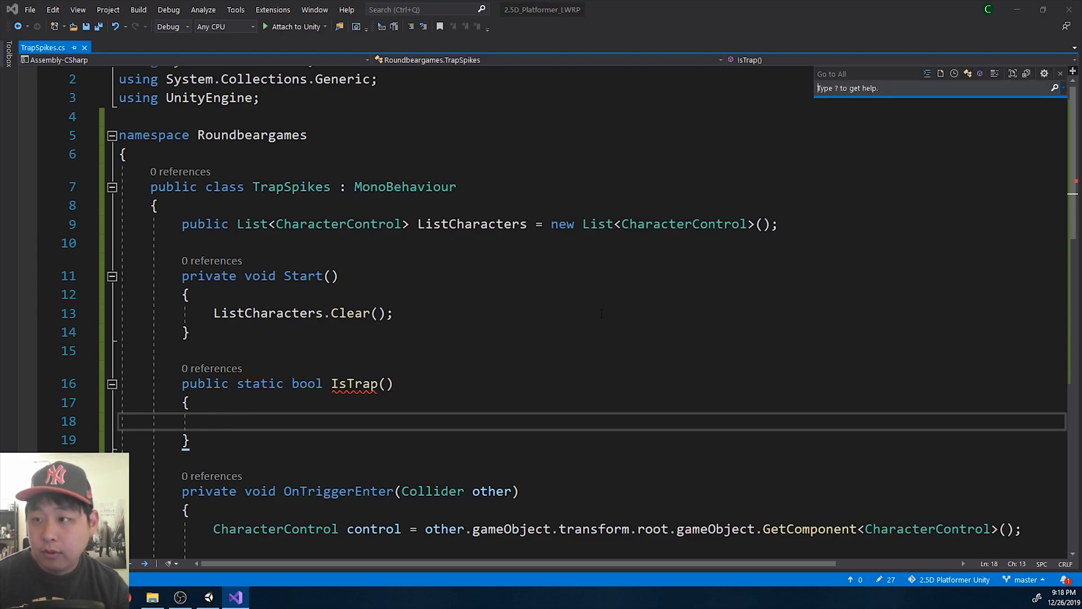
pyautogui.write('c')
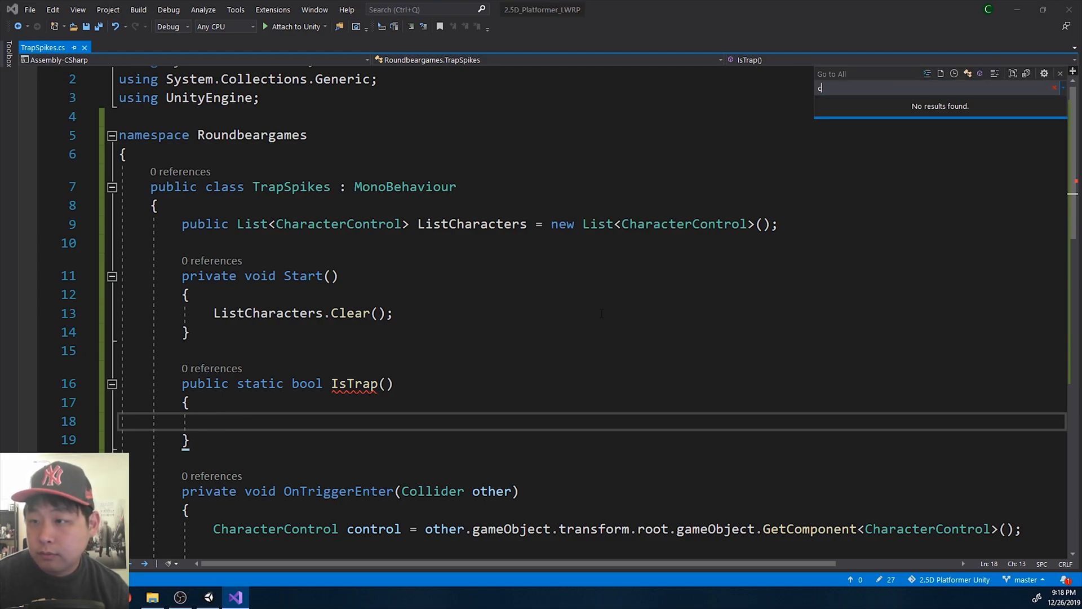
pyautogui.write('heck')
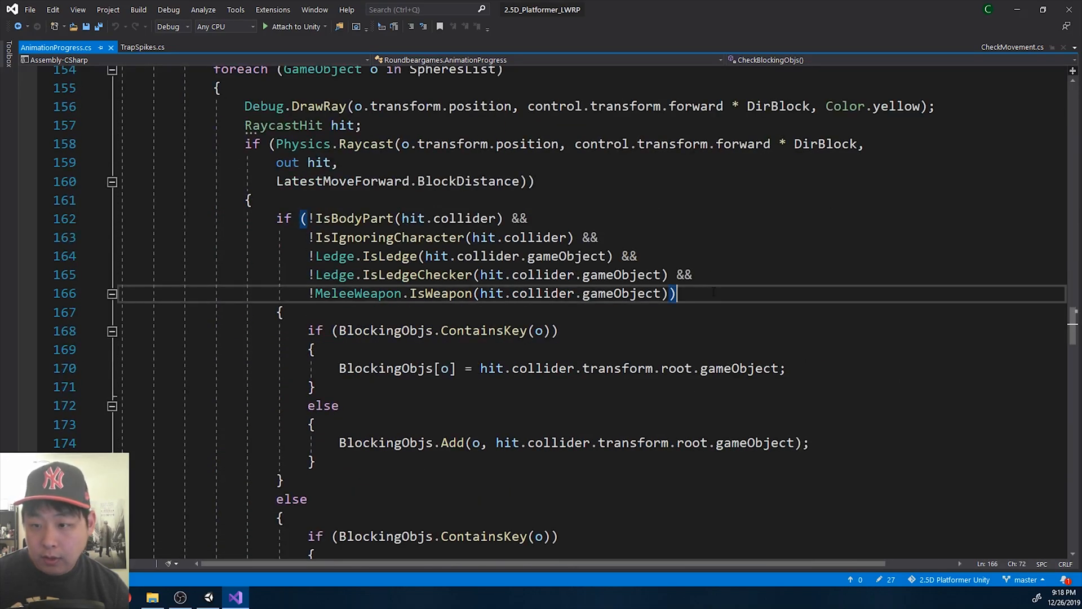
# Append && !TrapSpikes.IsTrap(hit.collider.gameObject) to AnimationProgress's blocking if-condition.
pyautogui.write('&&')
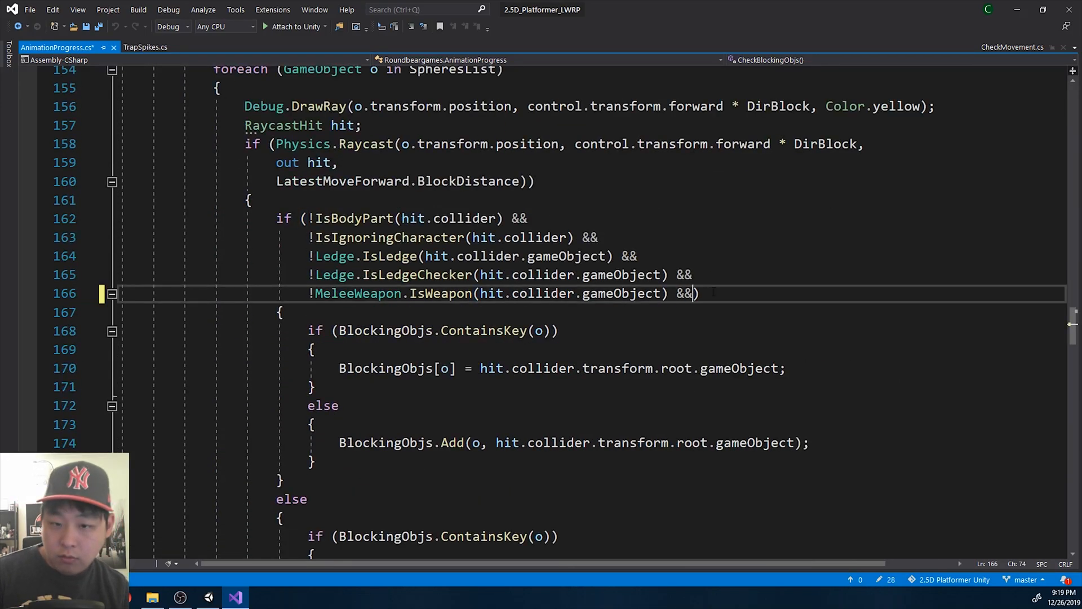
pyautogui.write('!Trap)')
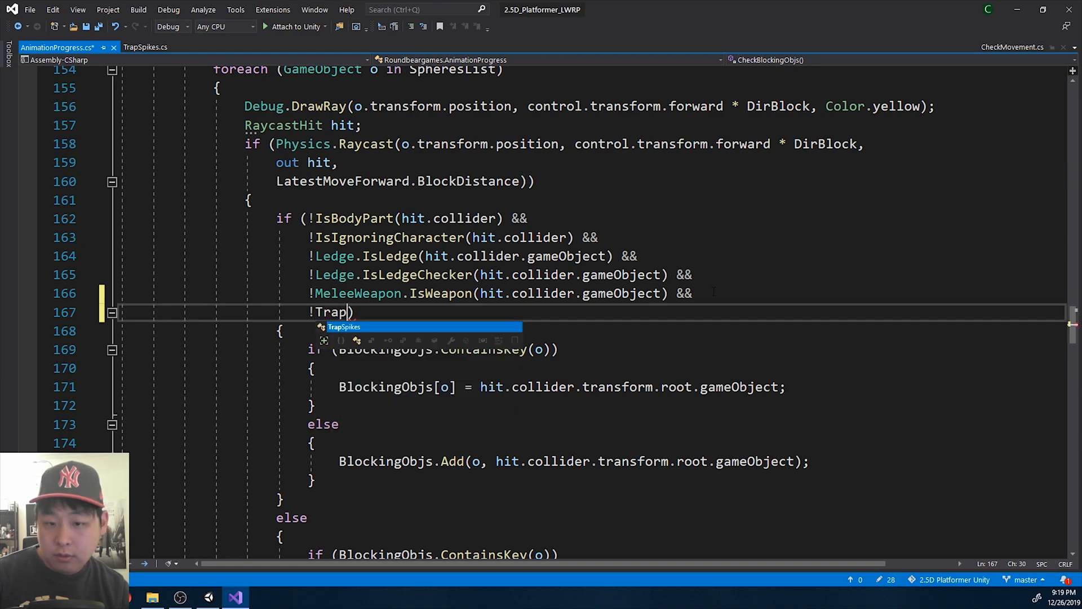
pyautogui.write('Spikes.IsTrap')
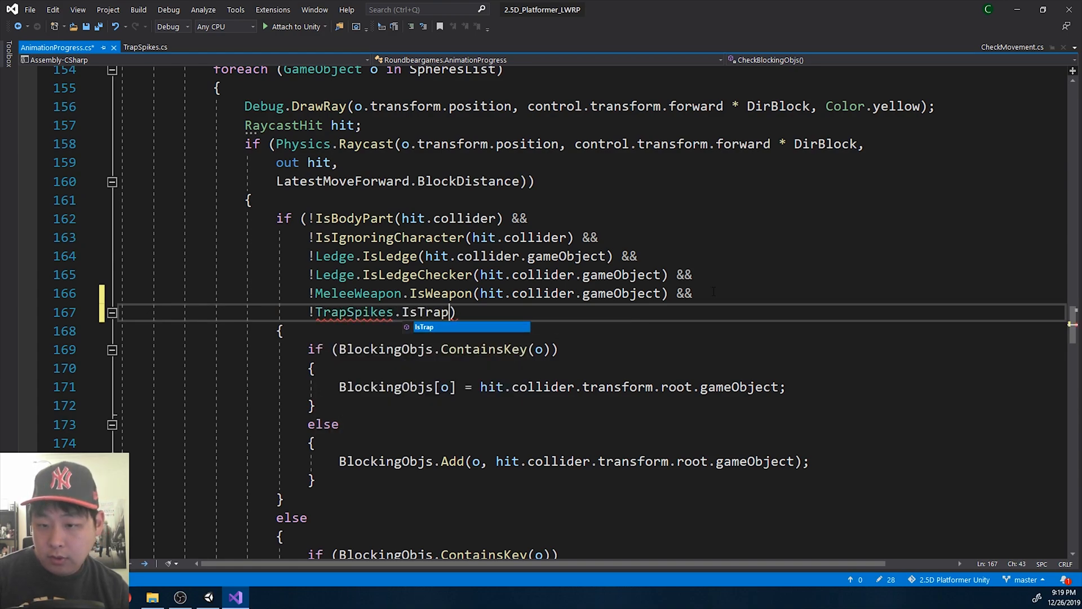
pyautogui.write('hit.collider')
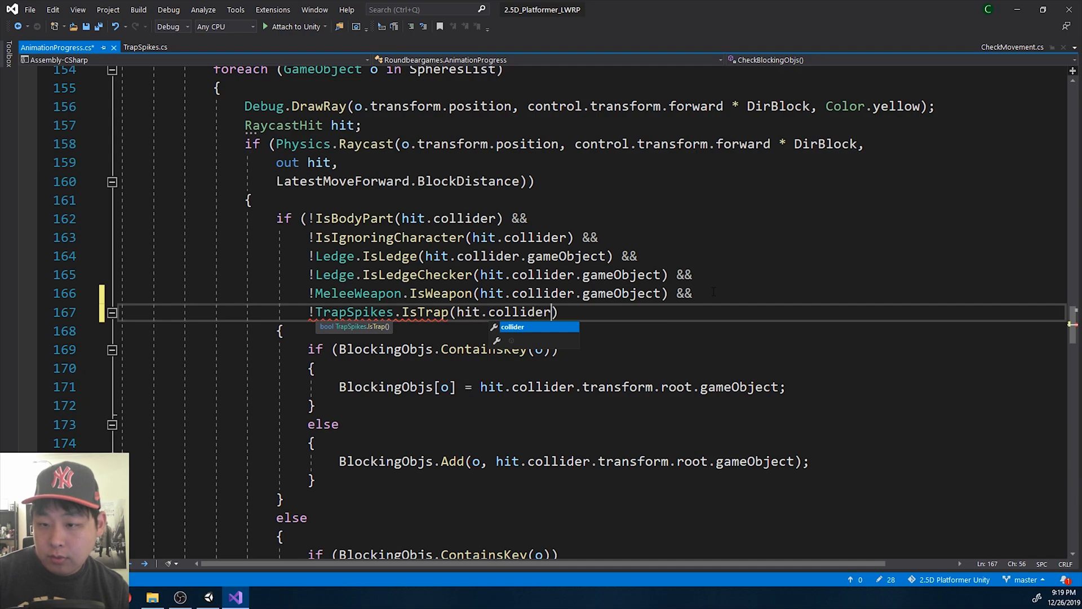
pyautogui.write('.gameObject')
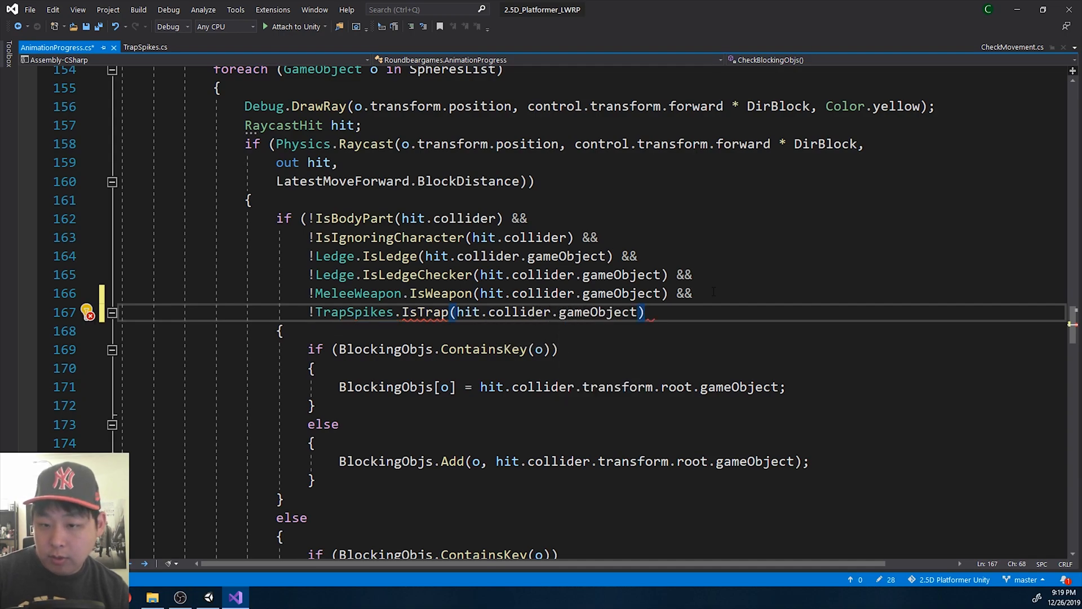
pyautogui.write(')')
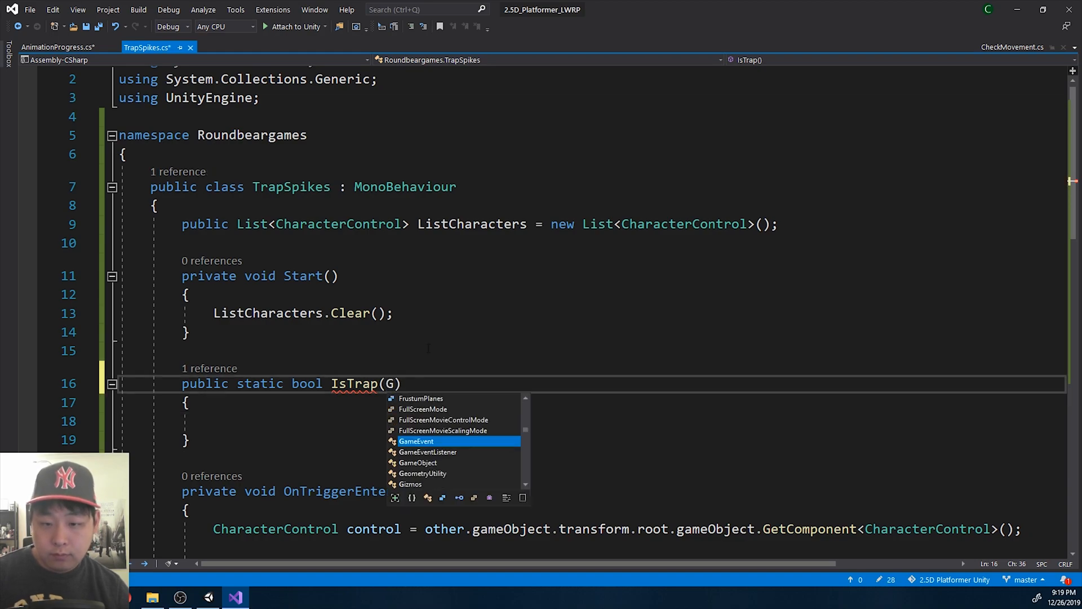
# Make IsTrap(GameObject obj) return false when obj's root has no TrapSpikes component, otherwise true.
pyautogui.write('ameObject obj')
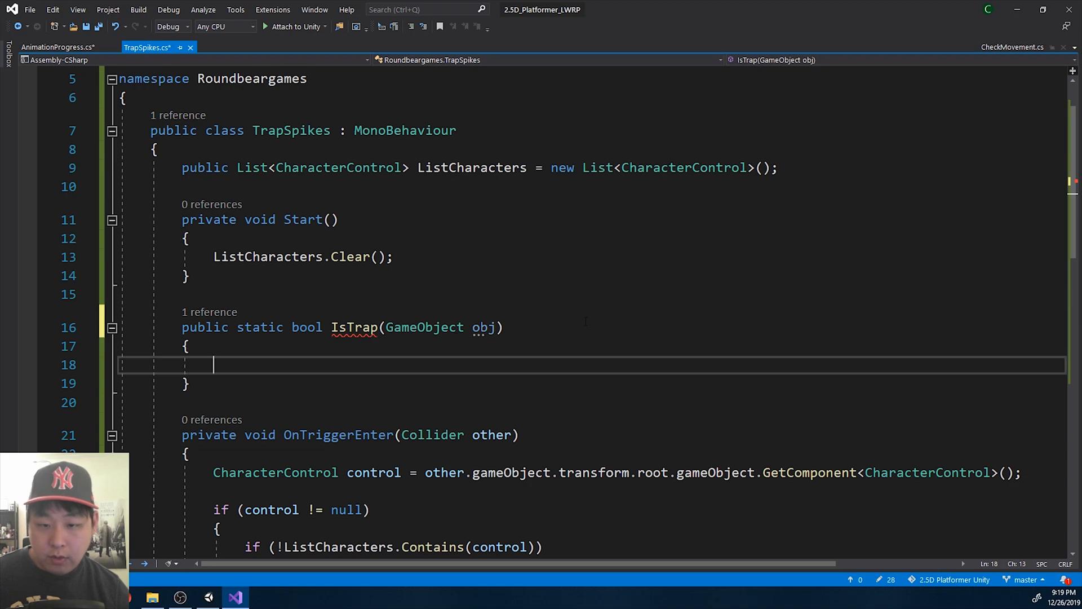
pyautogui.write('if (obj)')
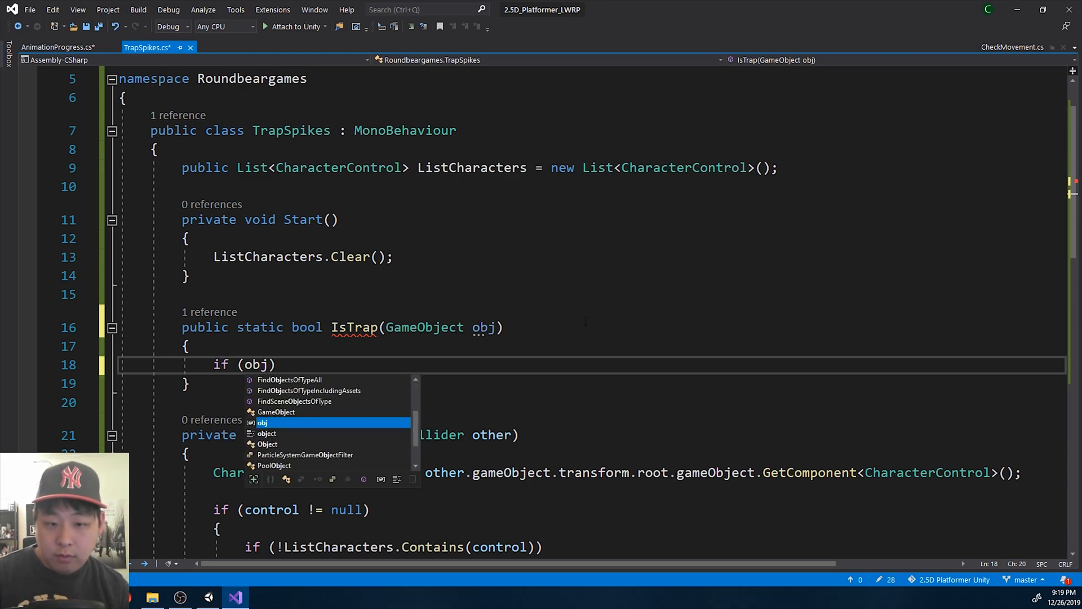
pyautogui.write('.')
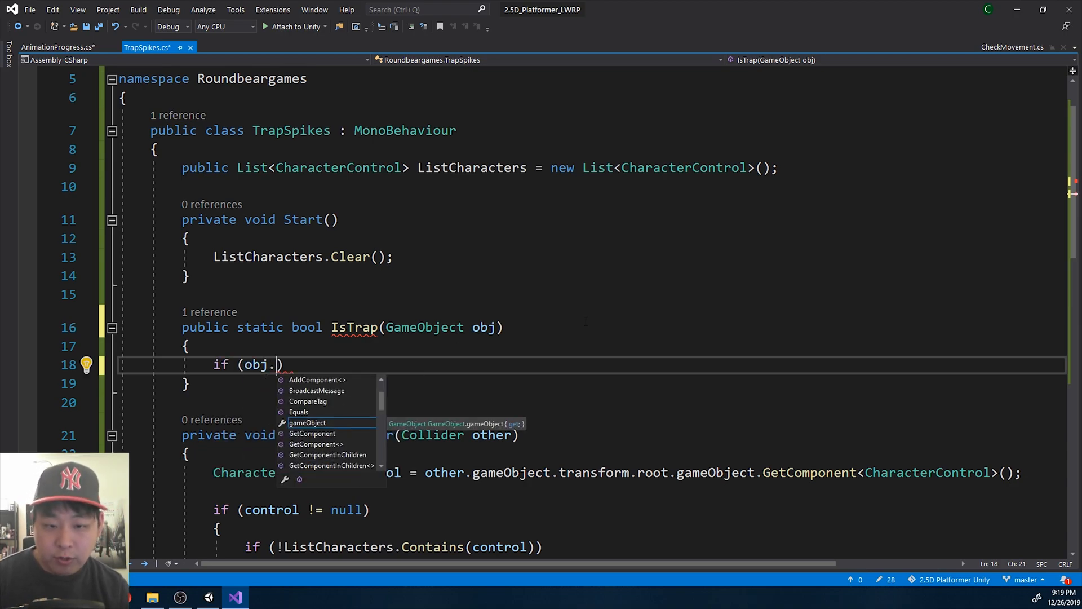
pyautogui.write('transform.root')
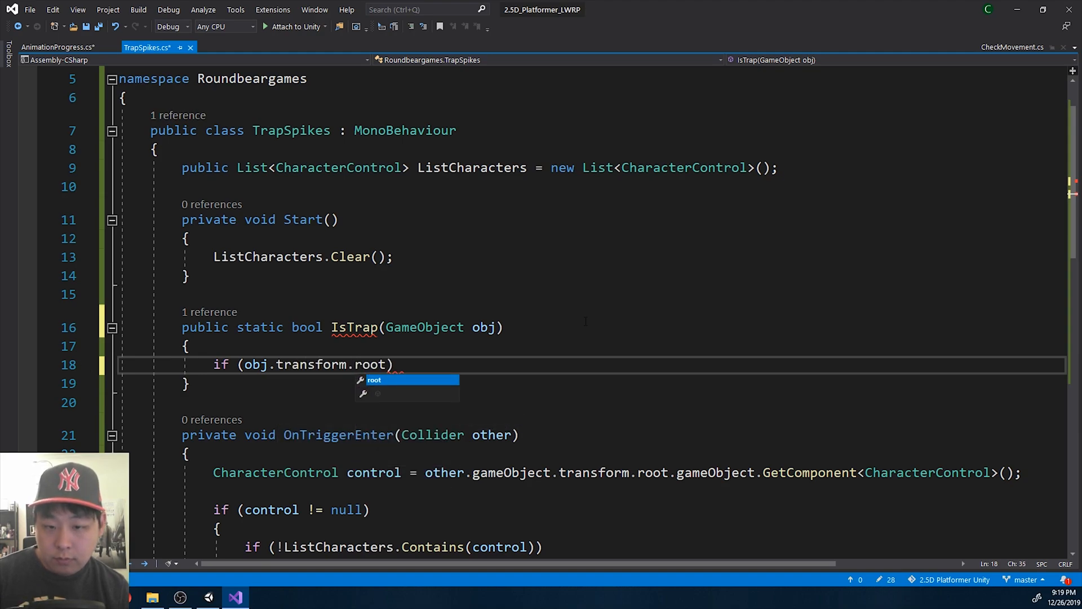
pyautogui.write('.gameObject.GetComponent<Trap>')
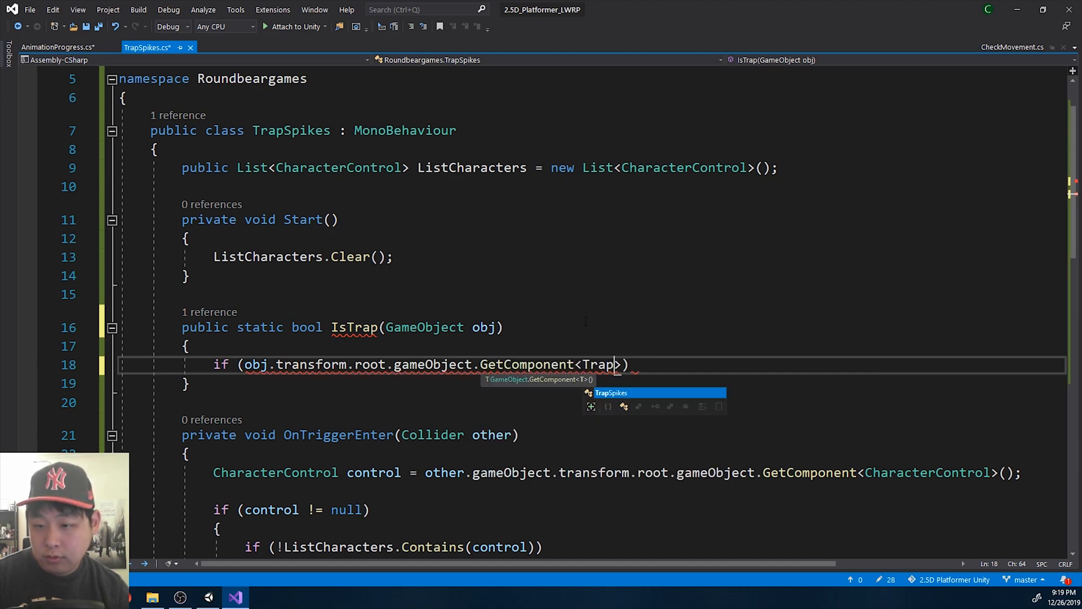
pyautogui.write('Spikes>()')
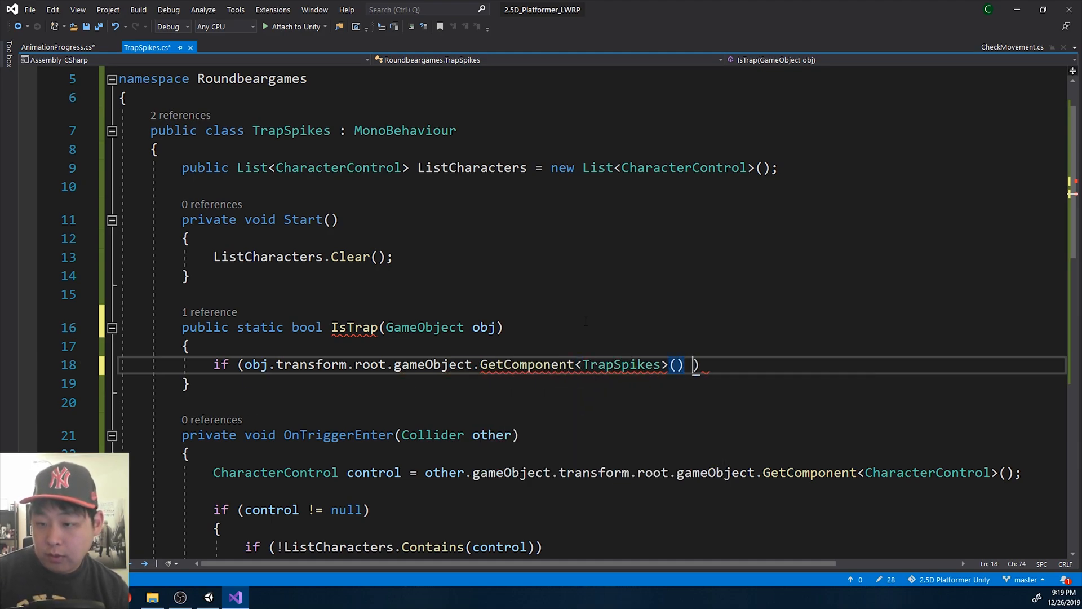
pyautogui.write('== null')
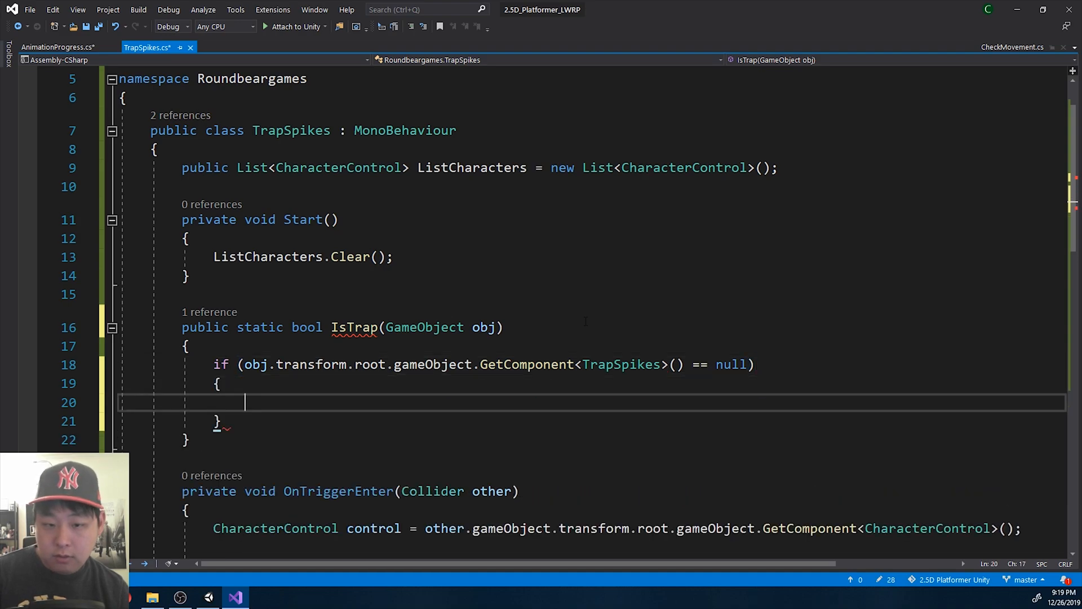
pyautogui.write('return false;')
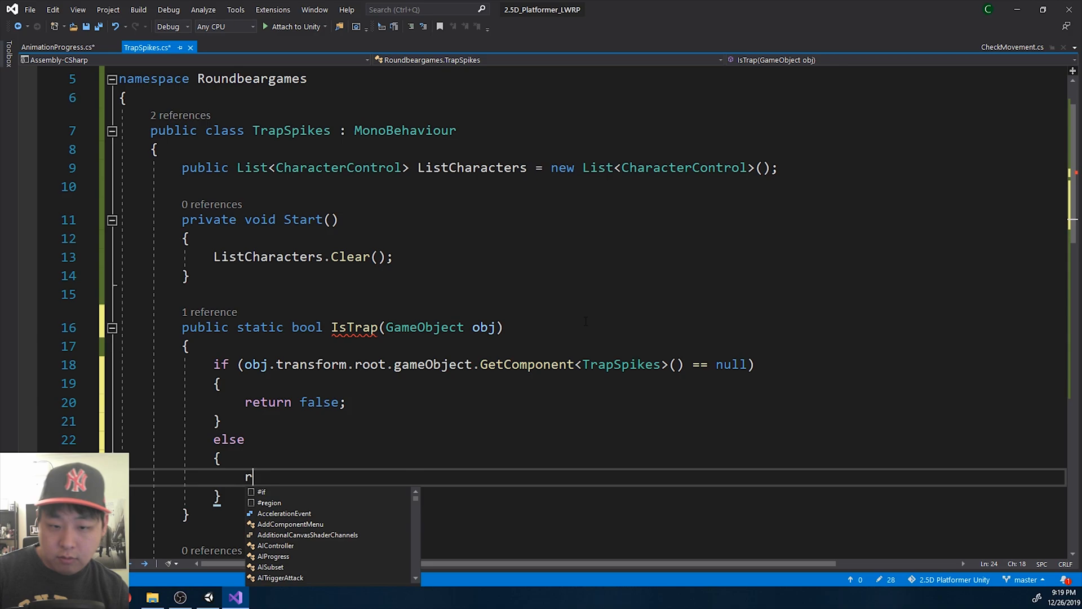
pyautogui.write('eturn true;')
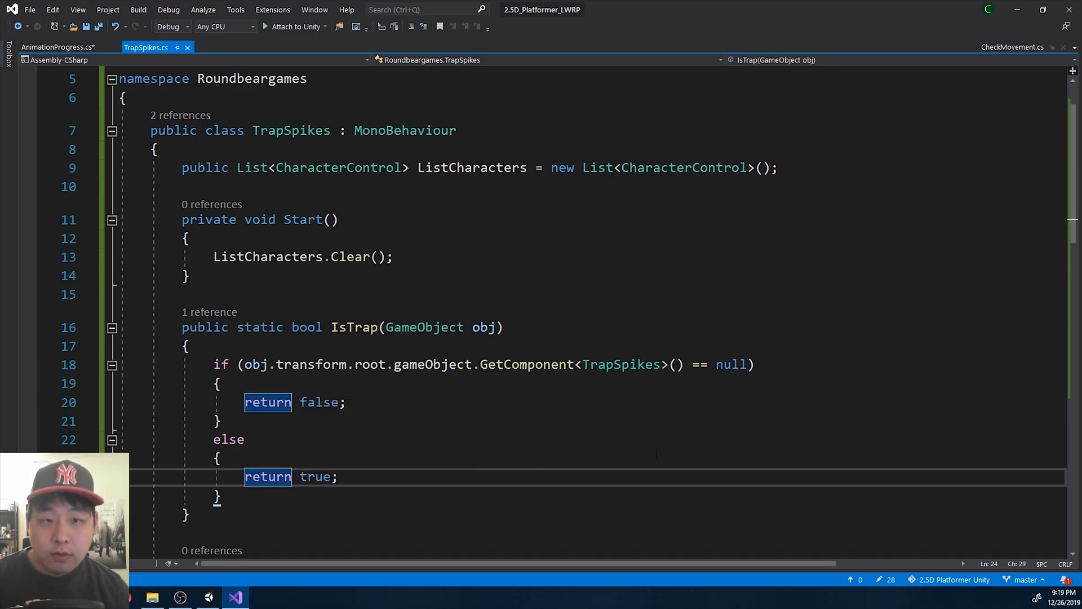
pyautogui.click(56, 47)
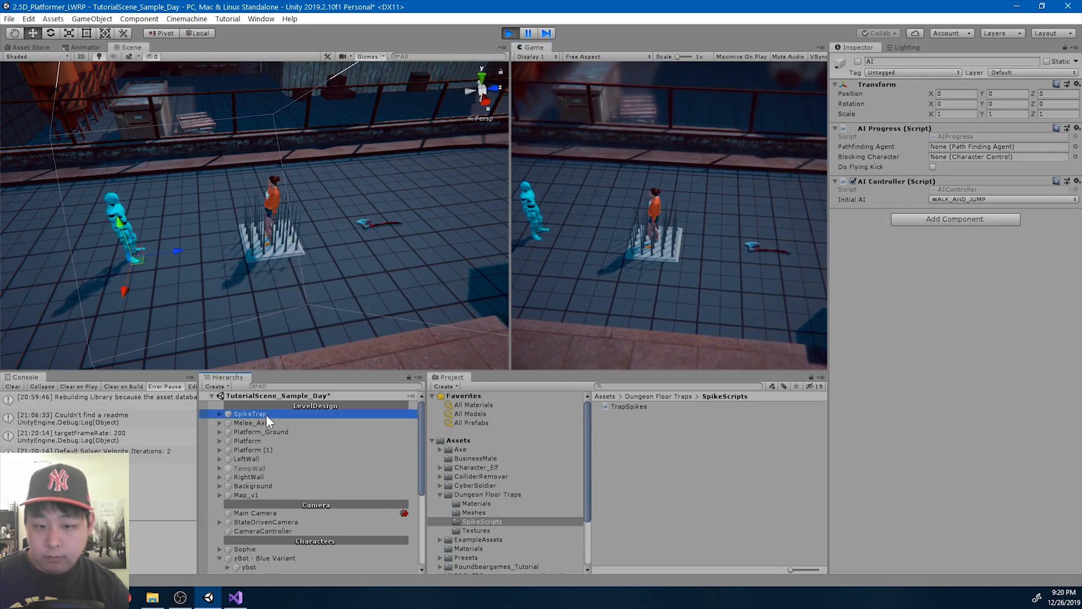
# During Play, select SpikeTrap to inspect its trigger Box Collider, Rigidbody and Trap Spikes script.
pyautogui.click(250, 413)
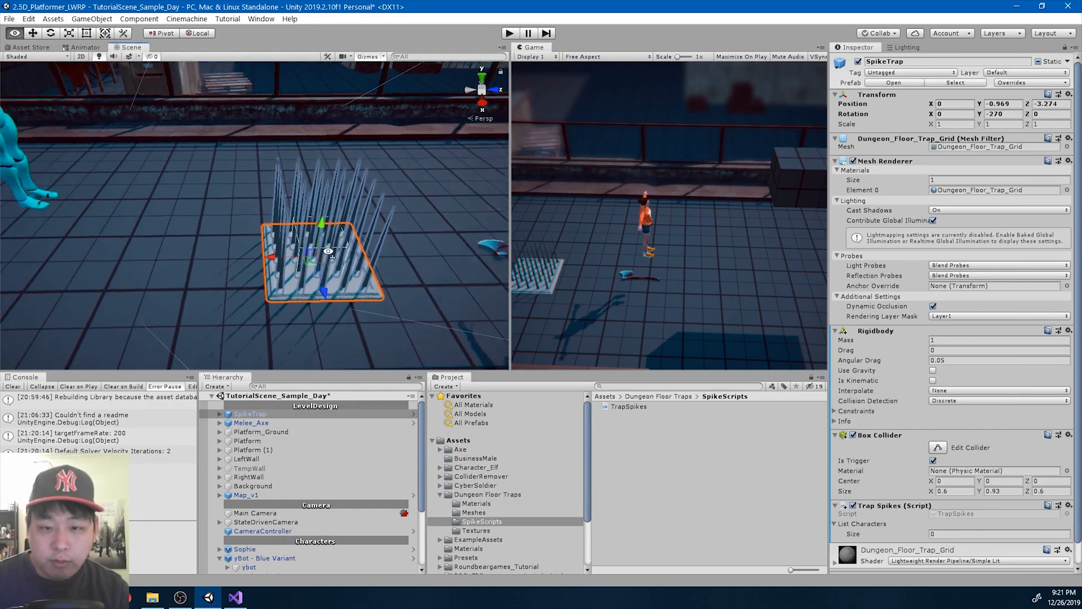
# Lower the spikes so each Spike child of SpikeTrap has Transform Position Y -0.4.
pyautogui.moveTo(324, 263); pyautogui.dragTo(345, 249)
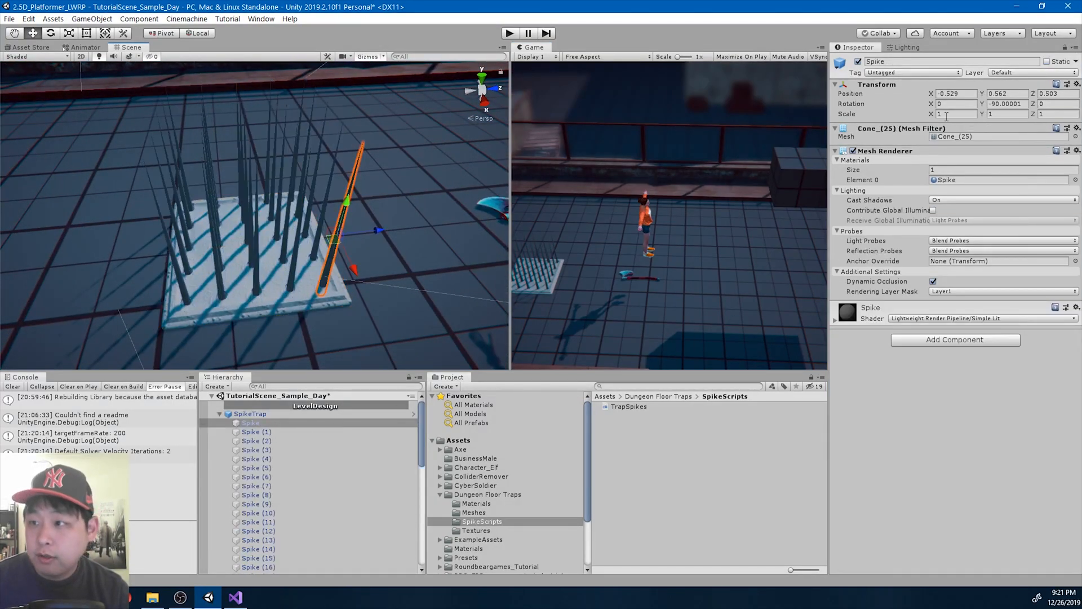
pyautogui.write('-0.16')
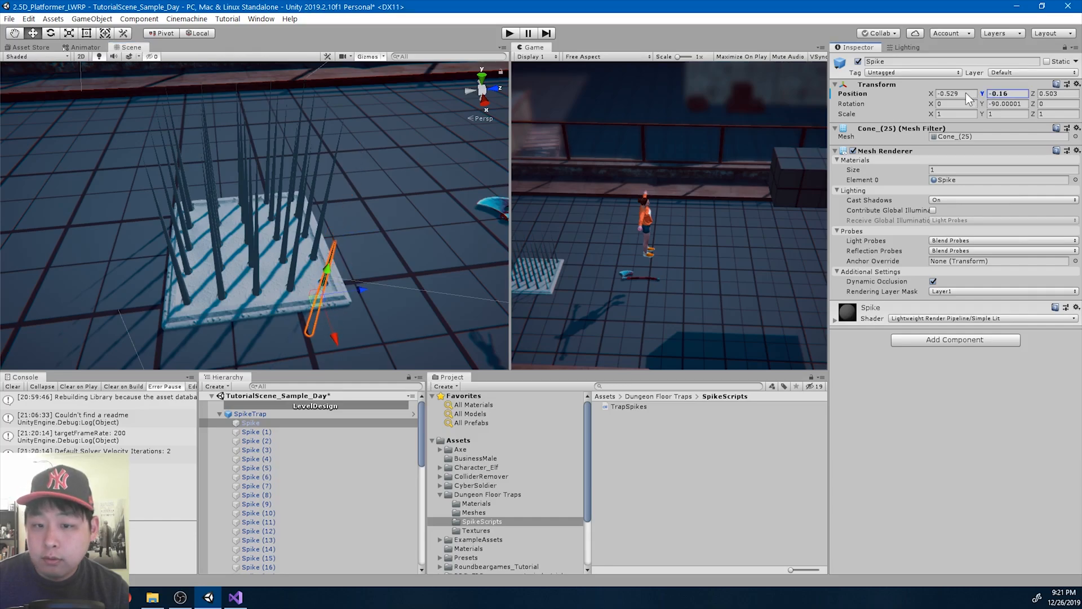
pyautogui.write('-0.44')
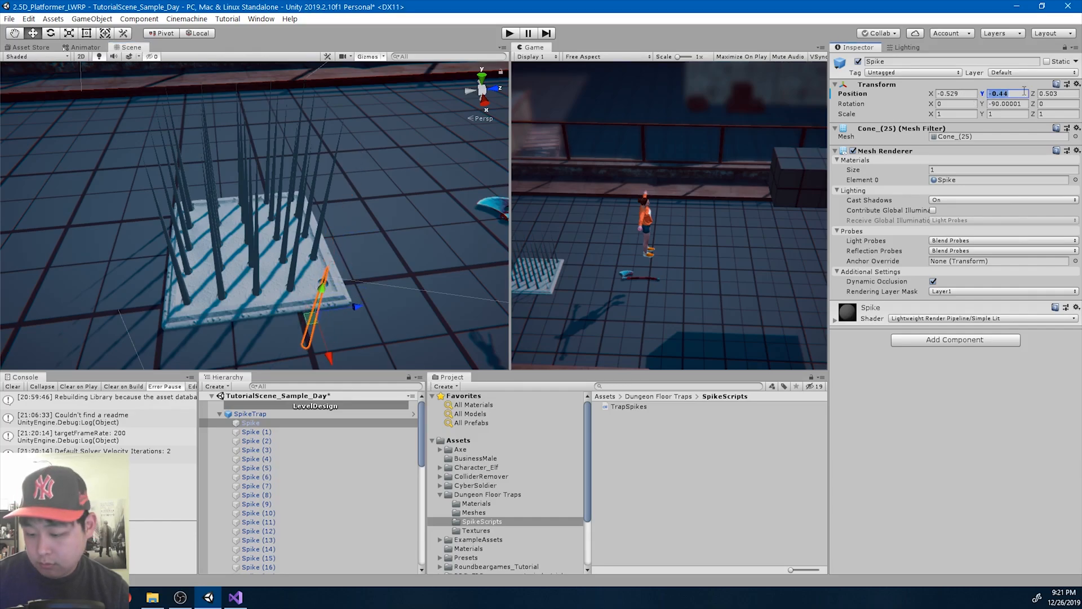
pyautogui.write('-0.4')
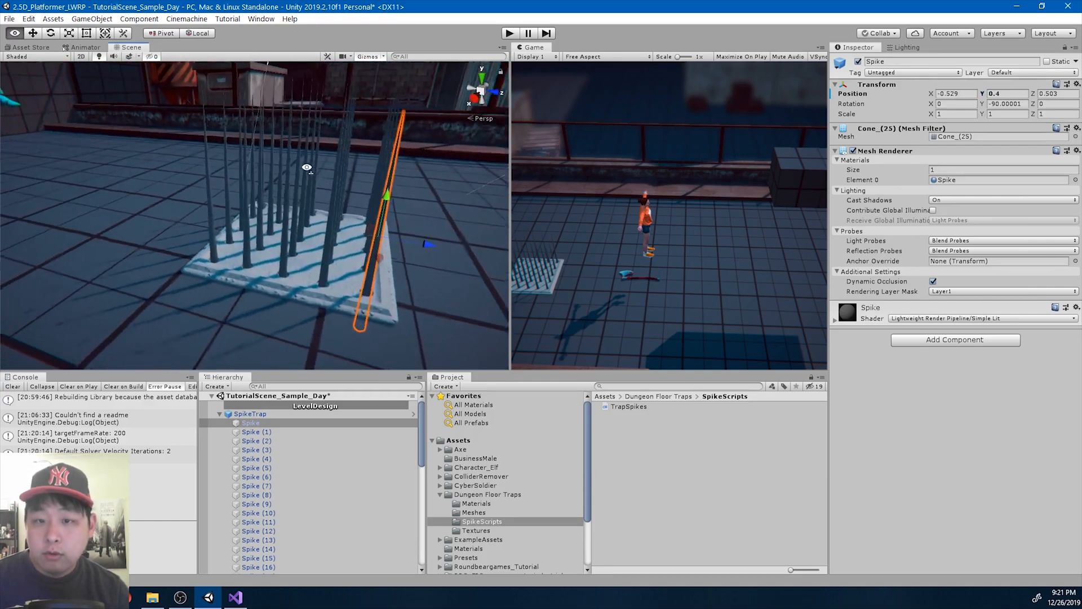
pyautogui.moveTo(307, 168); pyautogui.dragTo(415, 230)
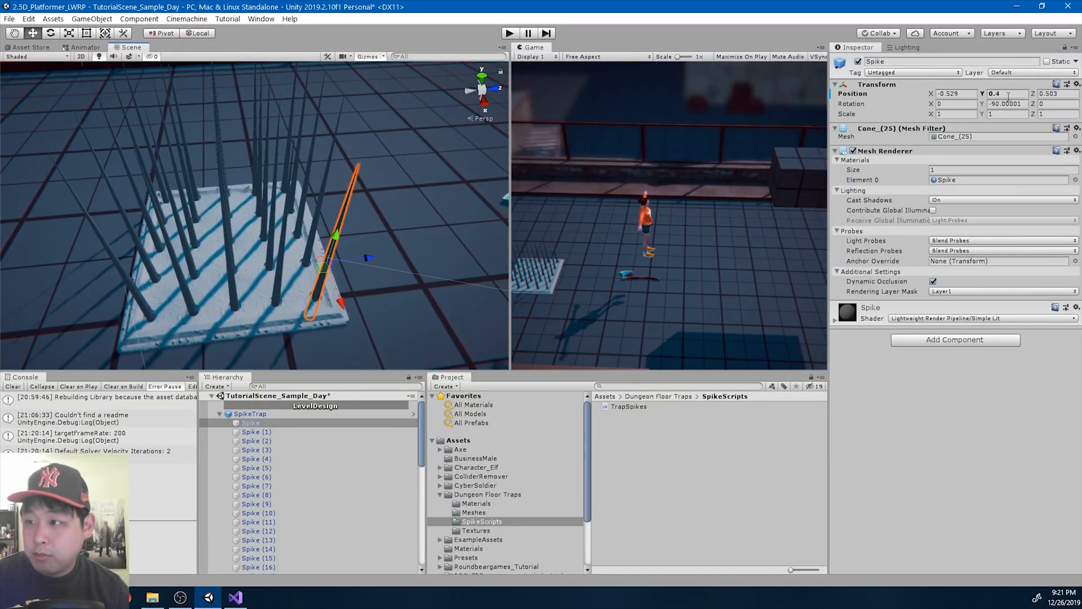
pyautogui.click(1004, 93)
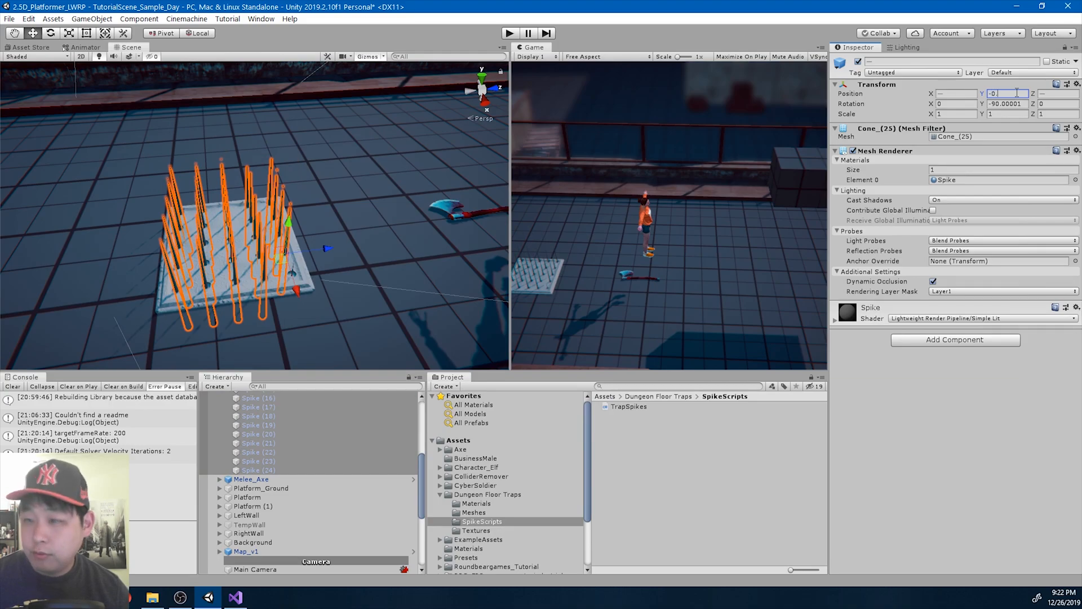
pyautogui.write('-0.4')
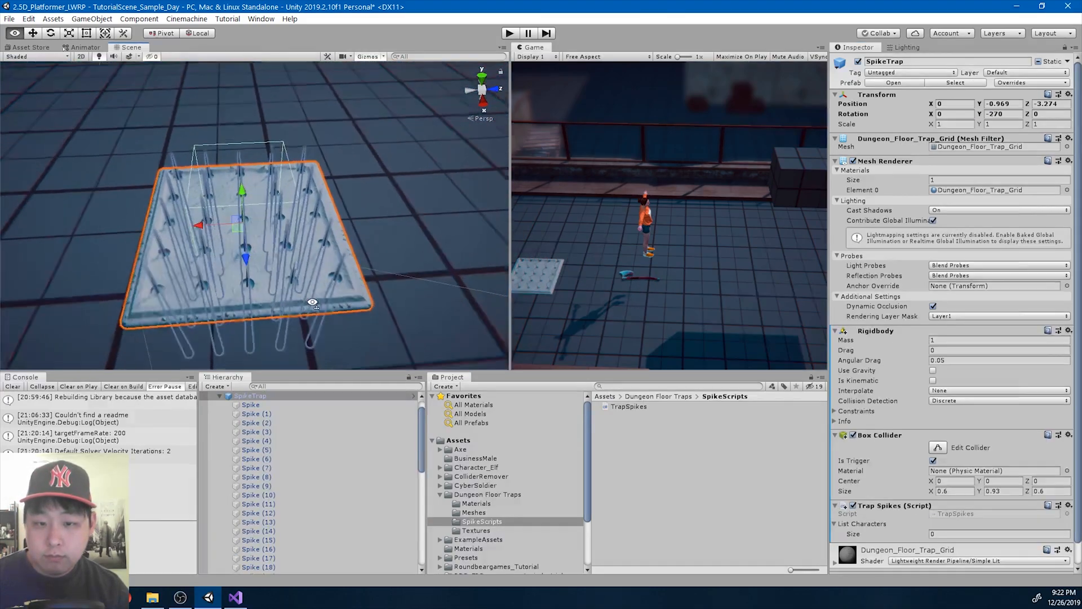
pyautogui.click(234, 596)
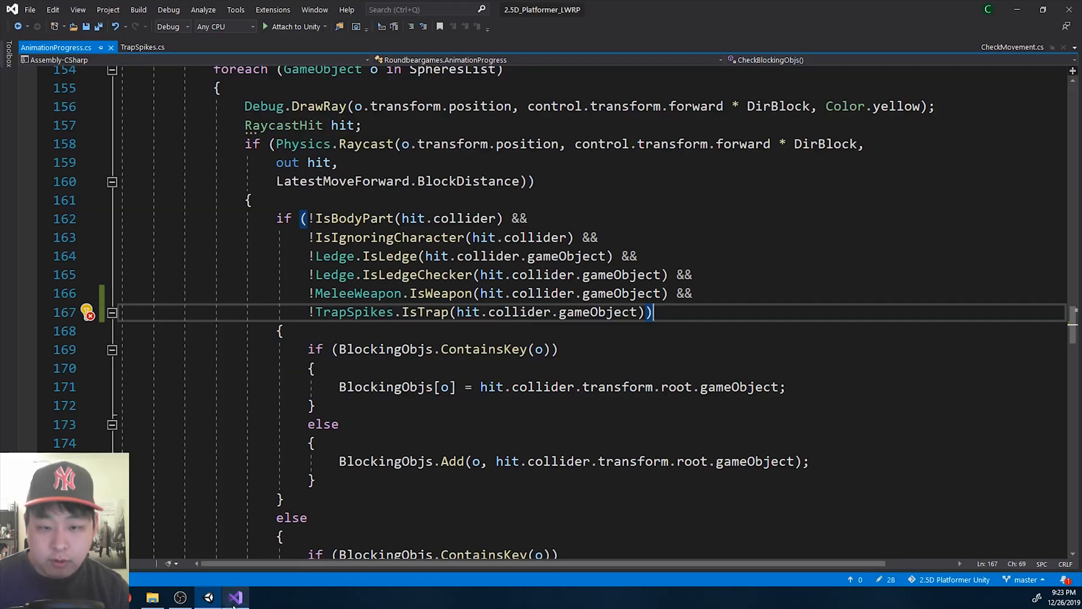
# In TrapSpikes' Update, add a check that ListCharacters.Count is not zero.
pyautogui.click(143, 47)
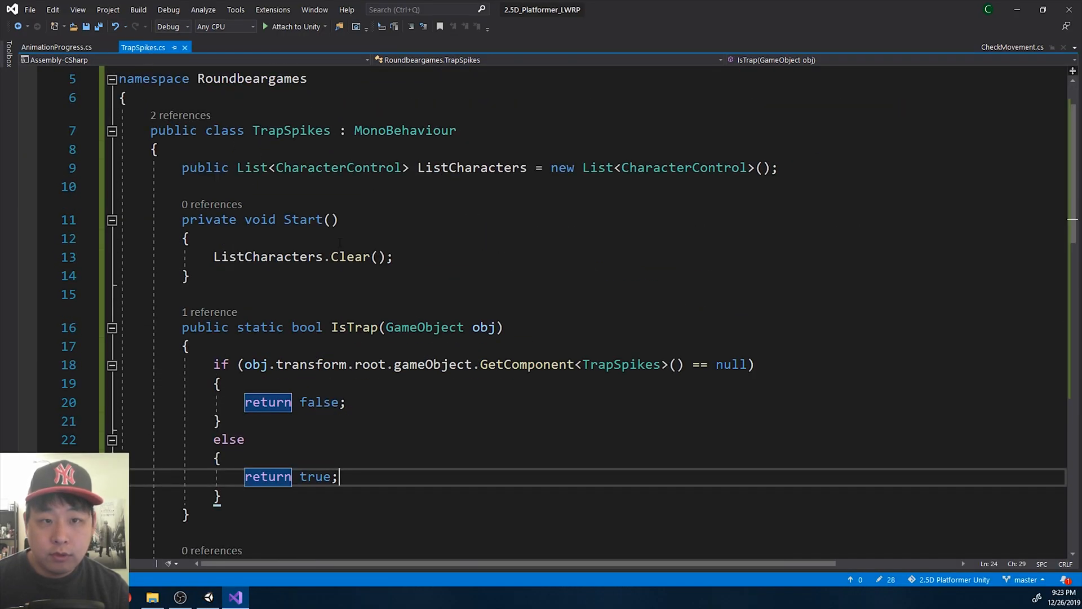
pyautogui.write('v')
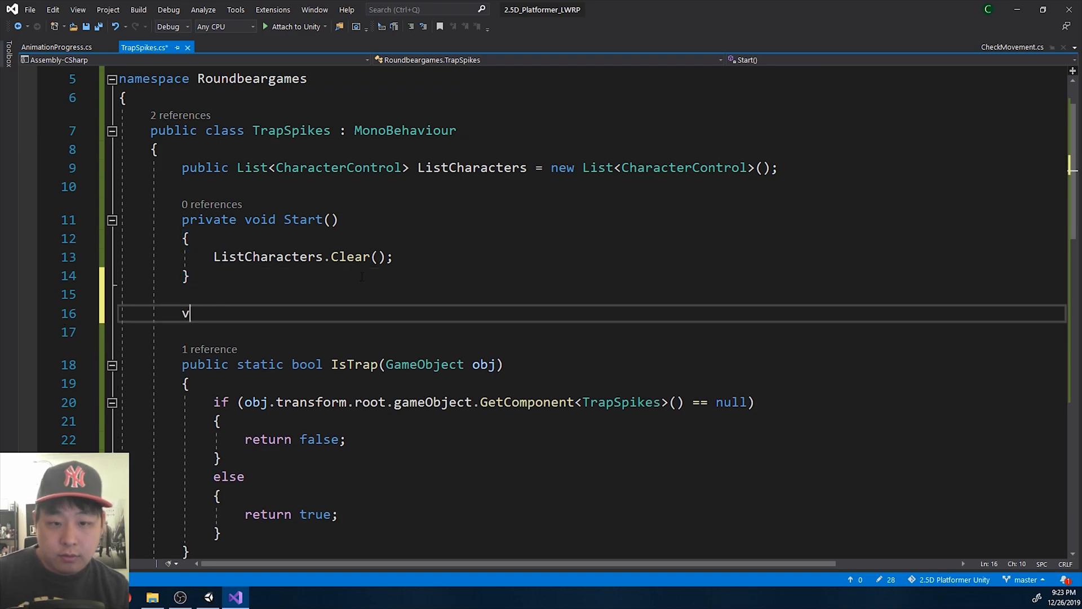
pyautogui.write('void Update(')
pyautogui.write('if')
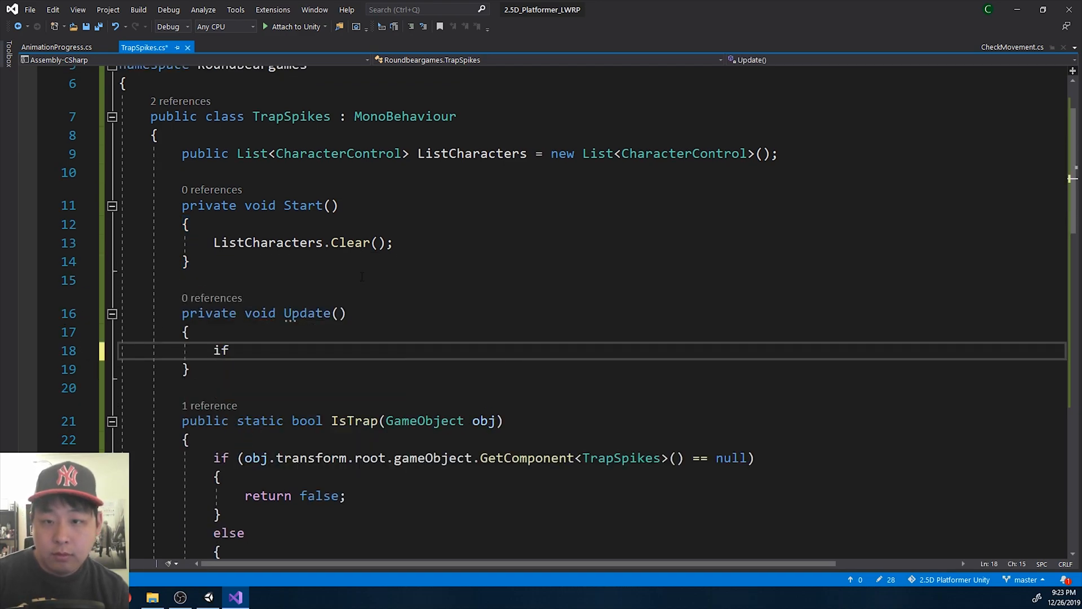
pyautogui.write('(ListCharacters.')
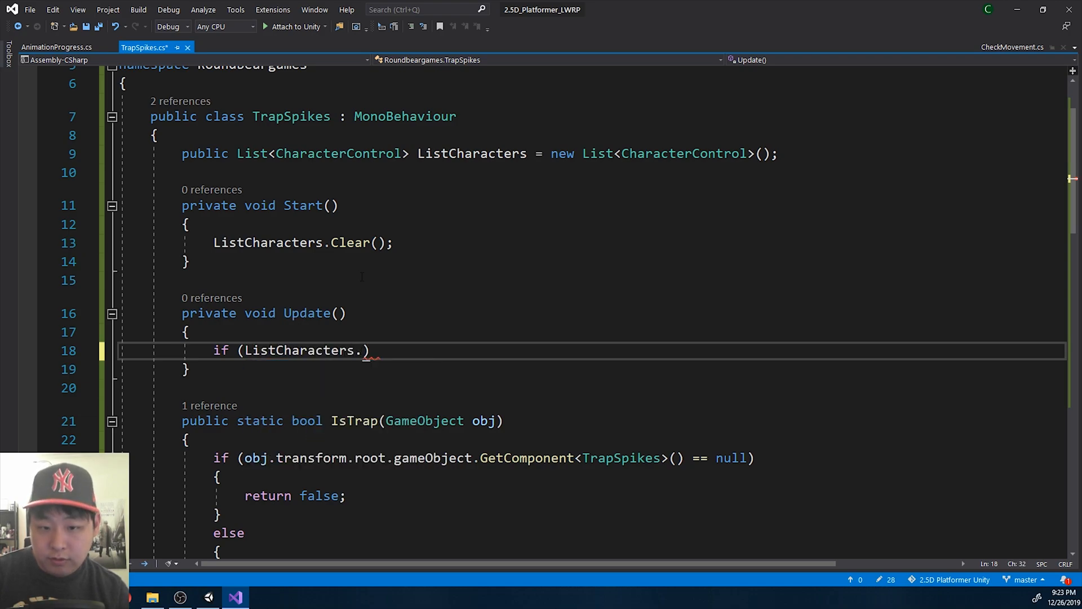
pyautogui.write('Count ==')
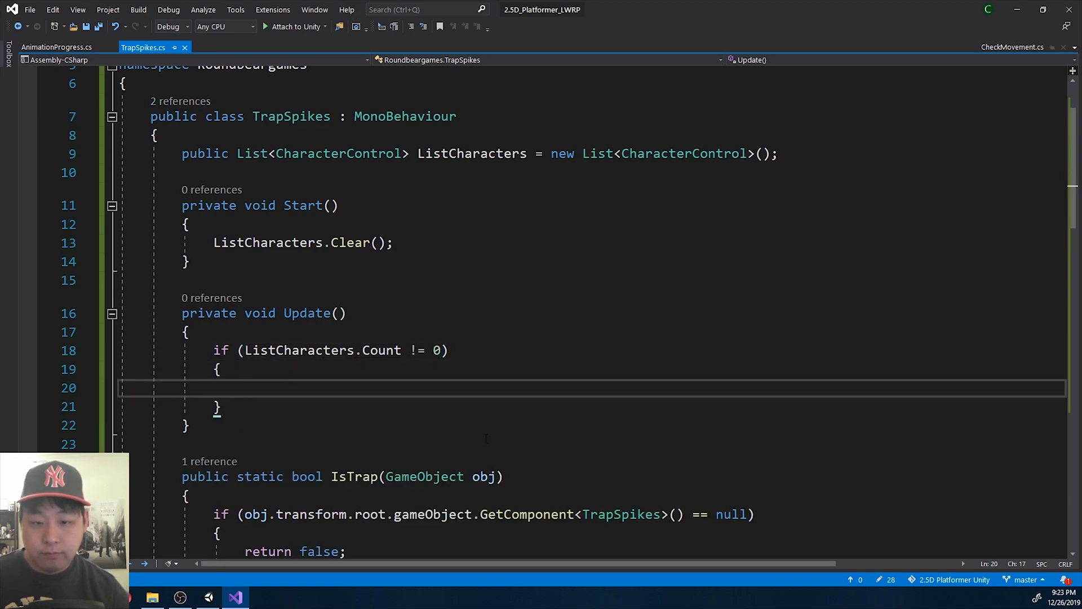
# Loop over ListCharacters, checking each control.damageDetector.DamageTaken == 0, and save the script.
pyautogui.write('foreac')
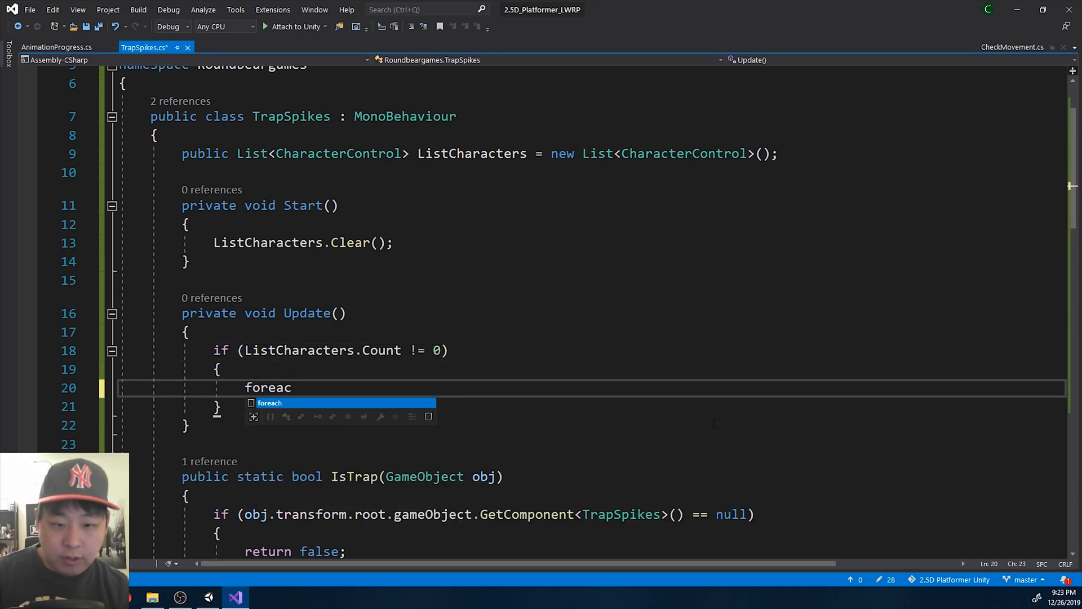
pyautogui.write('h(CharacterControl con')
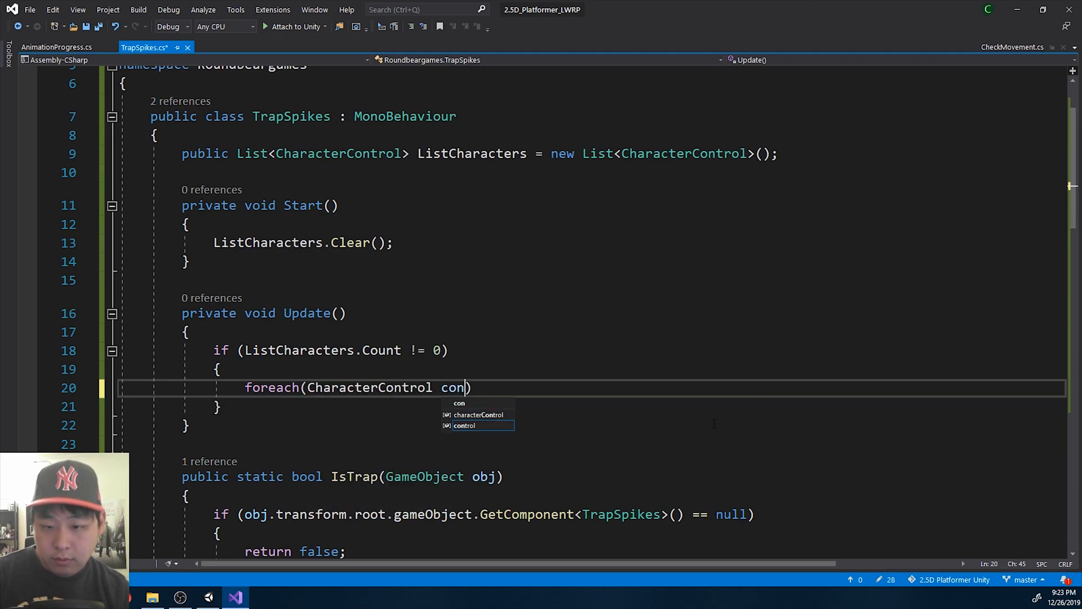
pyautogui.write('trol')
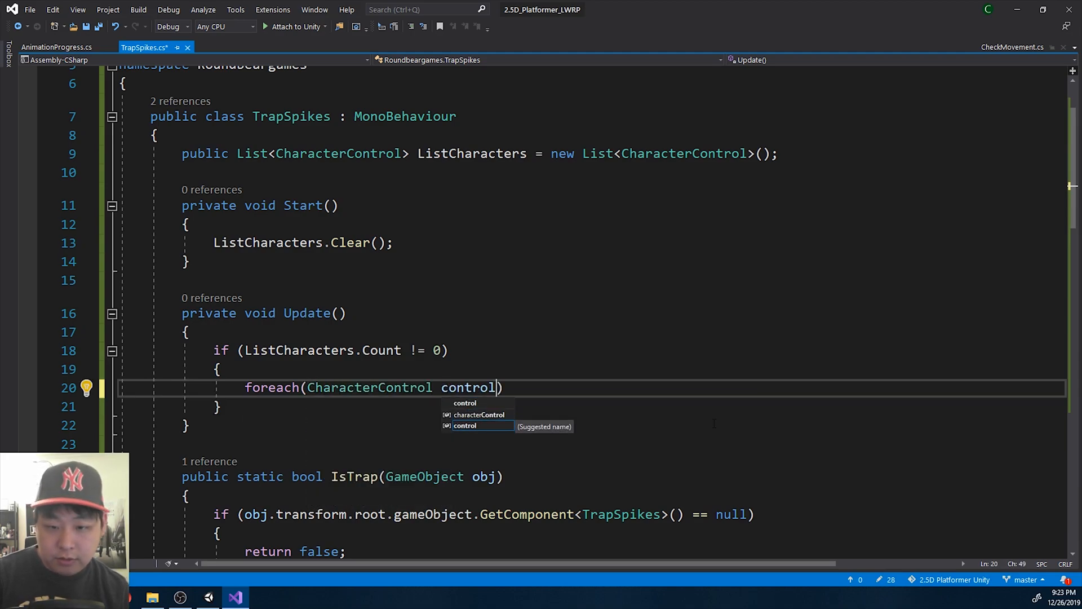
pyautogui.write('in')
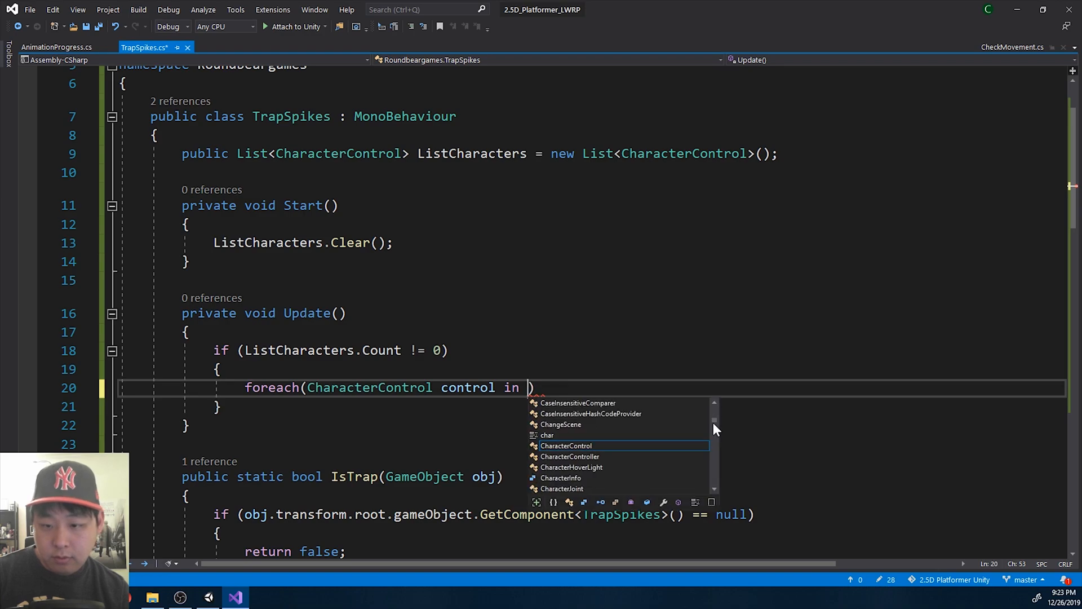
pyautogui.write('ListCharacters')
pyautogui.write('if')
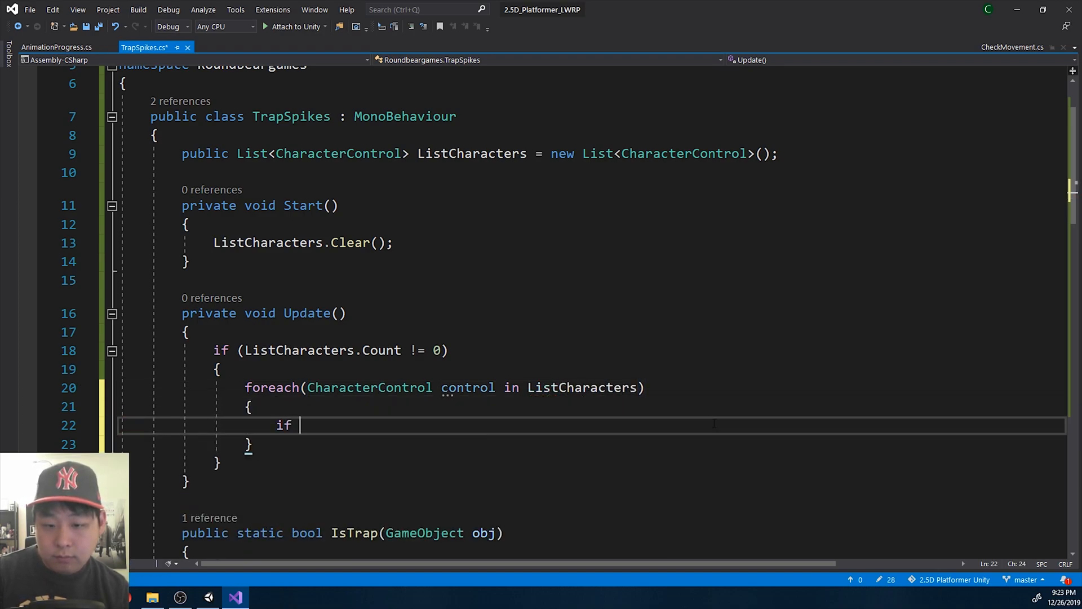
pyautogui.write('(control.damageDetector.DamageTaken == 9')
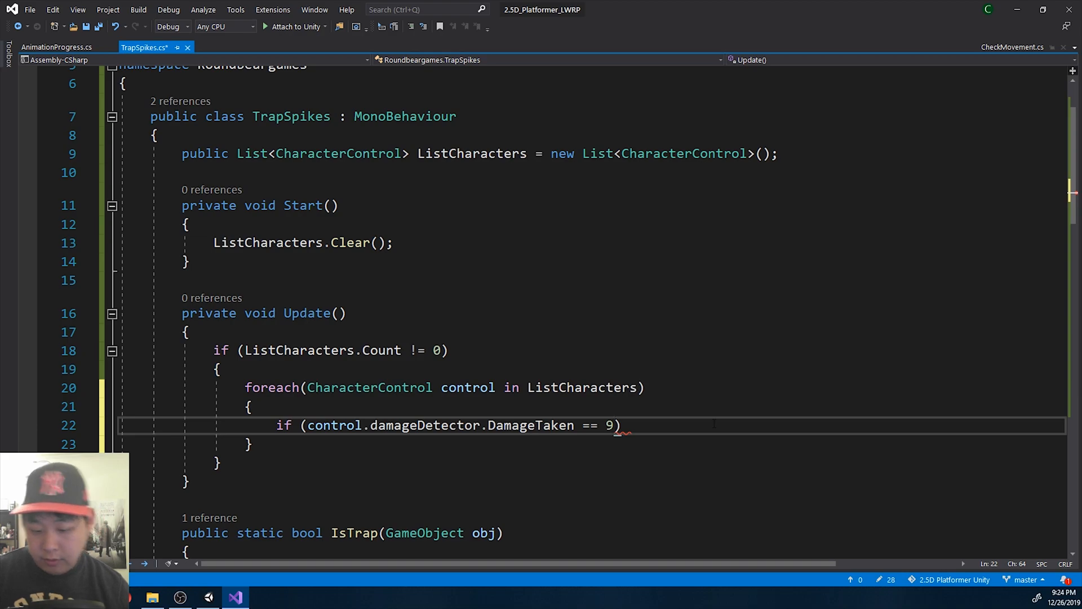
pyautogui.write('0')
pyautogui.write('{')
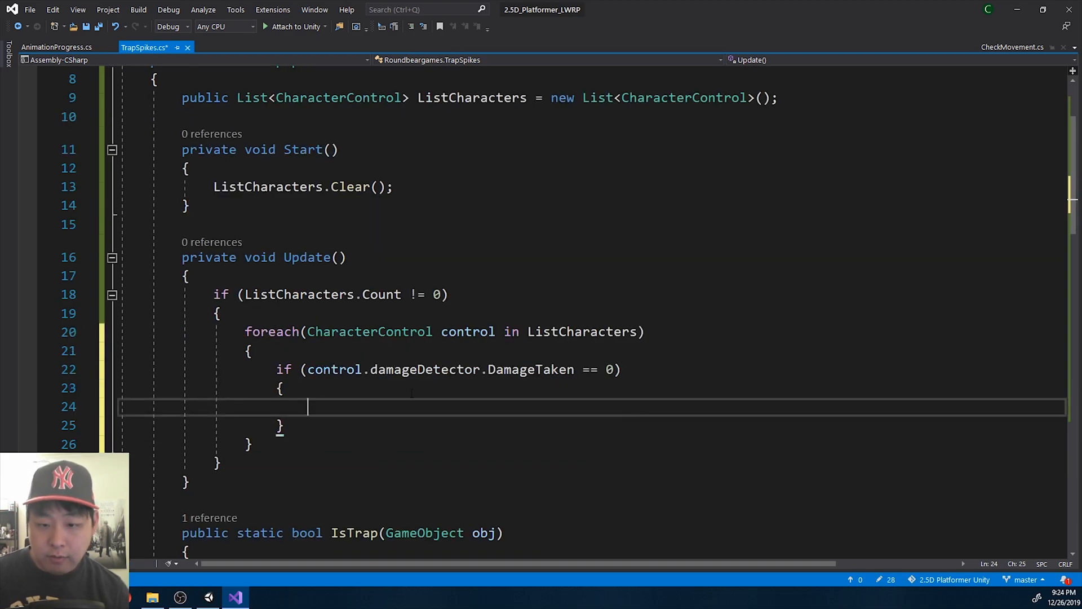
pyautogui.press('ctrl+s')
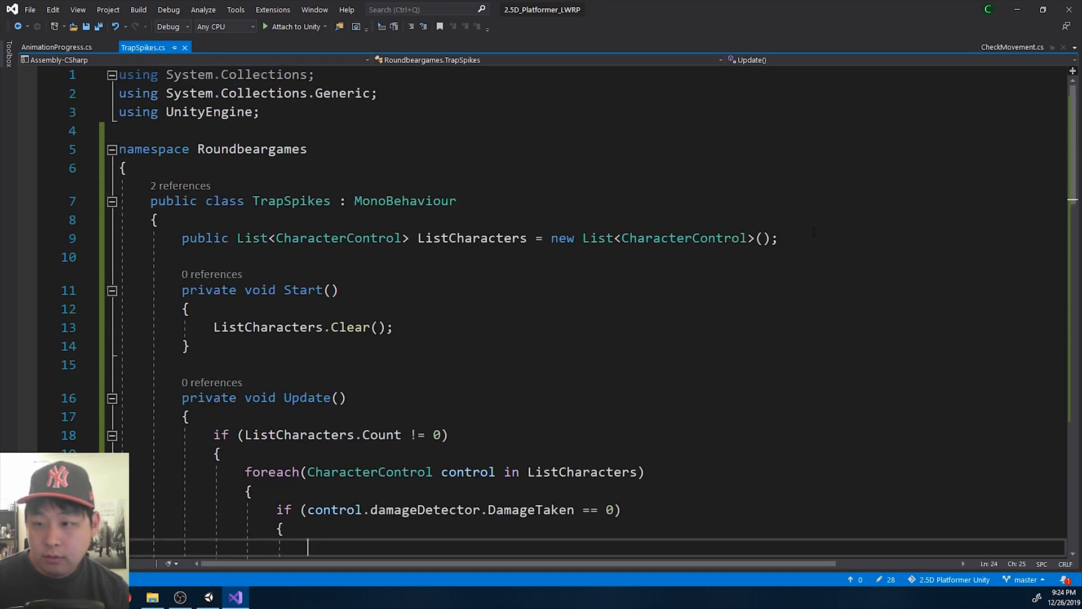
# Declare a Coroutine field SpikeTriggerRoutine and set it to null in Start.
pyautogui.write('Cou')
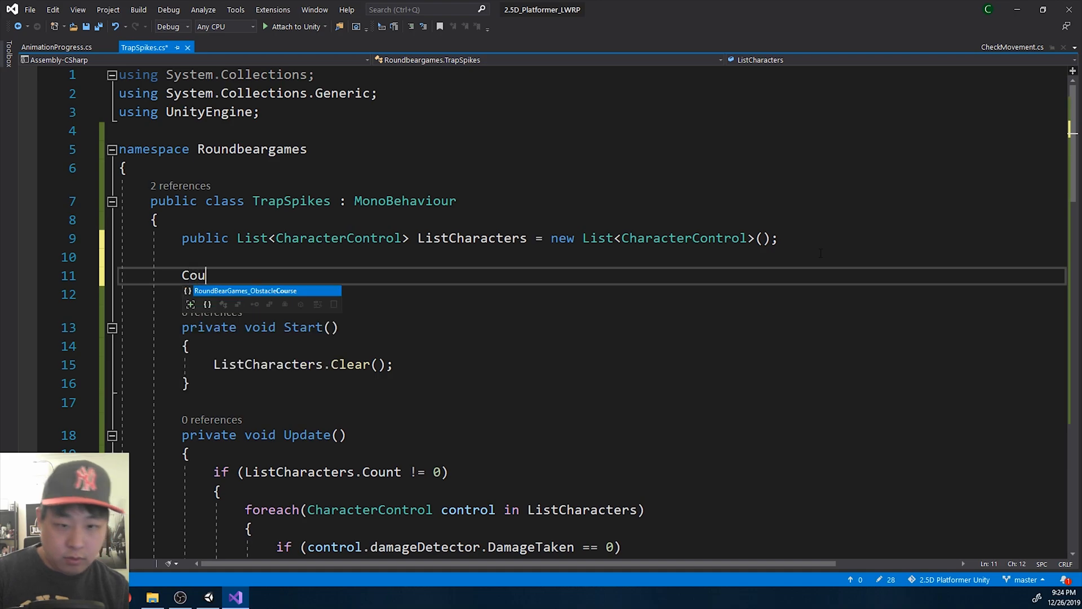
pyautogui.write('routine')
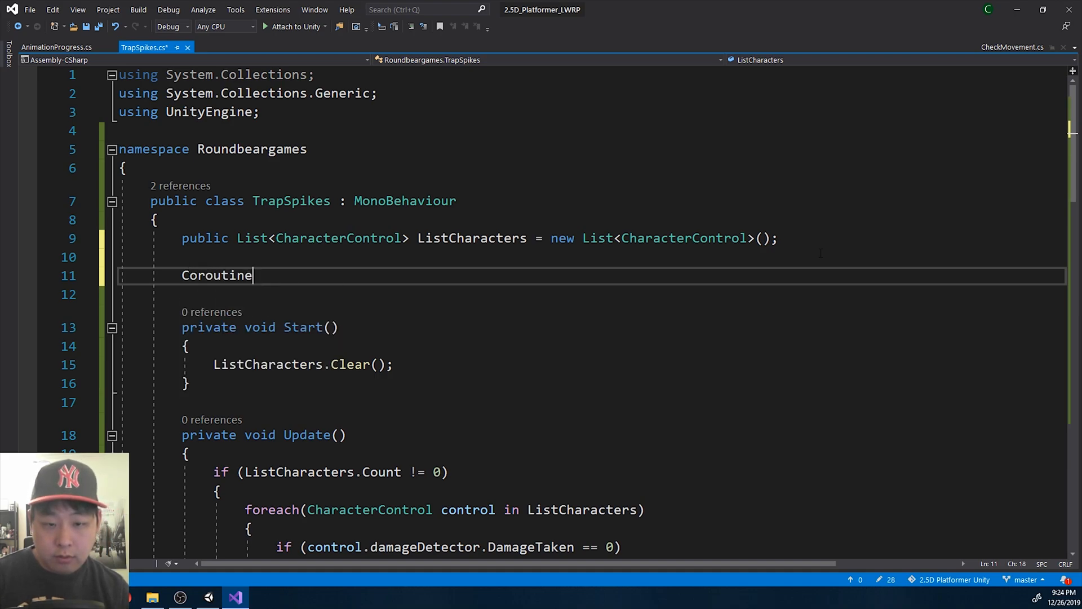
pyautogui.write('SpikeT')
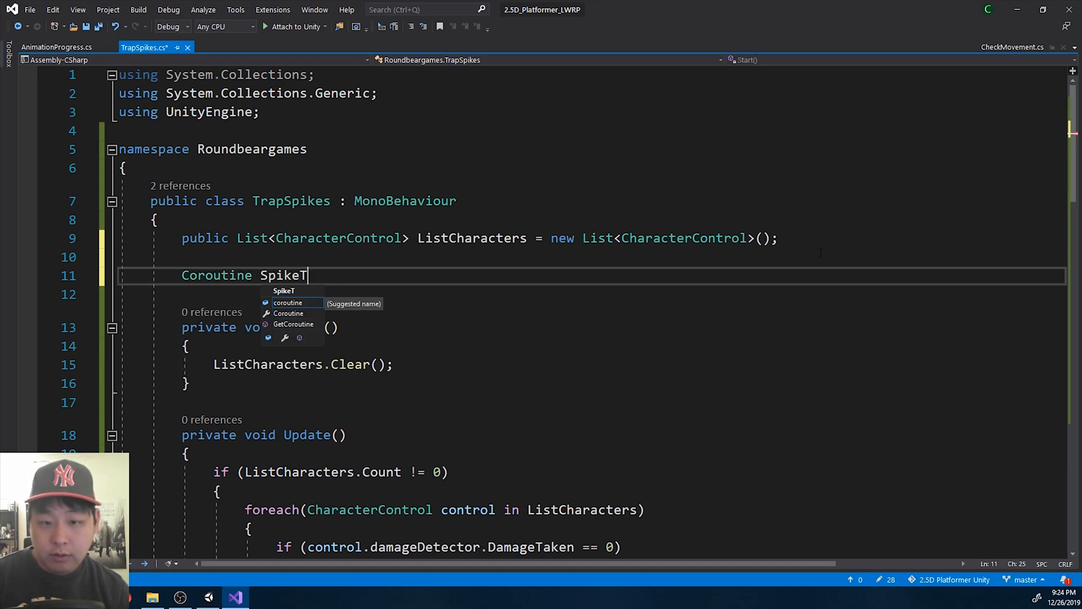
pyautogui.write('riggerRoutine;')
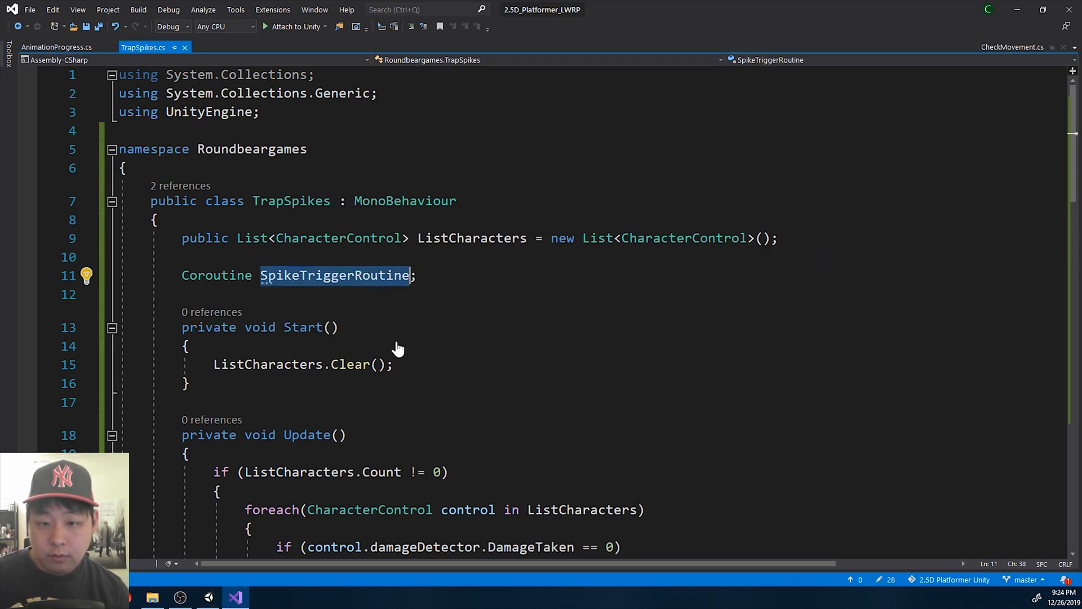
pyautogui.write('SpikeTriggerRoutine =')
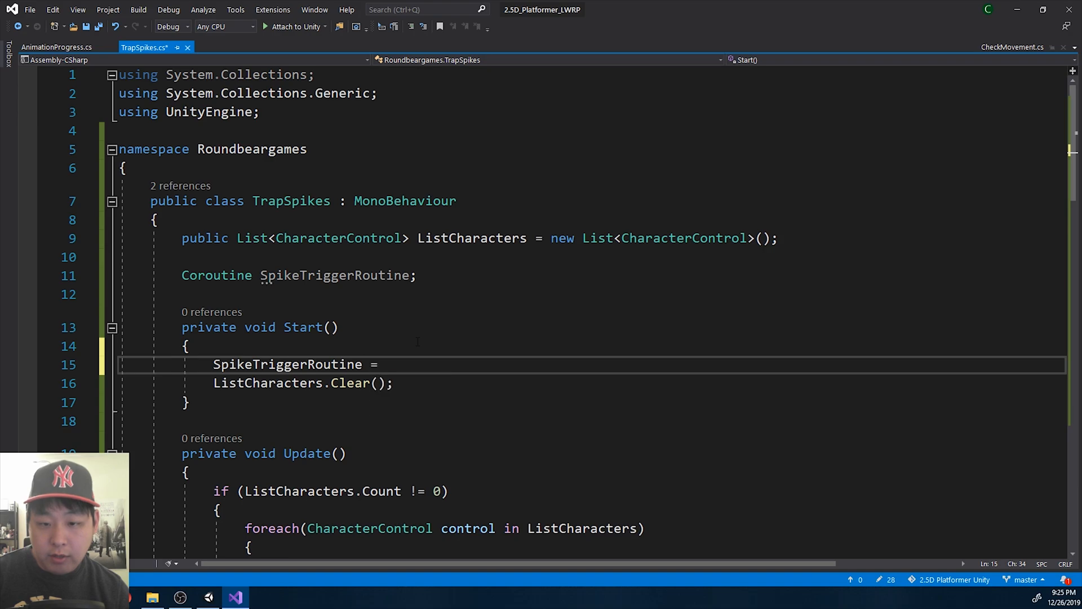
pyautogui.write('null;')
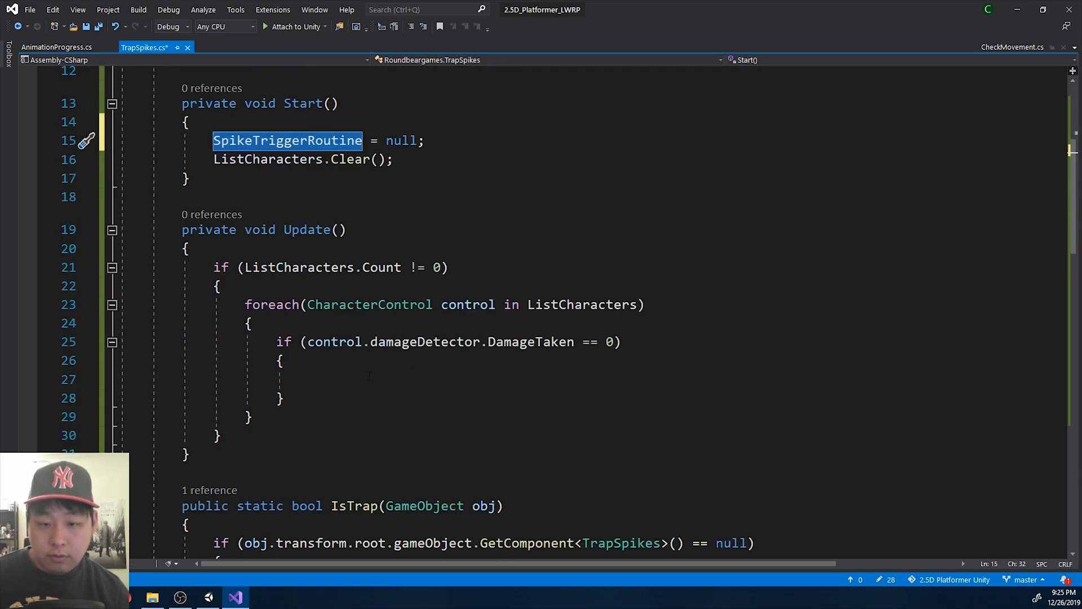
# Add an IEnumerable _TriggerSpikes() method, started via StartCoroutine when SpikeTriggerRoutine is null.
pyautogui.write('if (SpikeTriggerRoutine)')
pyautogui.write('{ ')
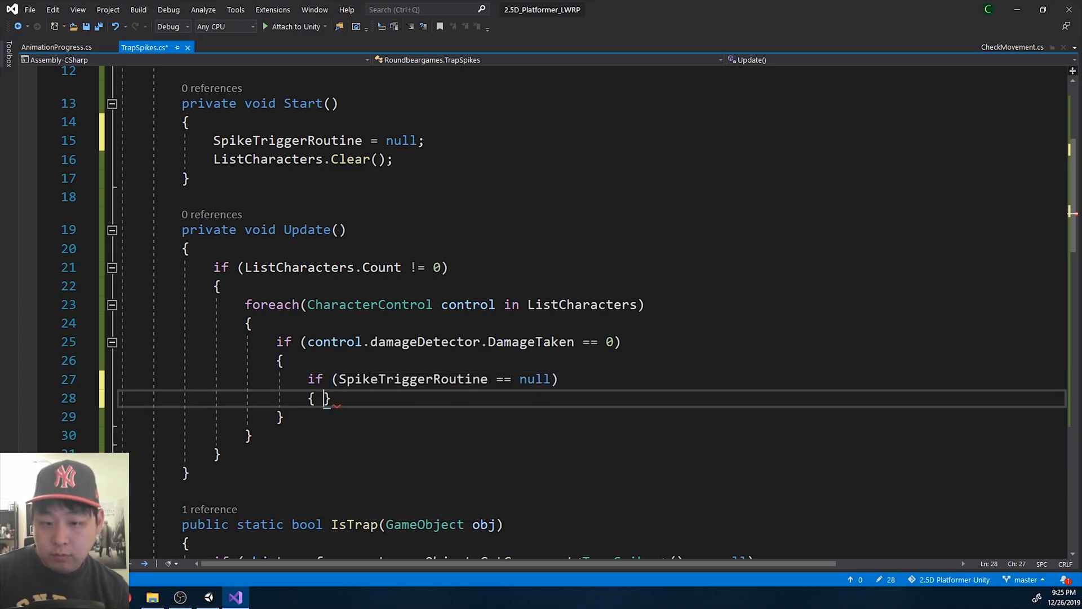
pyautogui.write('SpikeTriggerRoutine =')
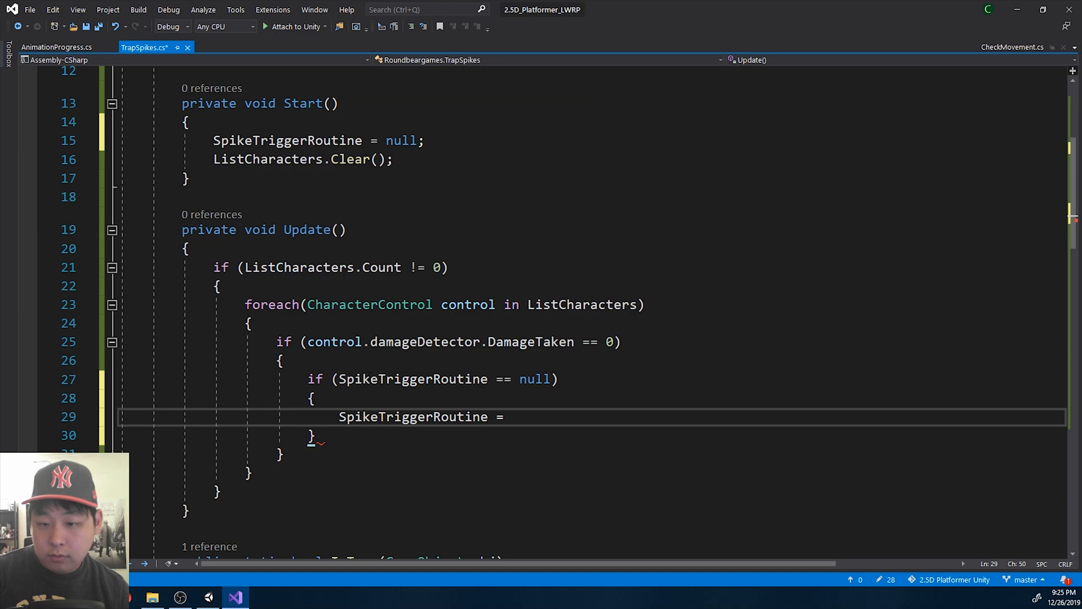
pyautogui.write('StartCoroutine(')
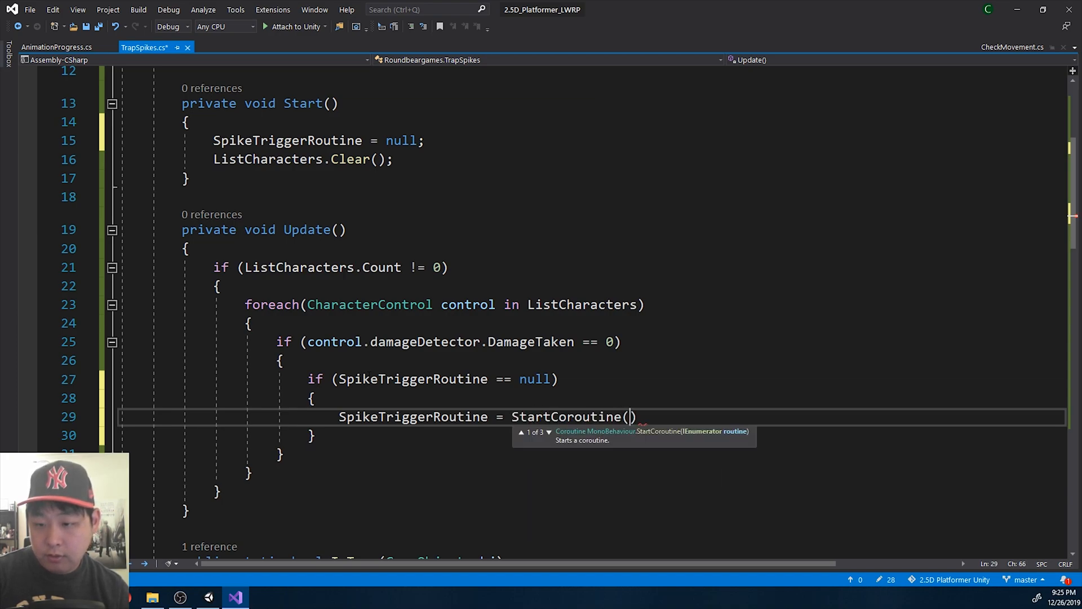
pyautogui.write(');')
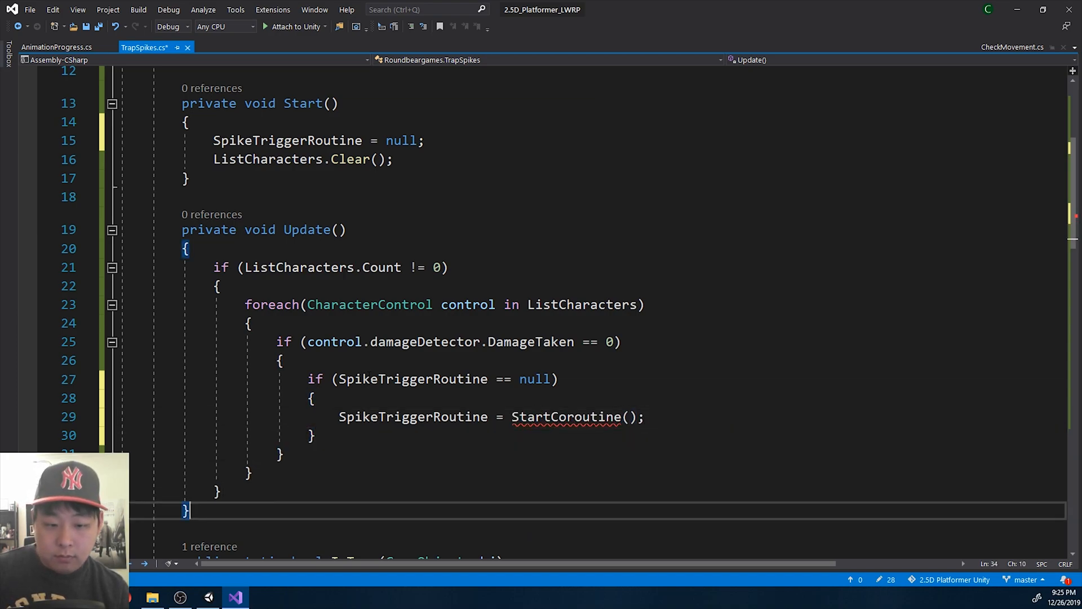
pyautogui.write('IEnumerable')
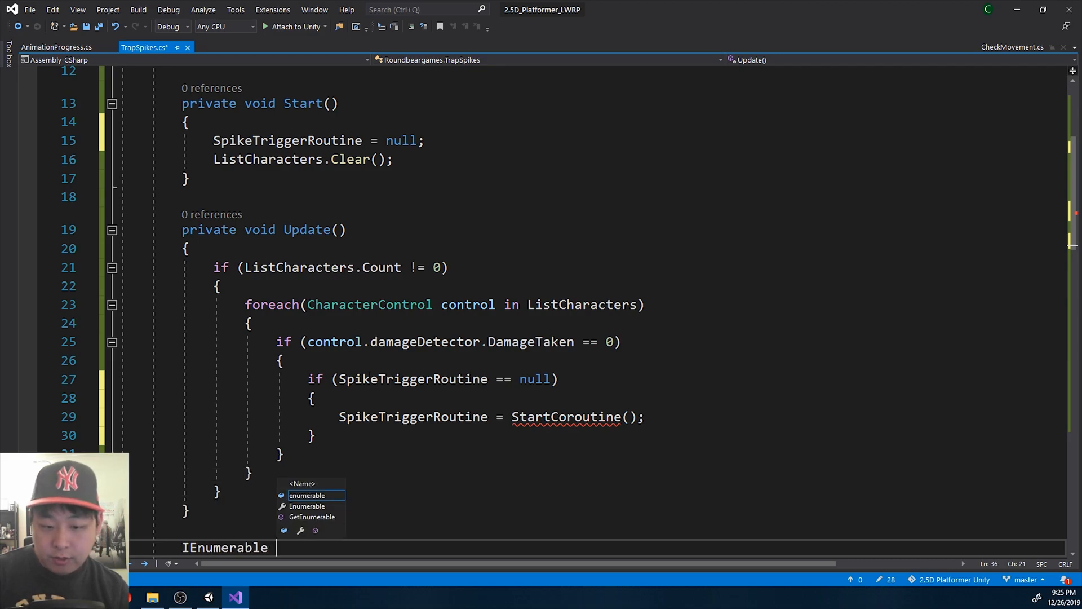
pyautogui.write('_Tr')
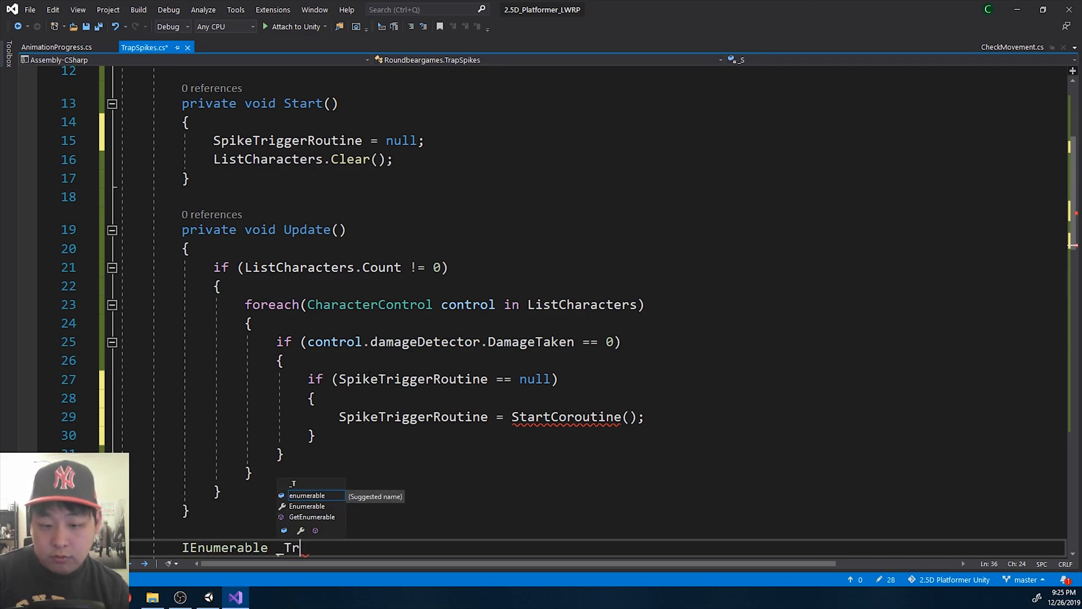
pyautogui.write('iggerSpikes()')
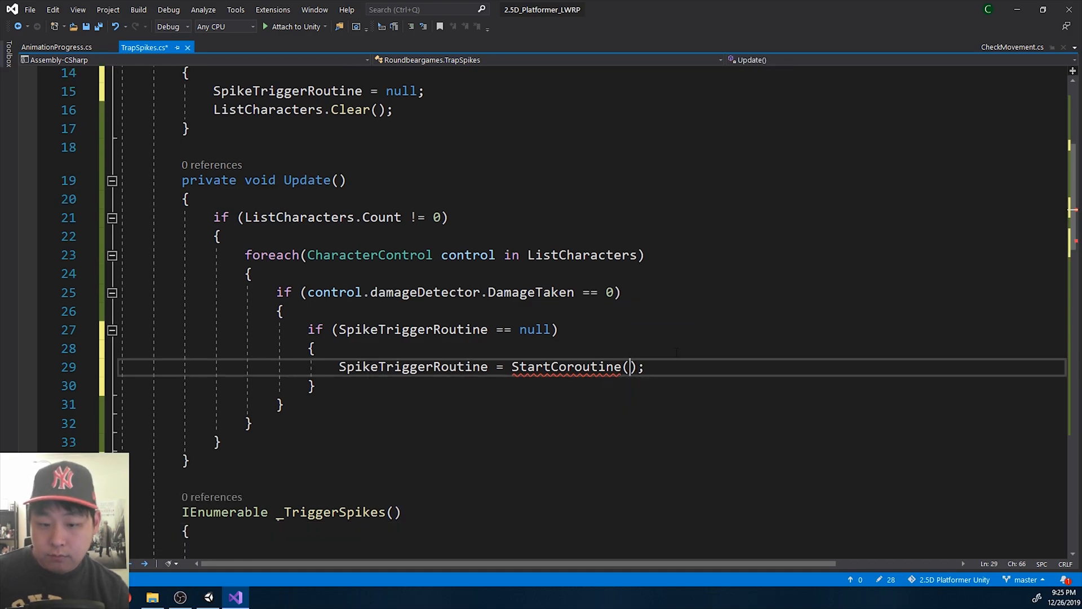
pyautogui.write('_TriggerSpikes(')
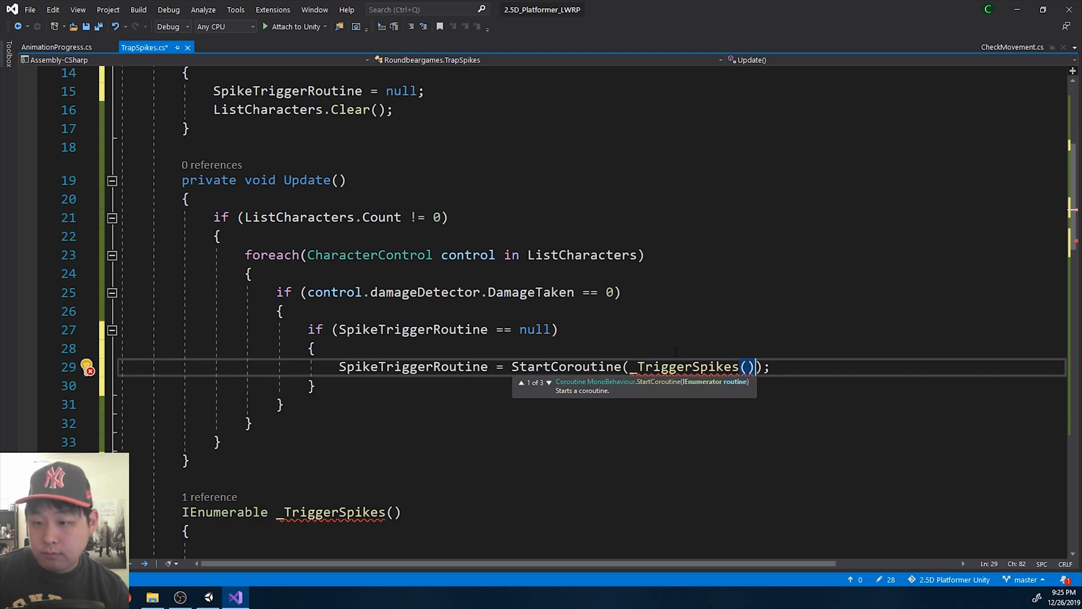
pyautogui.doubleClick(224, 456)
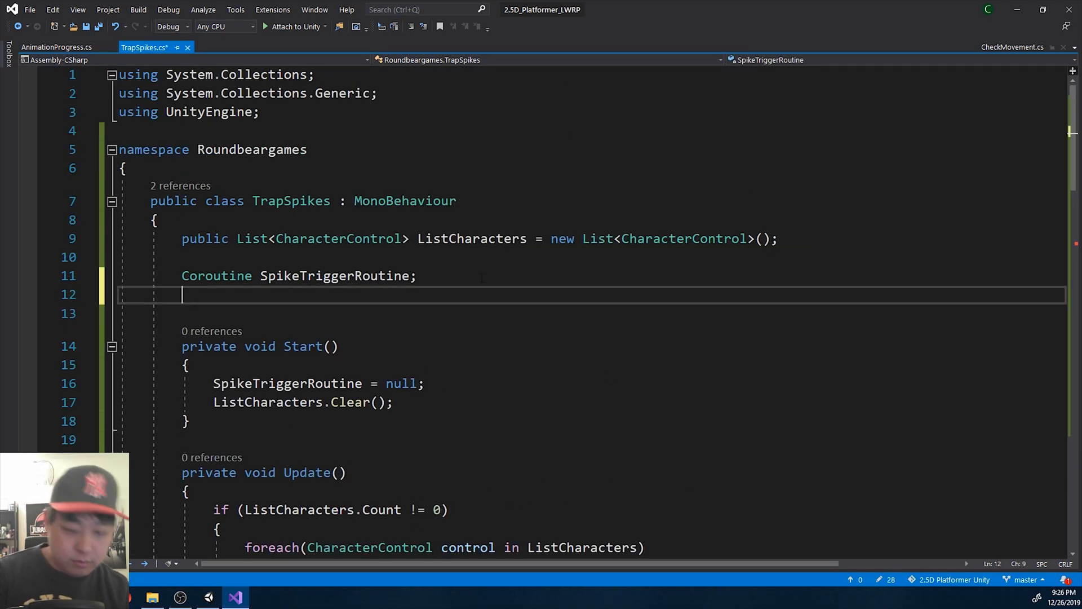
# Declare a bool SpikesReloaded and set it to true in Start.
pyautogui.write('bool')
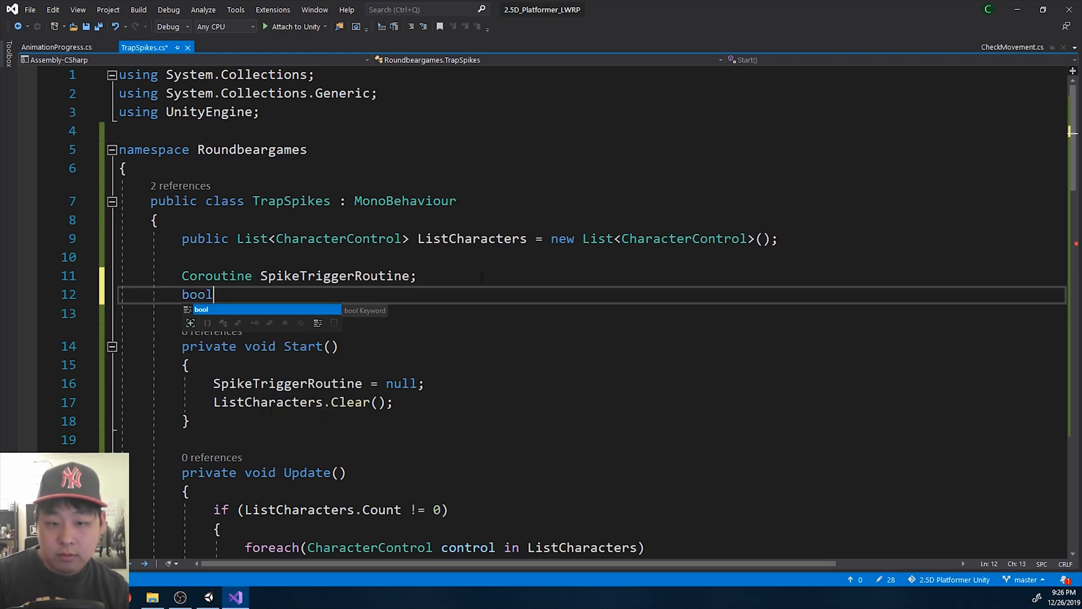
pyautogui.write('SpikesReloa')
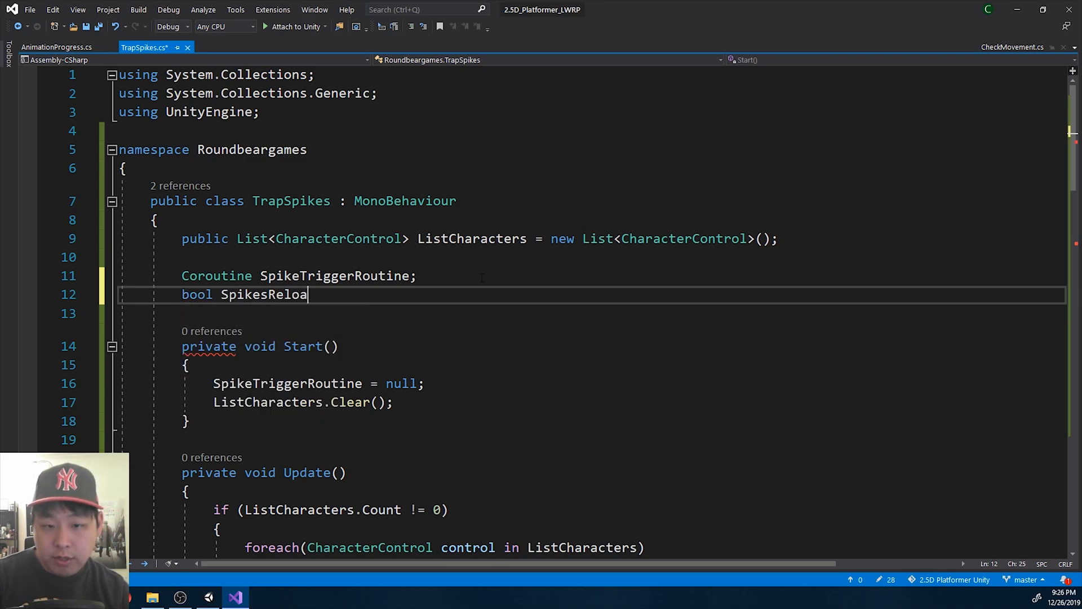
pyautogui.write('ded;')
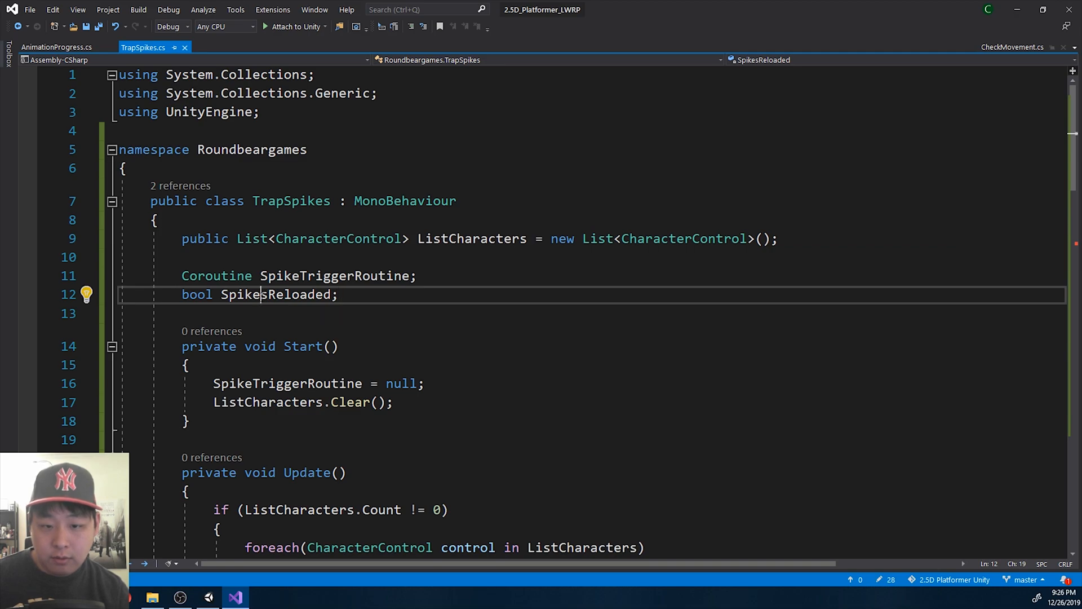
pyautogui.write('SpikesReloaded =')
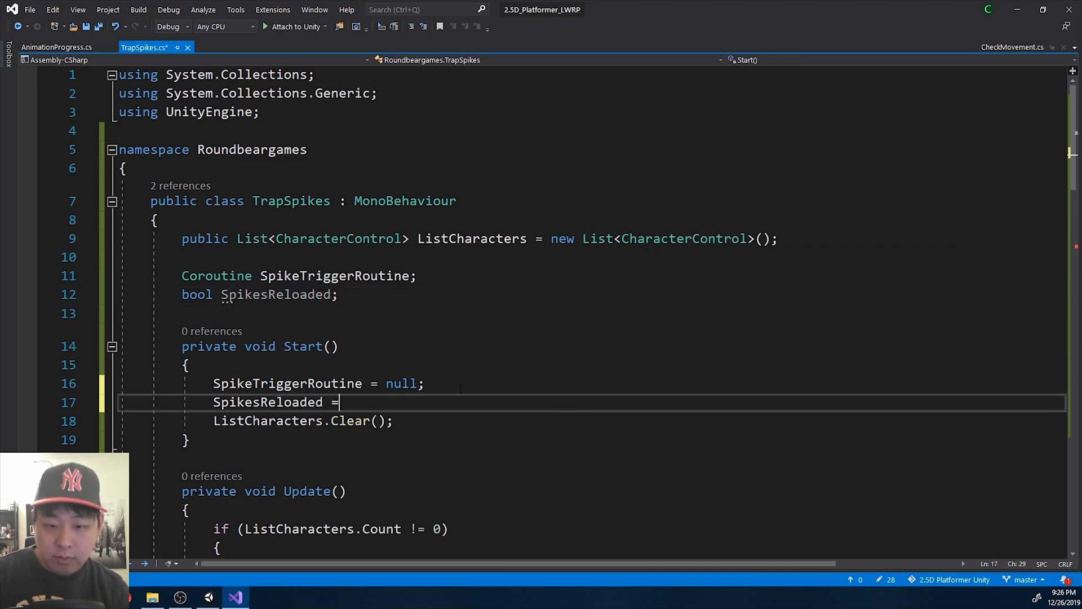
pyautogui.write('true;')
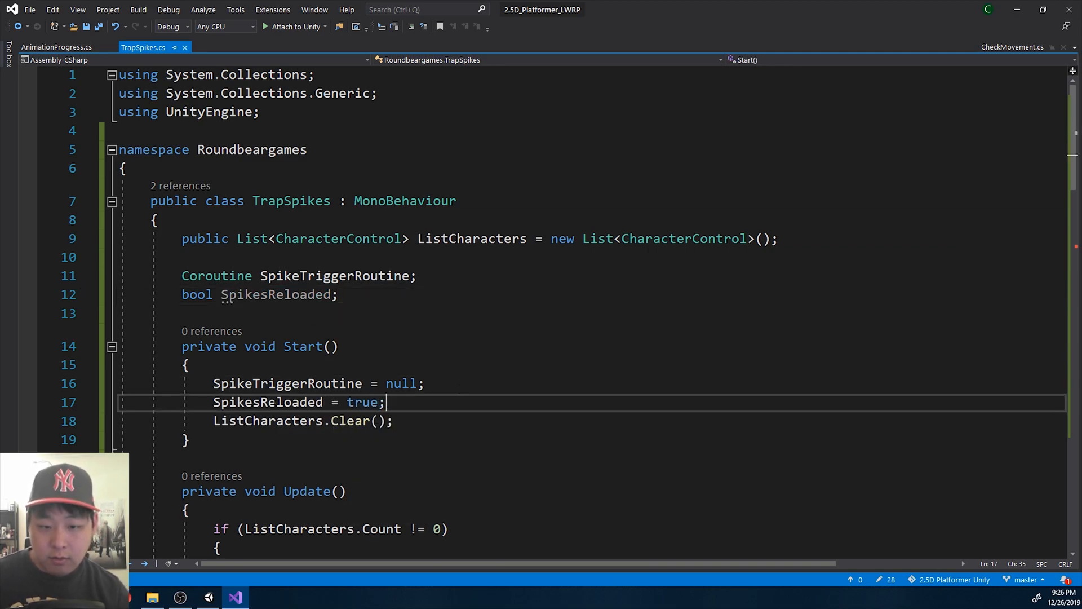
# Append '&& SpikesReloaded' to the SpikeTriggerRoutine null check in Update.
pyautogui.scroll(-3)
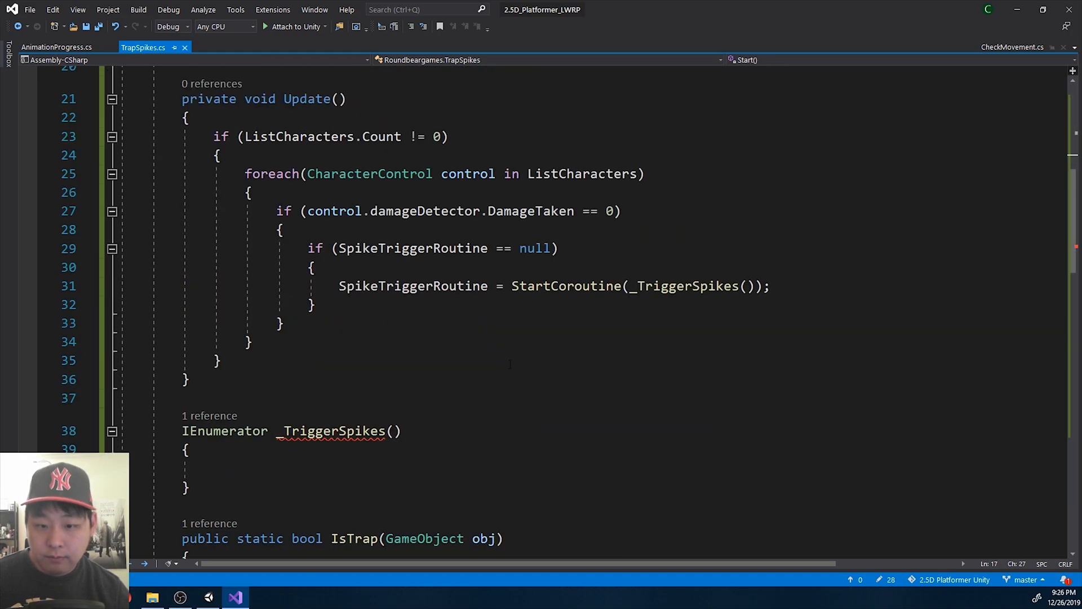
pyautogui.click(548, 248)
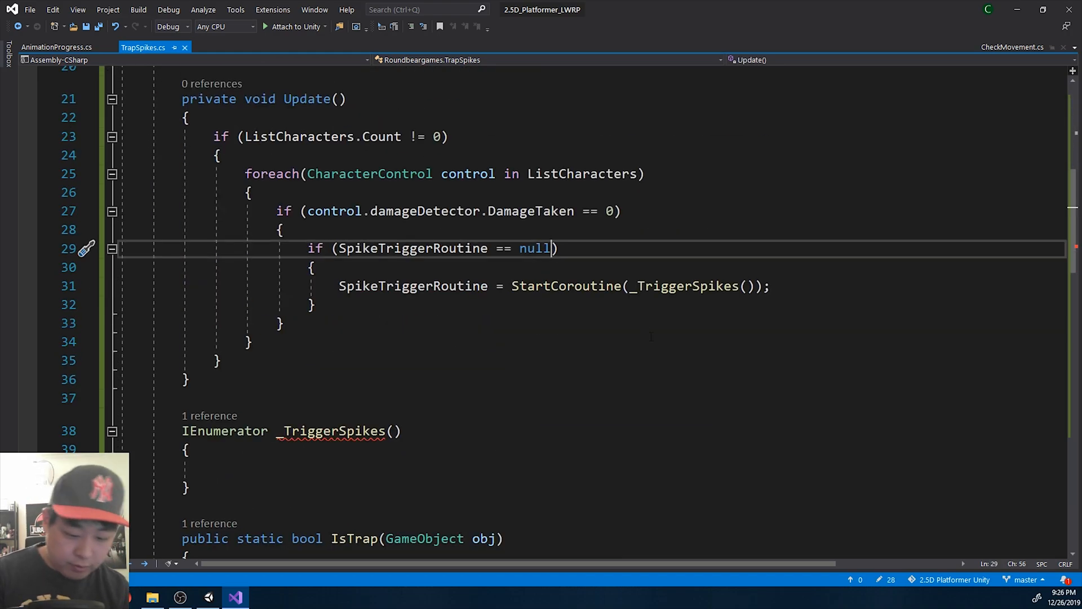
pyautogui.write('&& Reload')
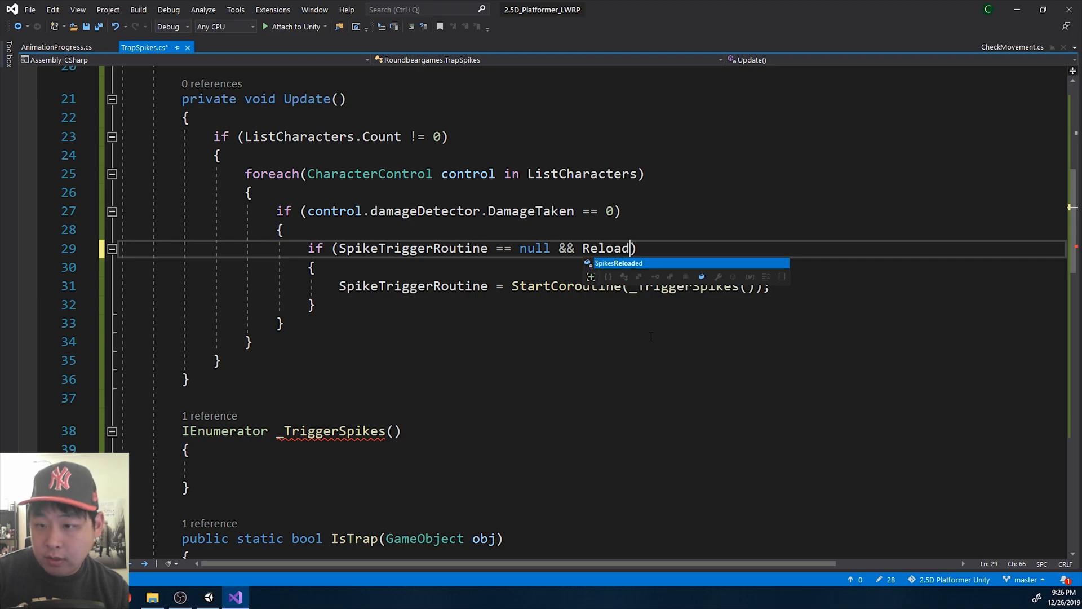
pyautogui.press('Tab')
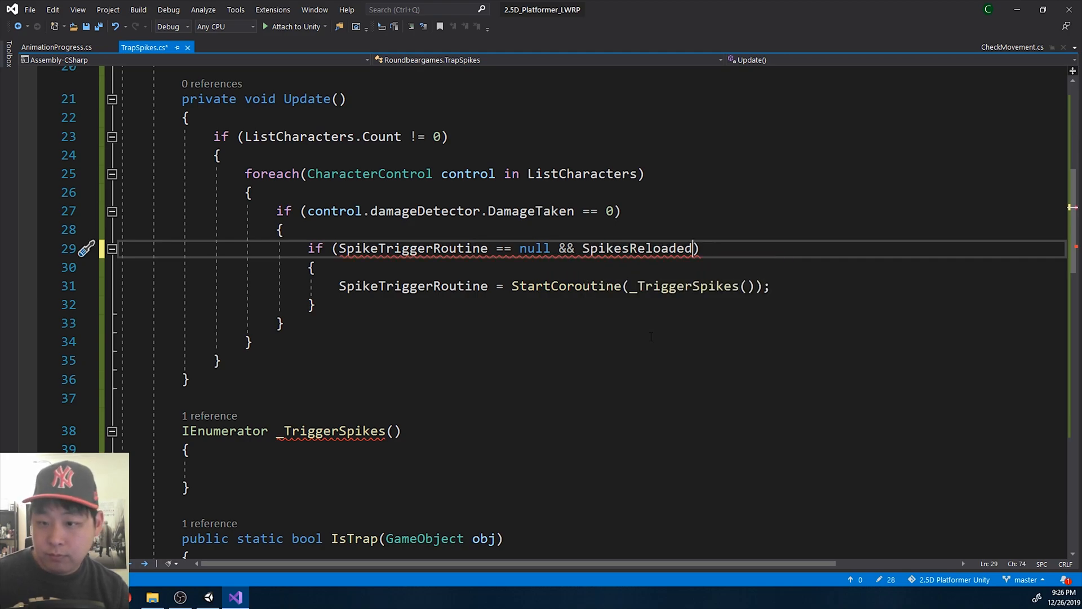
# Make _TriggerSpikes log 'spikes triggered!', clear SpikesReloaded, wait 1 second, then reset routine and flag.
pyautogui.click(214, 469)
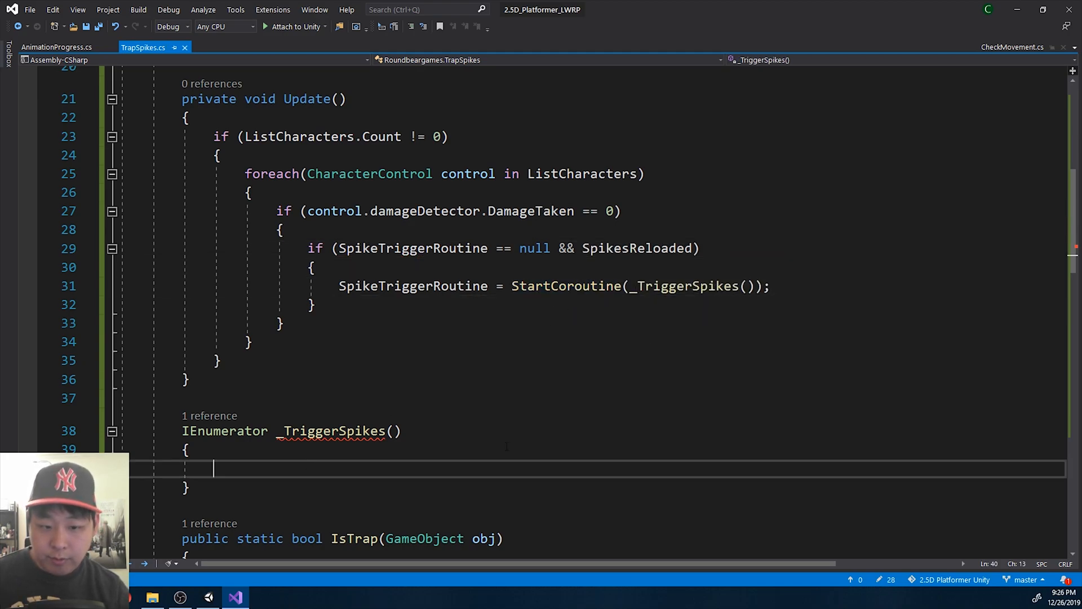
pyautogui.write('yield retur')
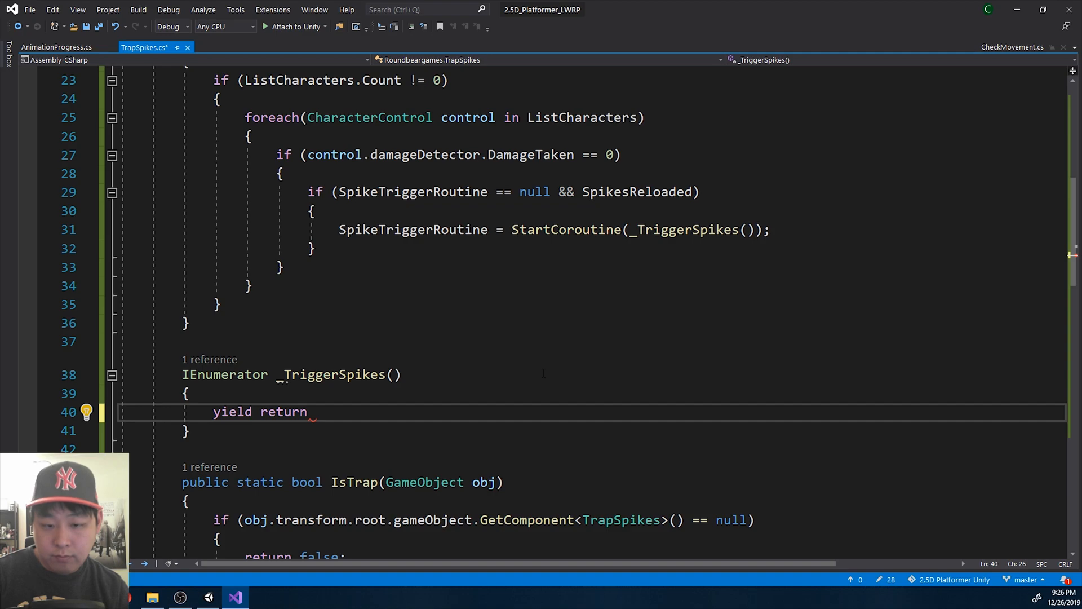
pyautogui.write('new WaitForSeconds(1f')
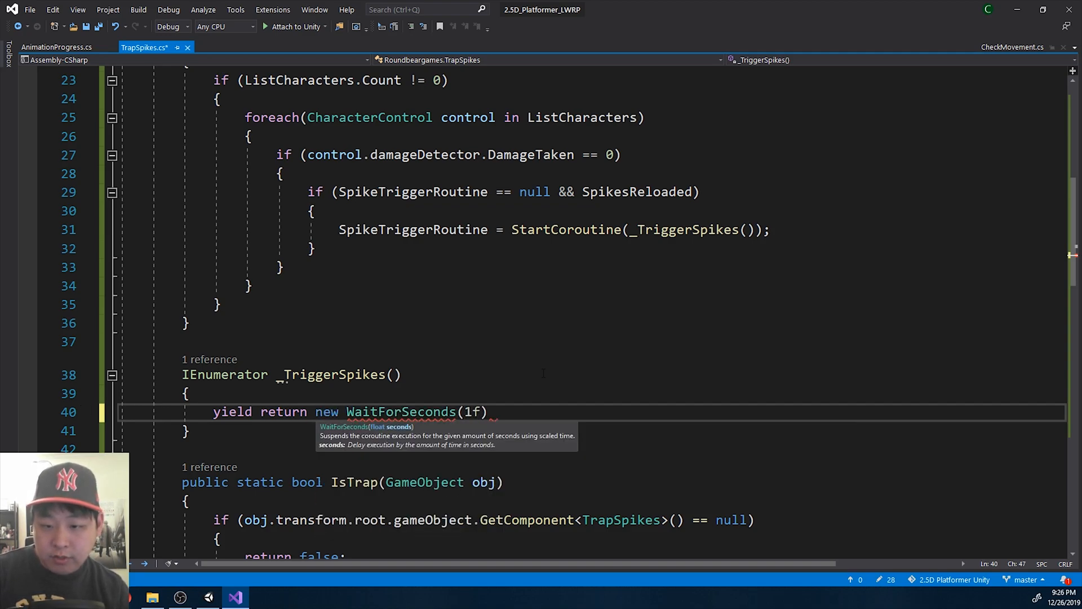
pyautogui.write('SpikeTriggerRoutine = null;')
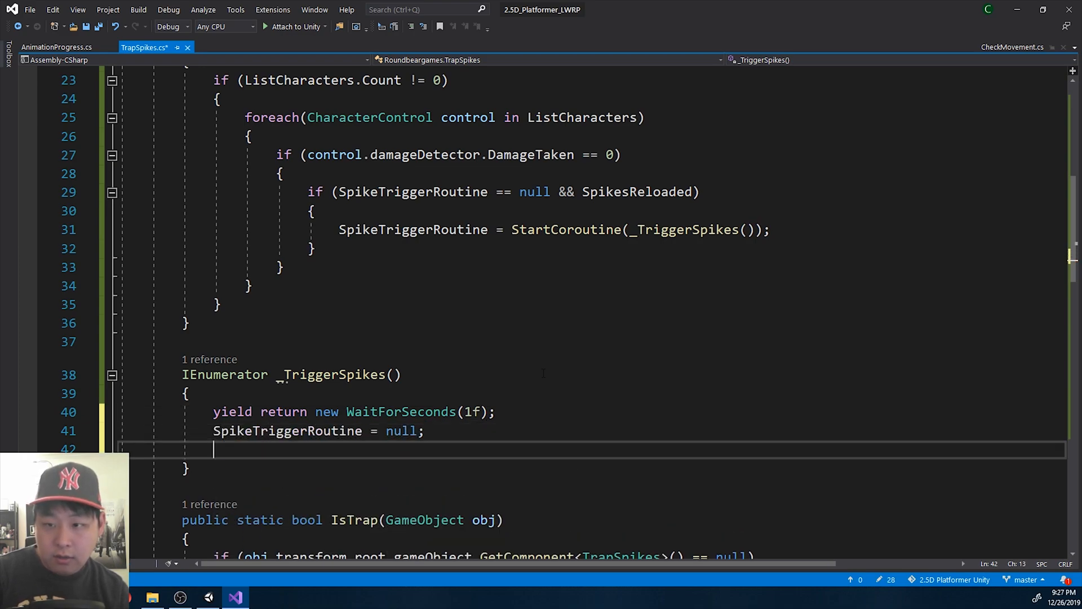
pyautogui.write('SpikesReloaded = true;')
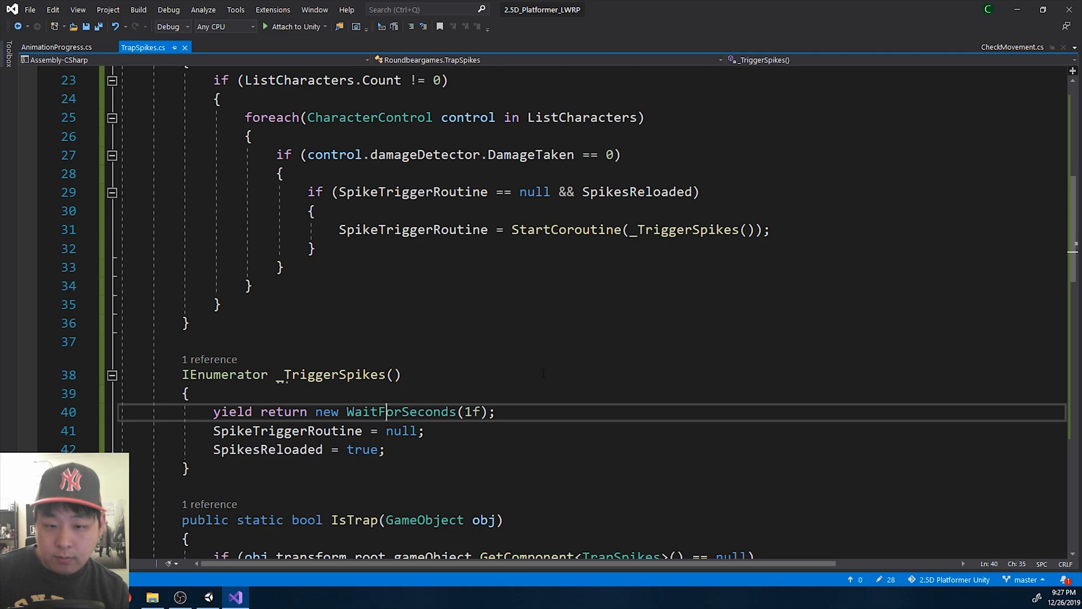
pyautogui.write('Spik')
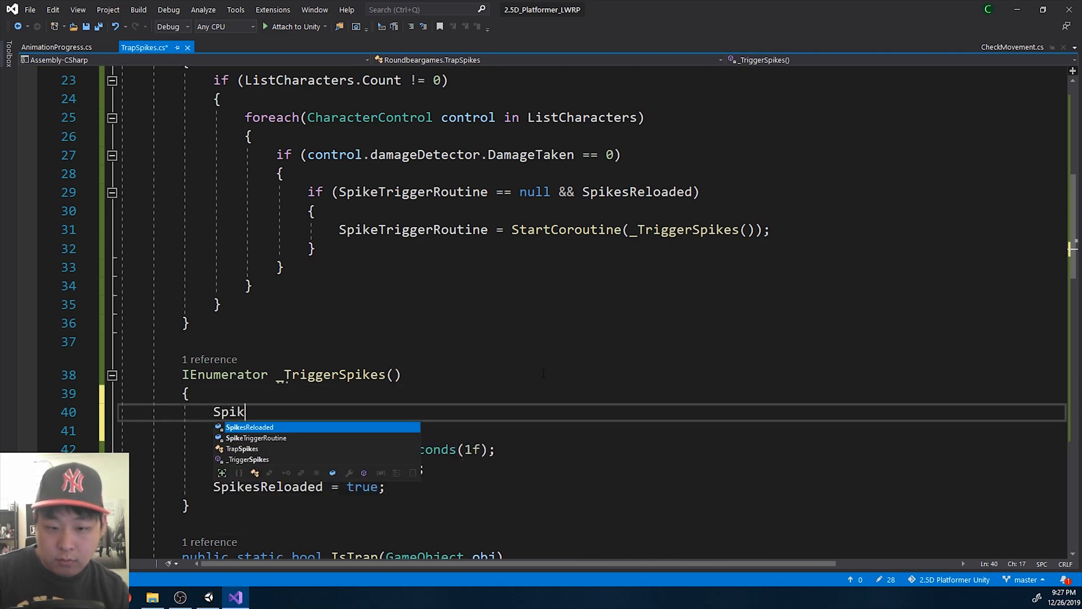
pyautogui.write('SpikesReloaded')
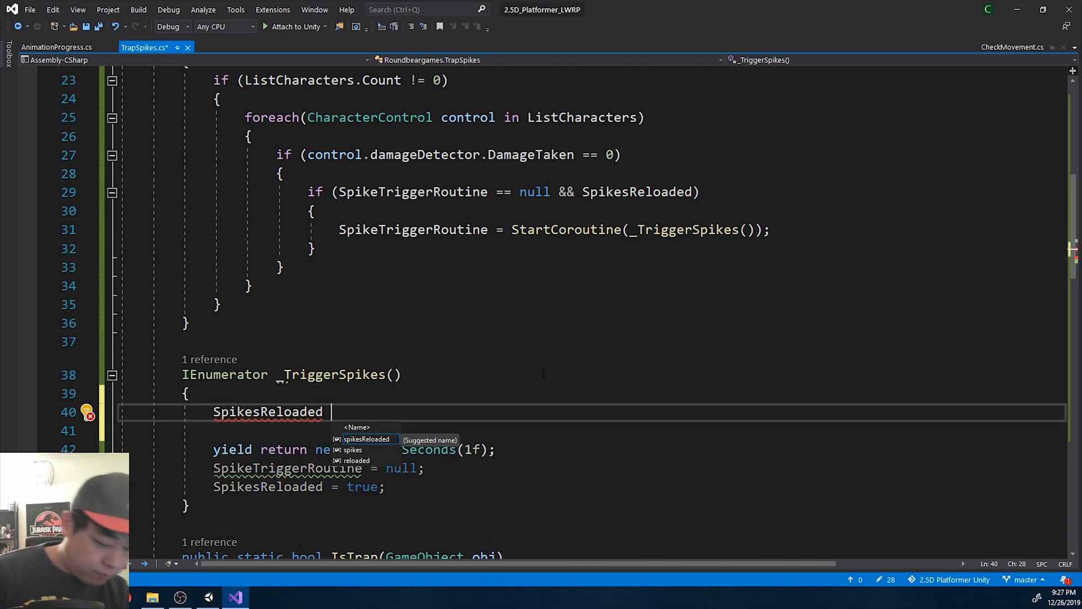
pyautogui.write('= false;')
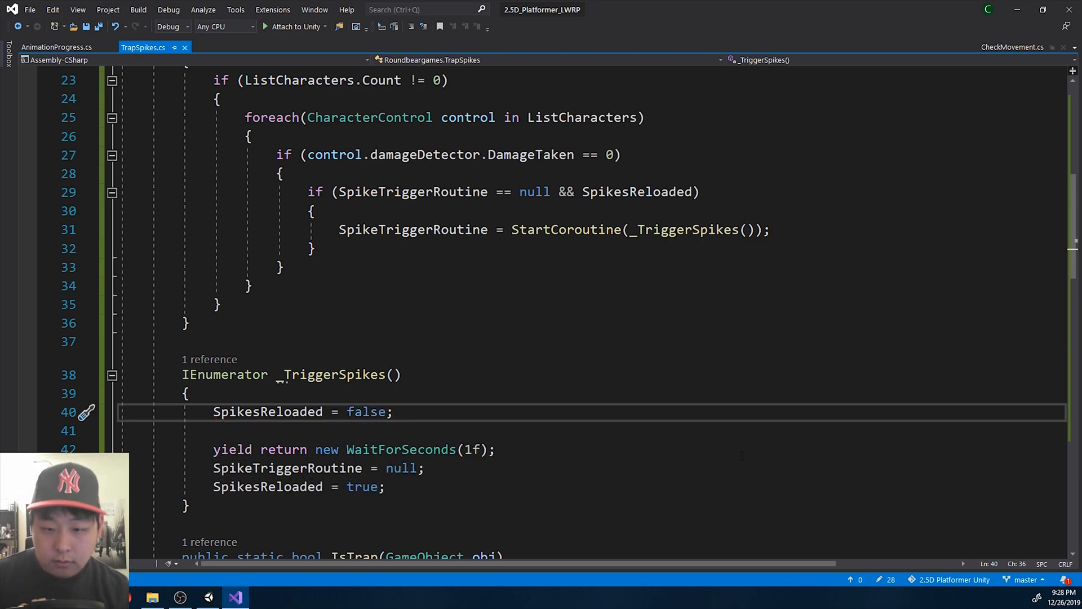
pyautogui.write('Debug.l')
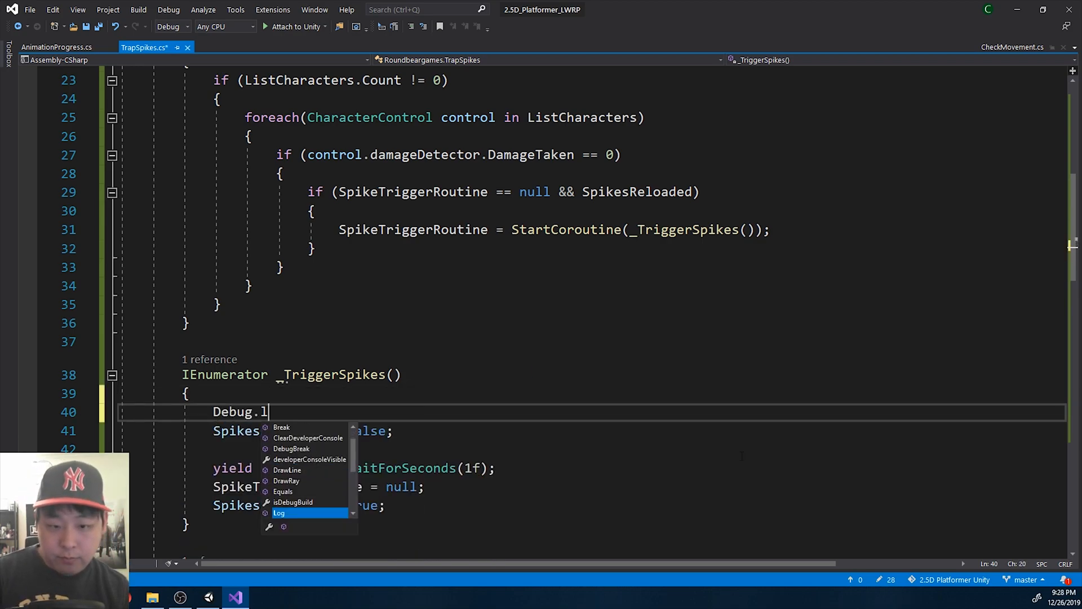
pyautogui.write('og("spike")')
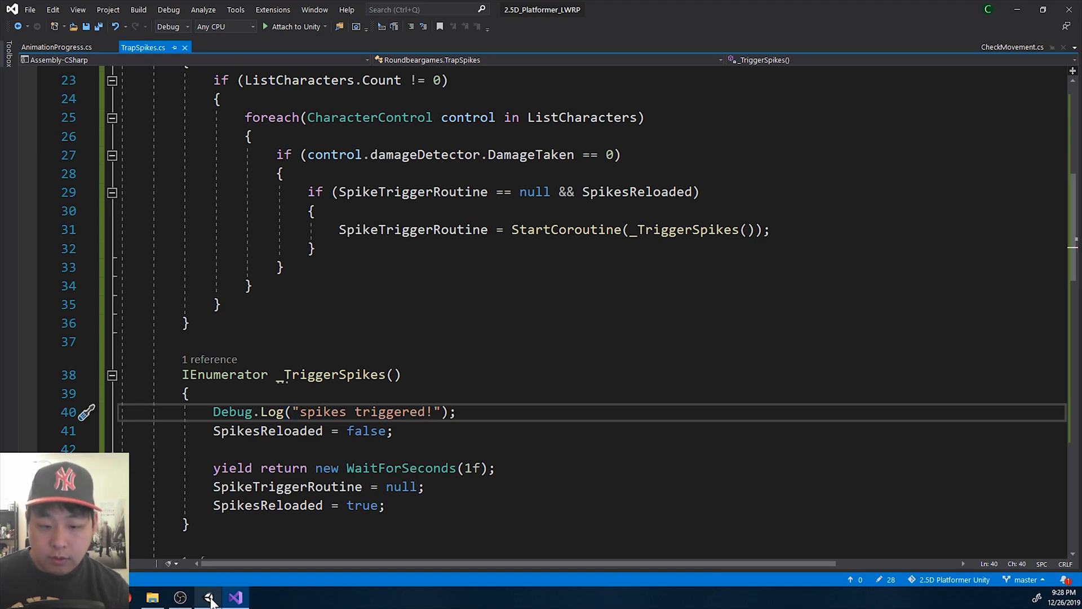
# Create a Spike C# script in the SpikeScripts folder and open it in Visual Studio.
pyautogui.click(236, 597)
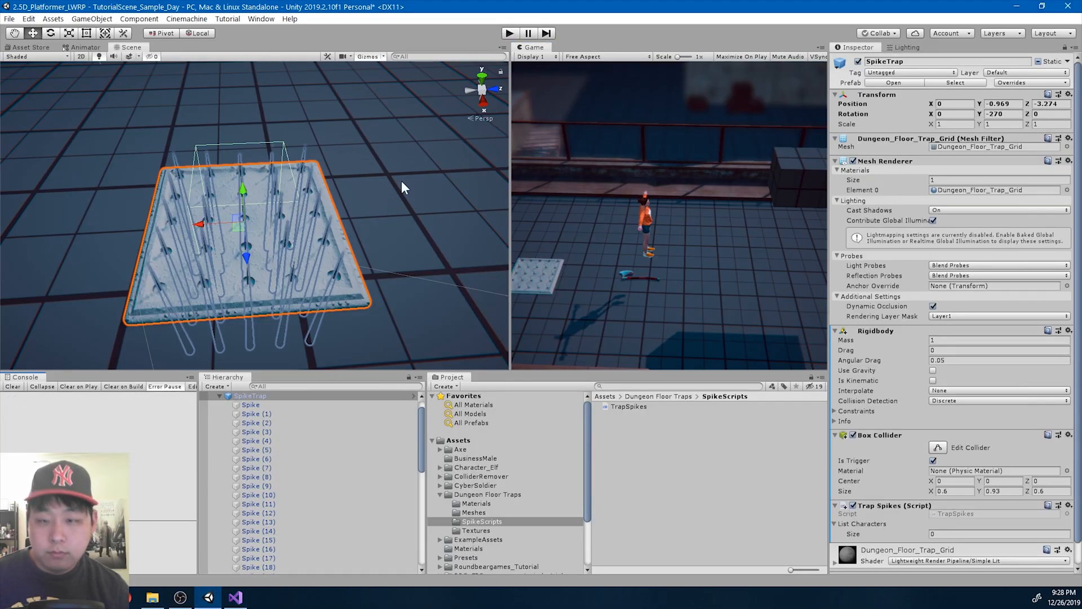
pyautogui.click(510, 33)
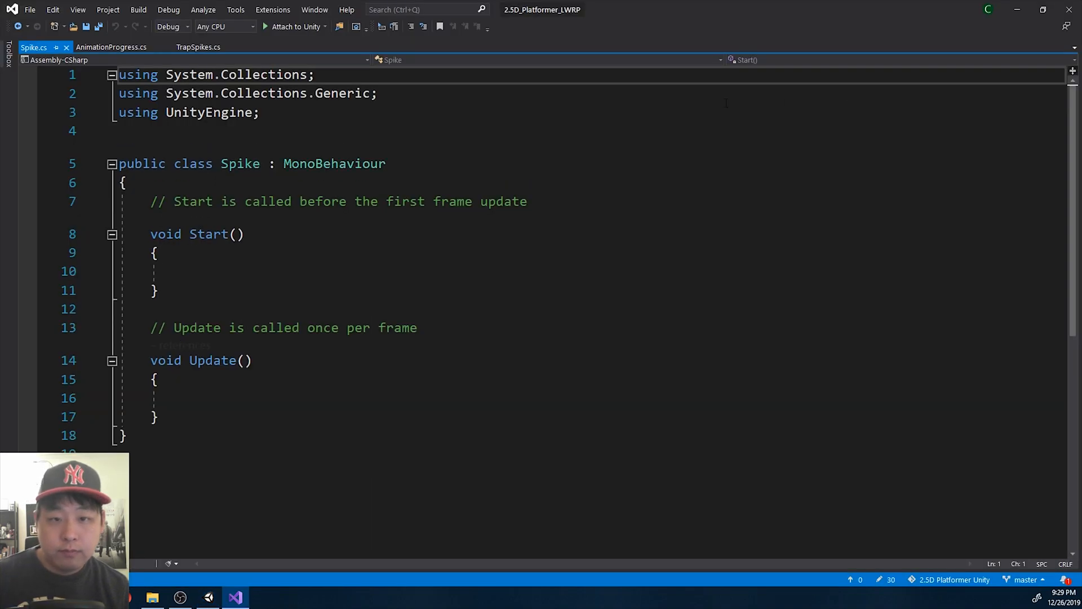
# Place the Spike class in namespace Roundbeargames and delete its template Start and Update.
pyautogui.write('namespace Roundbeargames')
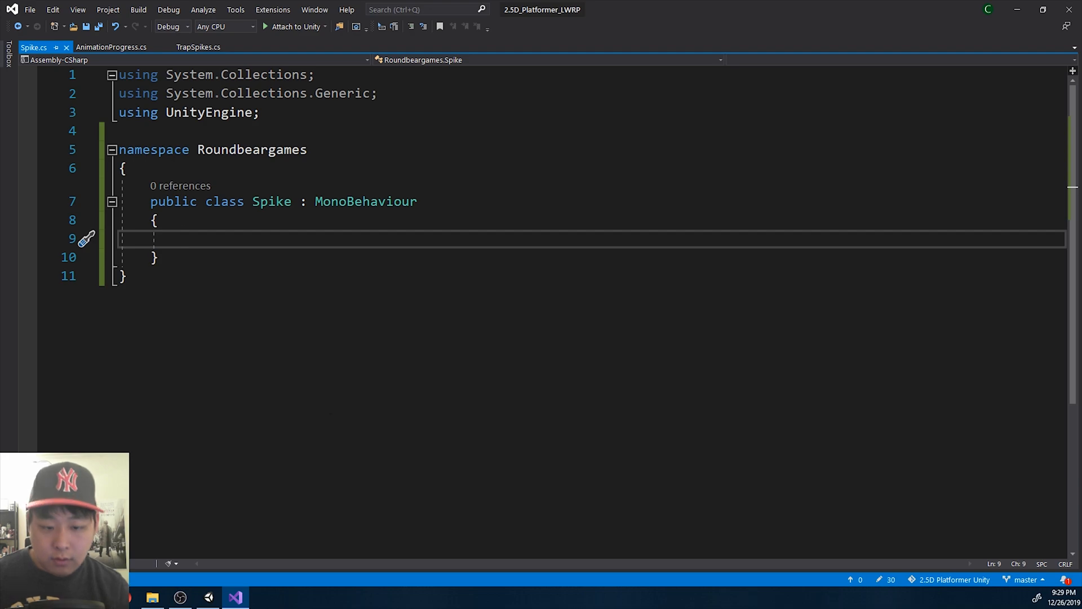
pyautogui.click(209, 597)
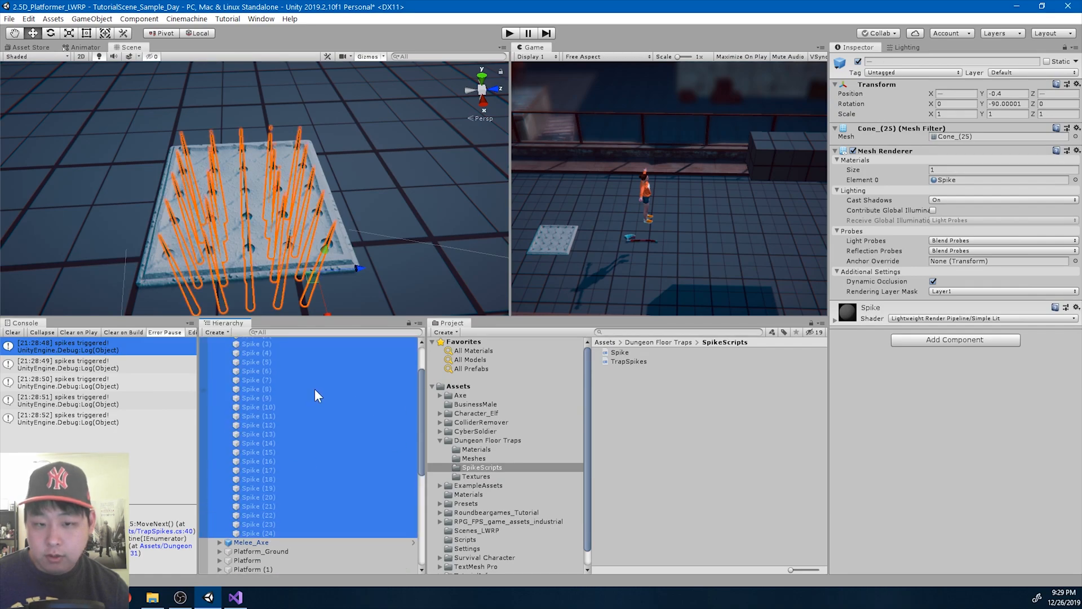
# Add the Spike script component to all selected Spike children of SpikeTrap.
pyautogui.write('trapspi')
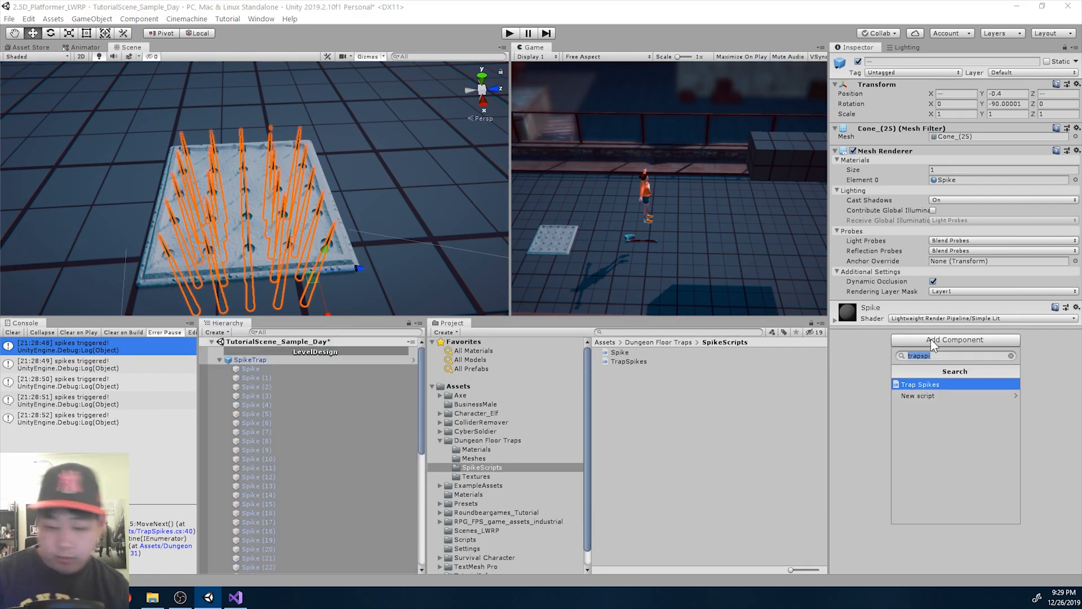
pyautogui.click(919, 384)
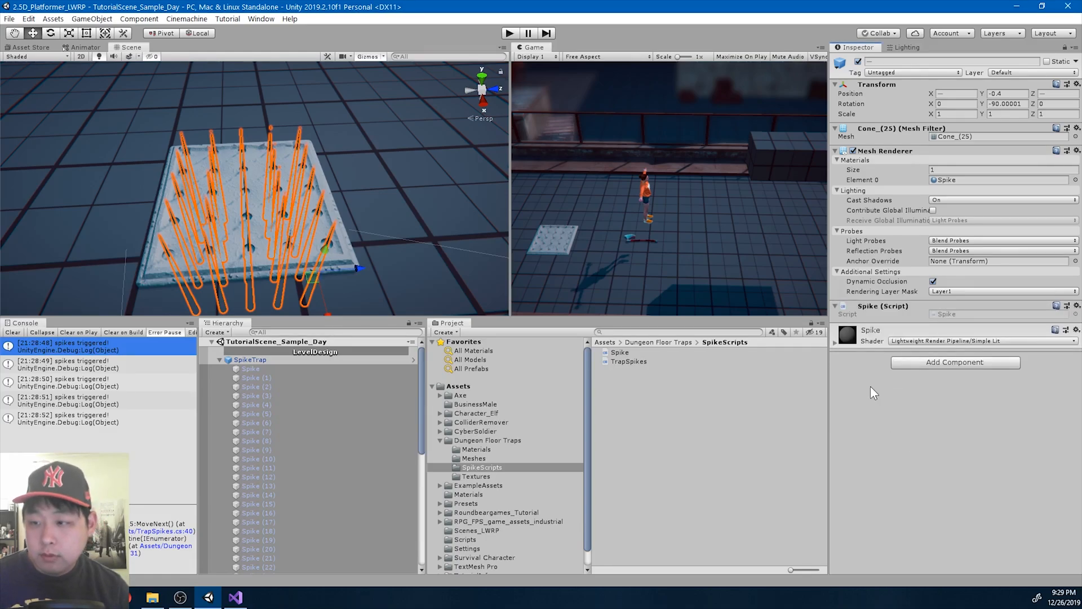
pyautogui.click(236, 597)
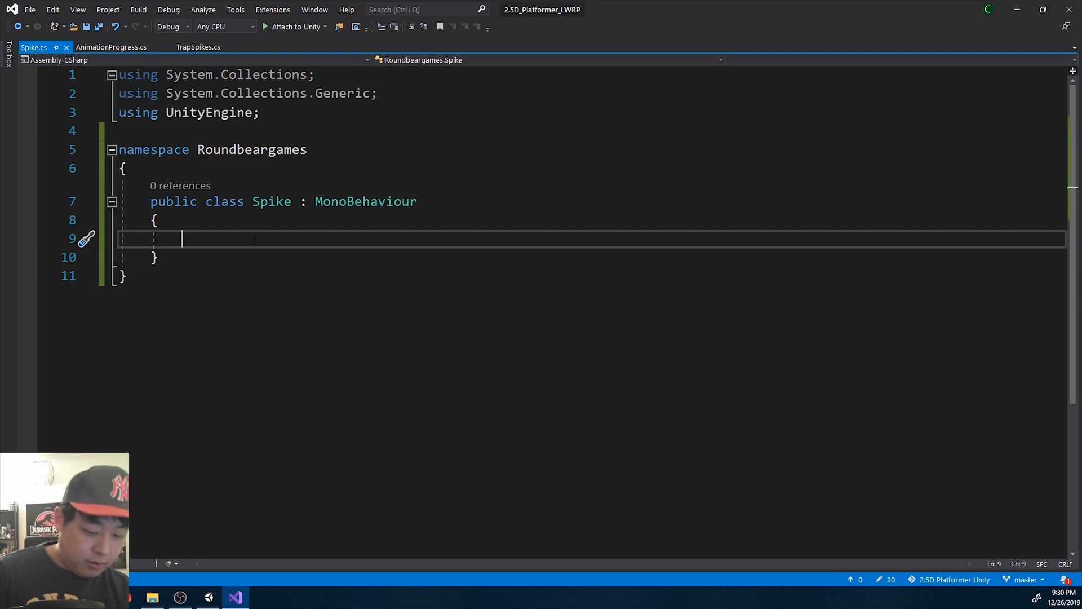
# Give the Spike class empty public void Shoot() and Retract() methods.
pyautogui.write('public void Shoot()')
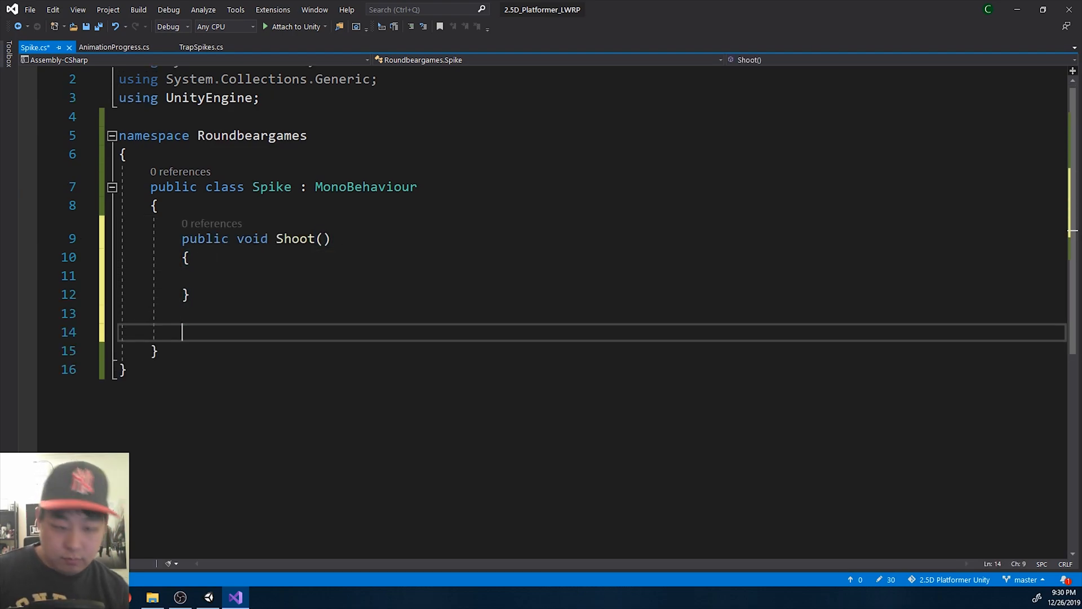
pyautogui.write('public void Retract(')
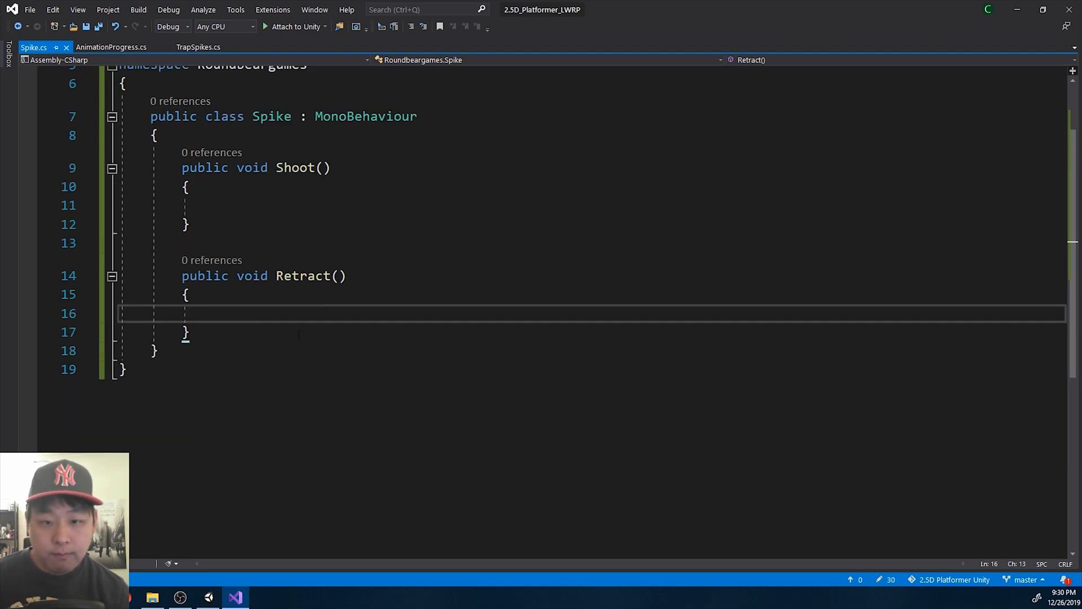
pyautogui.click(199, 46)
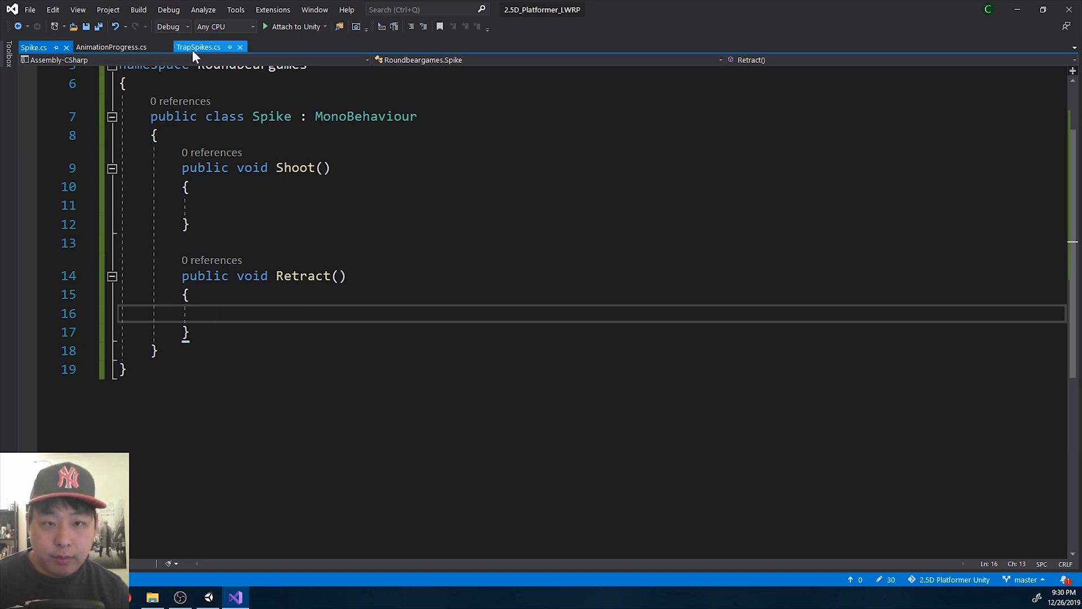
# Begin typing foreach(Spike s in ) below SpikesReloaded = false in _TriggerSpikes.
pyautogui.scroll(-3)
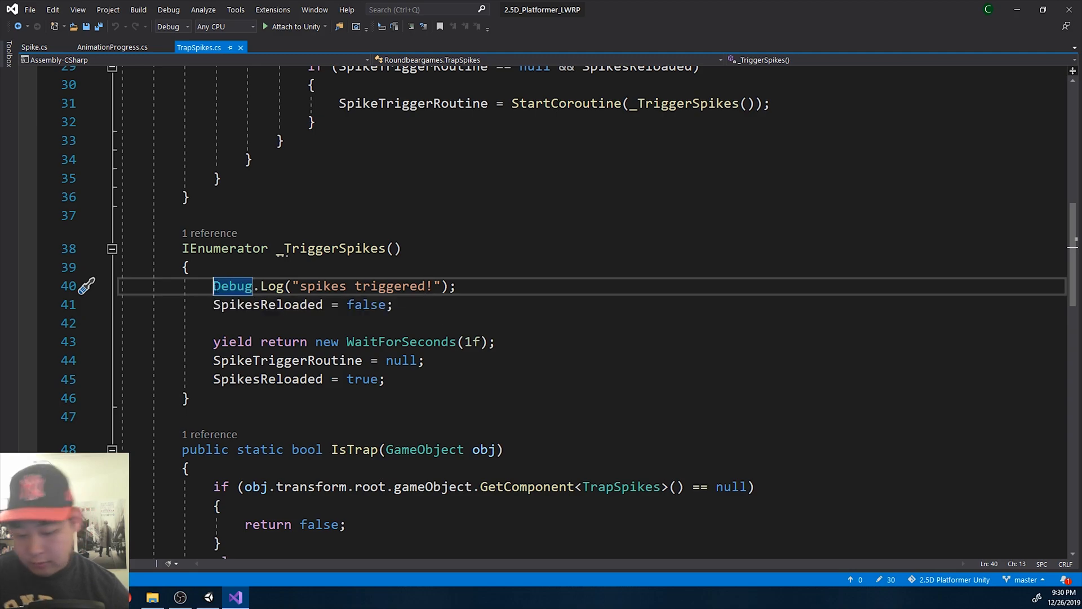
pyautogui.write('f')
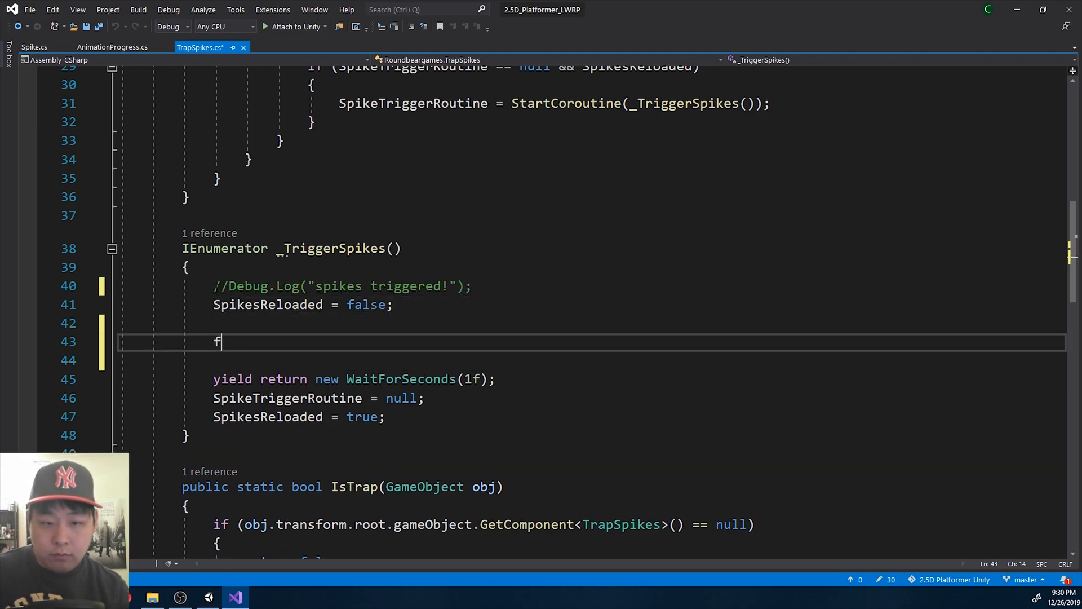
pyautogui.write('oreach(Spi')
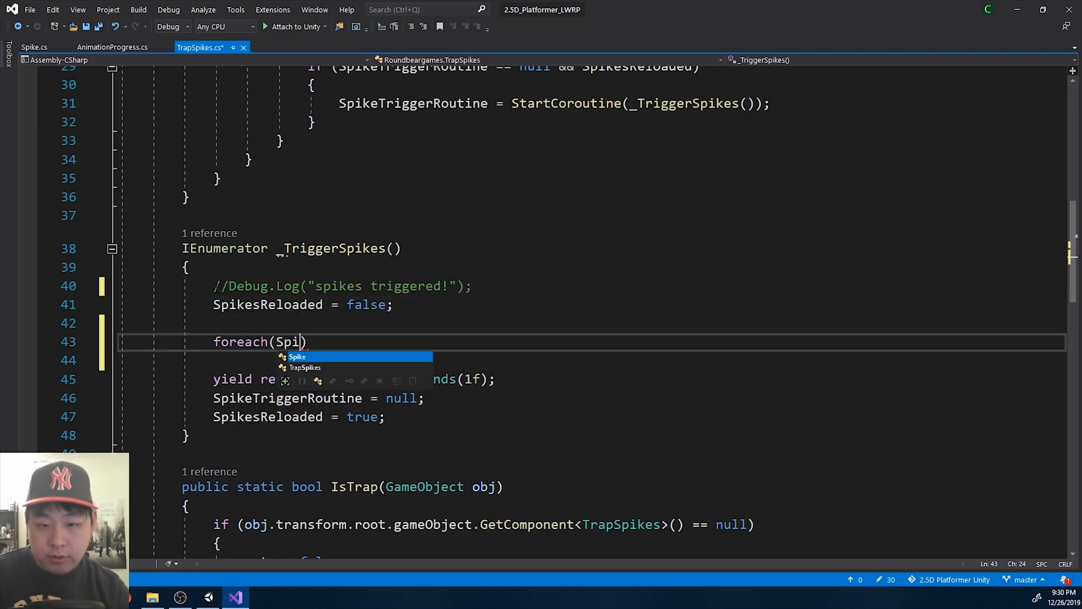
pyautogui.write('ke s in')
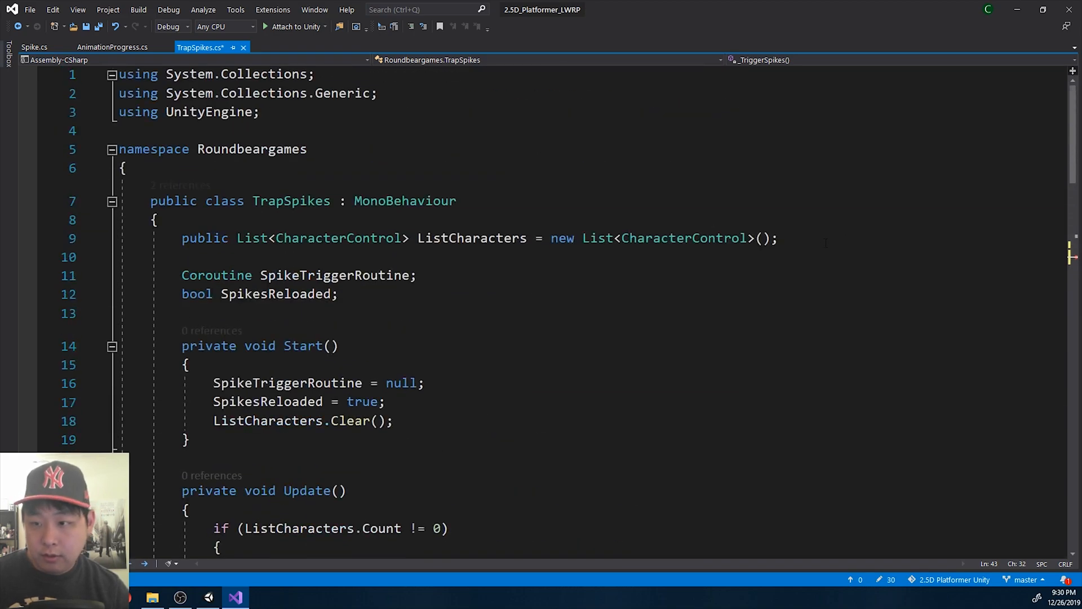
# Declare public List<Spike> ListSpikes and fetch child Spike components into an array in Start.
pyautogui.write('public List<Spike>')
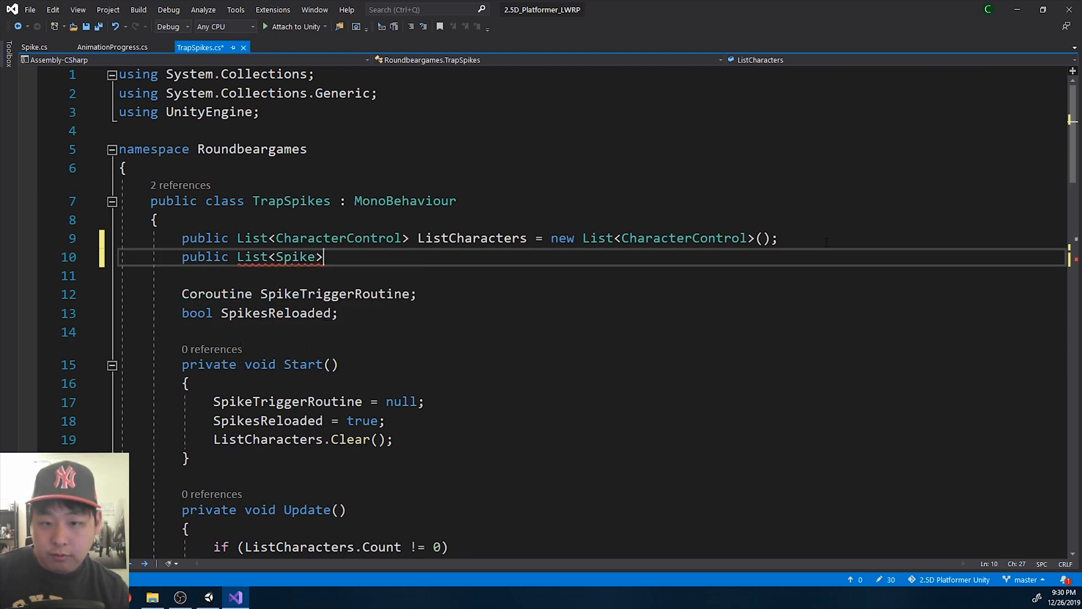
pyautogui.write('ListSpikes = new List<Spike>')
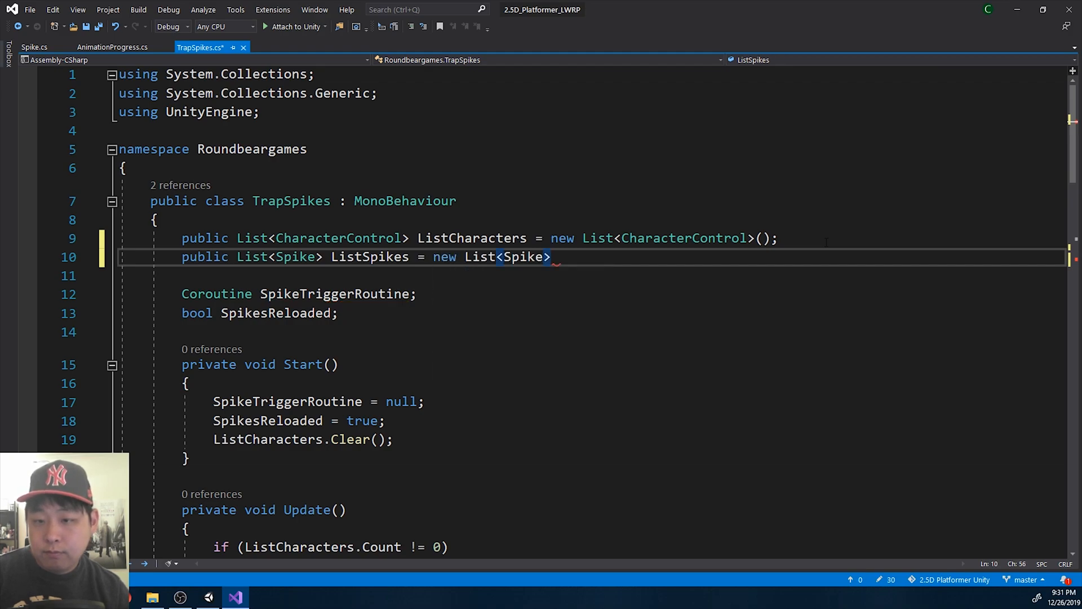
pyautogui.write('();')
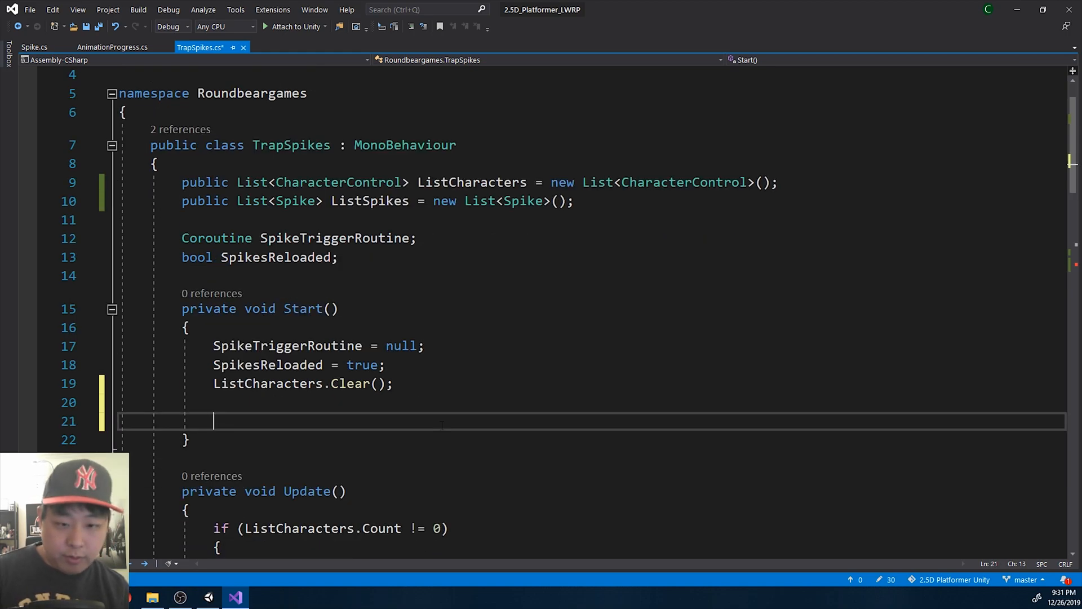
pyautogui.write('Spike[] arr = this.gameObject')
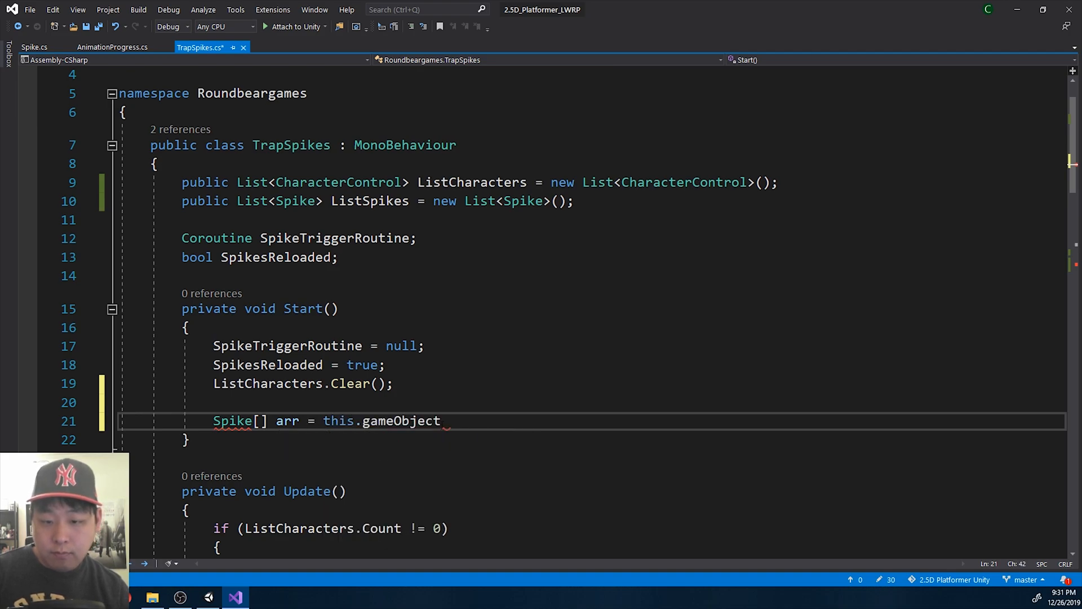
pyautogui.write('.GetComponentChildren<Spike>();')
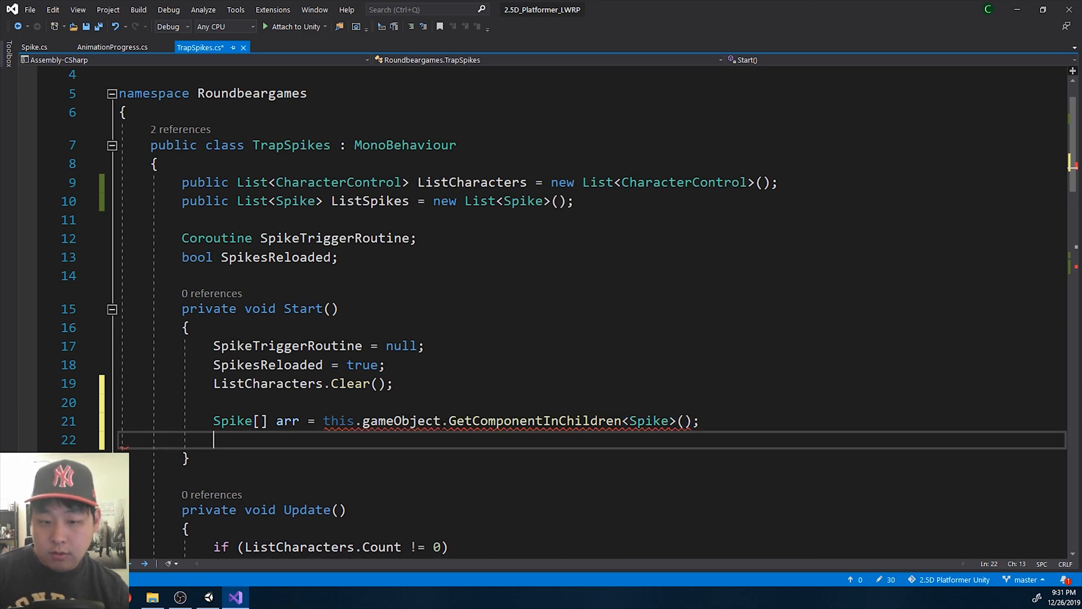
# Add each found spike to ListSpikes with a foreach loop and save TrapSpikes.cs.
pyautogui.write('foreach()')
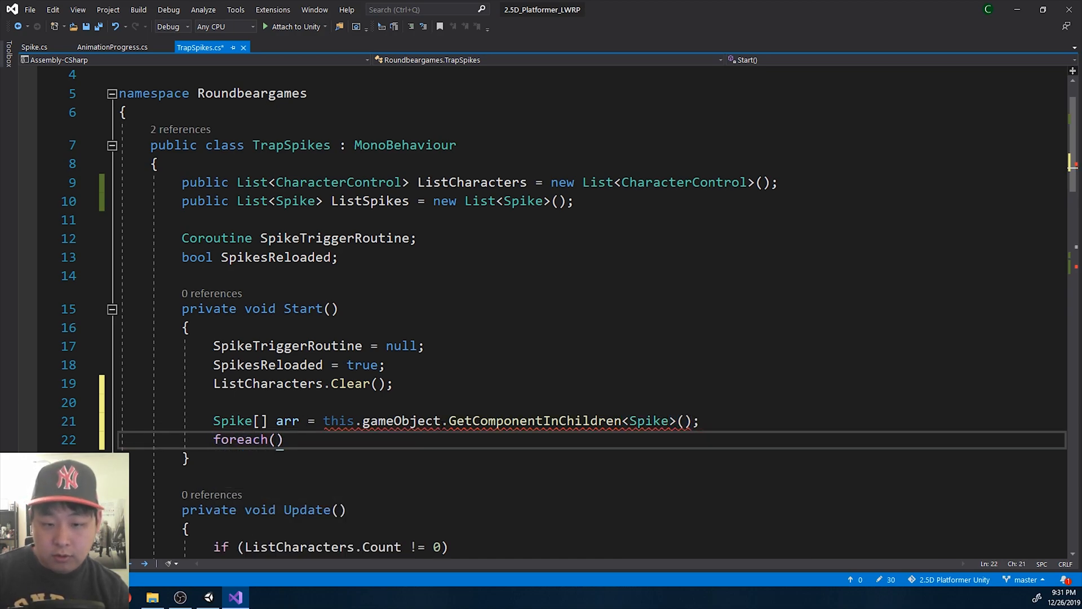
pyautogui.write('Spike s in arr')
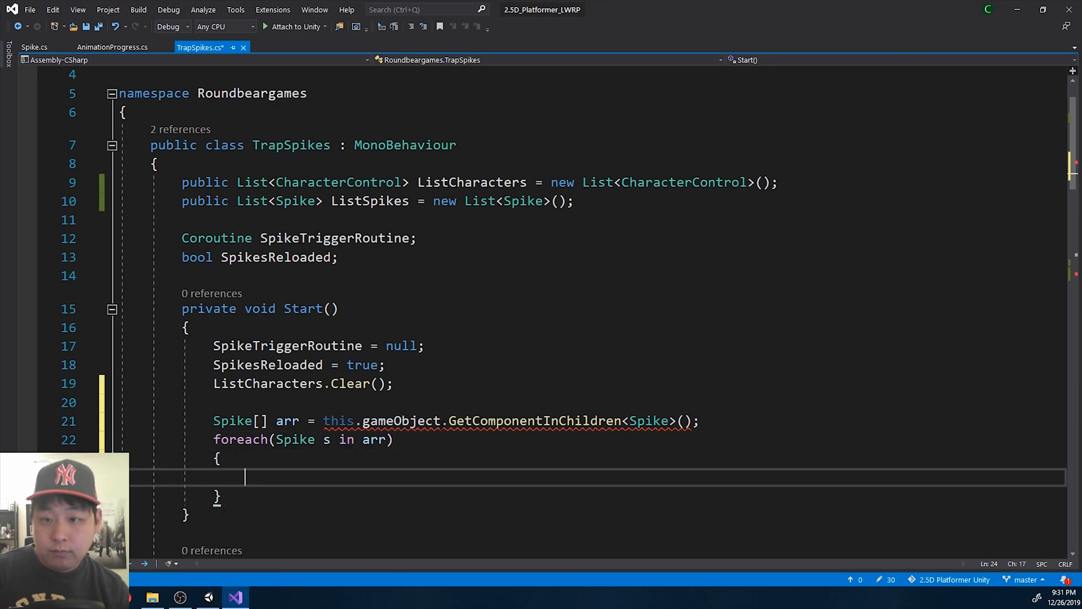
pyautogui.write('ListSpikes')
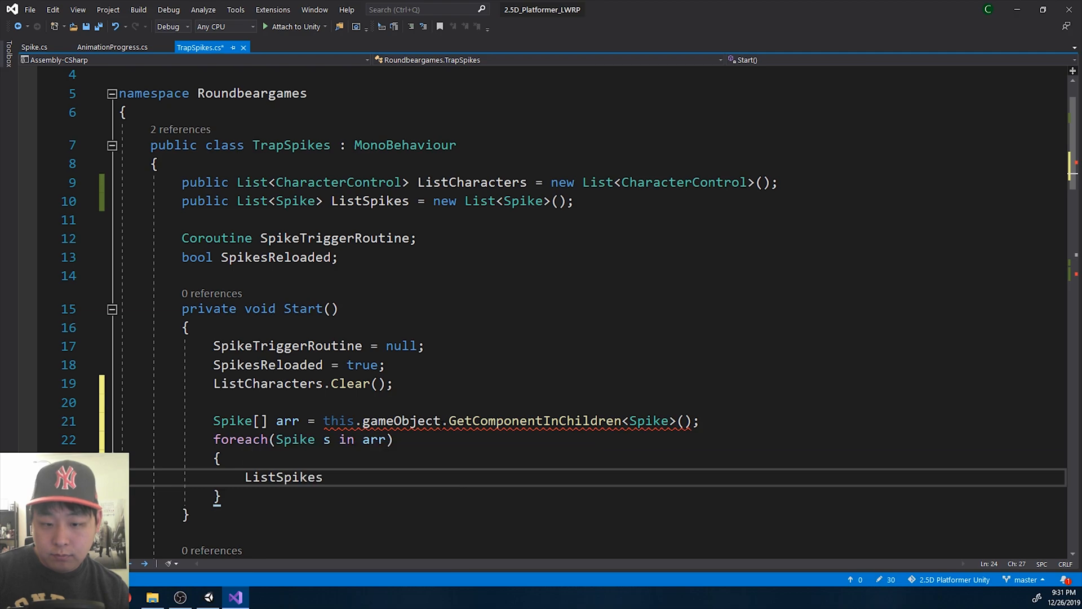
pyautogui.write('.Add(s);')
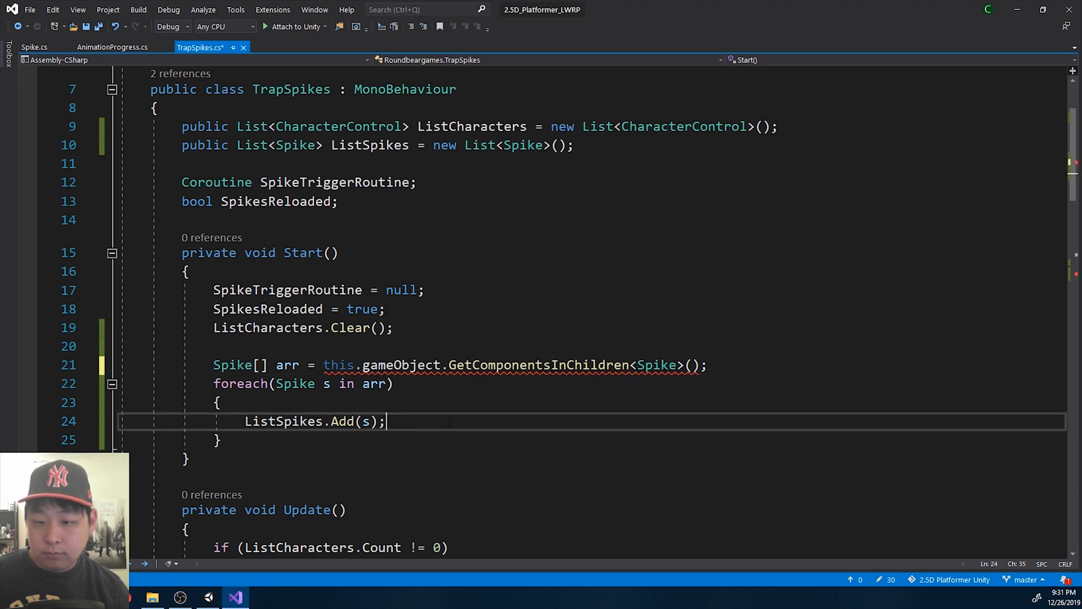
pyautogui.press('ctrl+s')
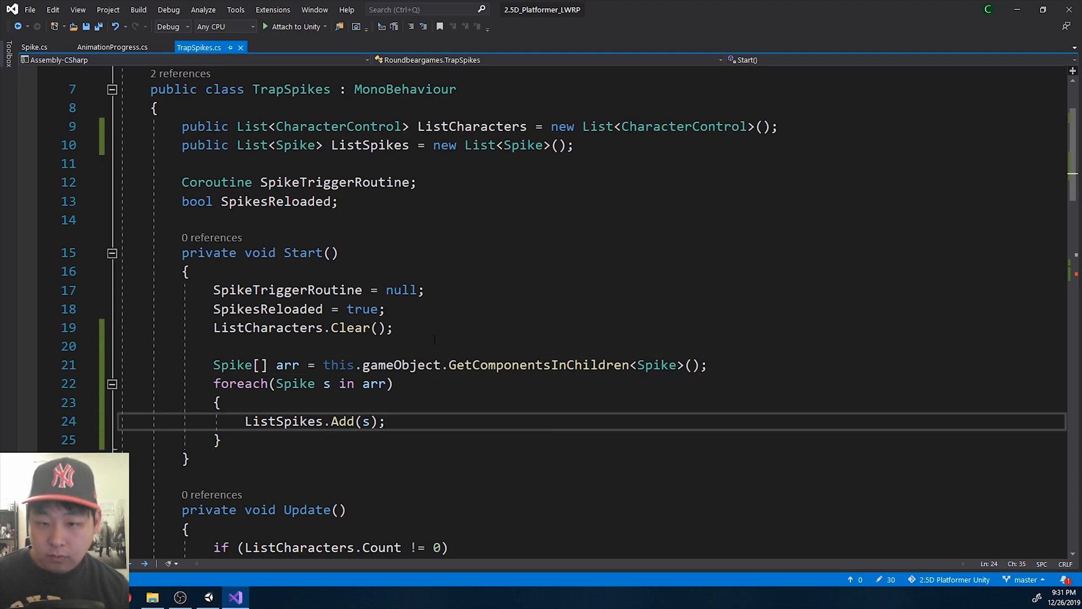
pyautogui.write('ListSpikes.Clear(')
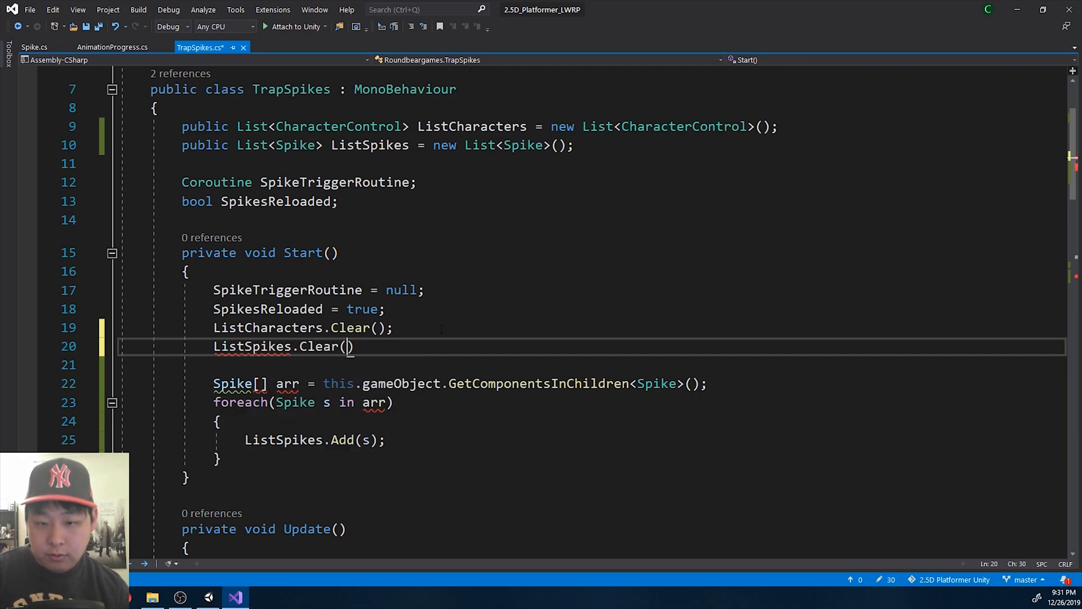
pyautogui.write(';')
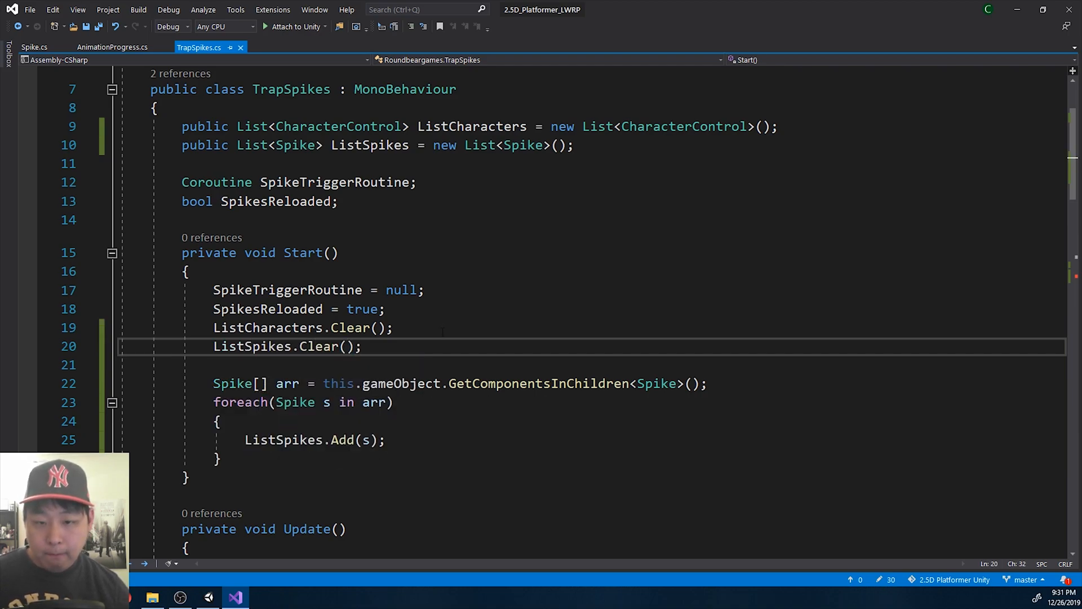
pyautogui.scroll(-3)
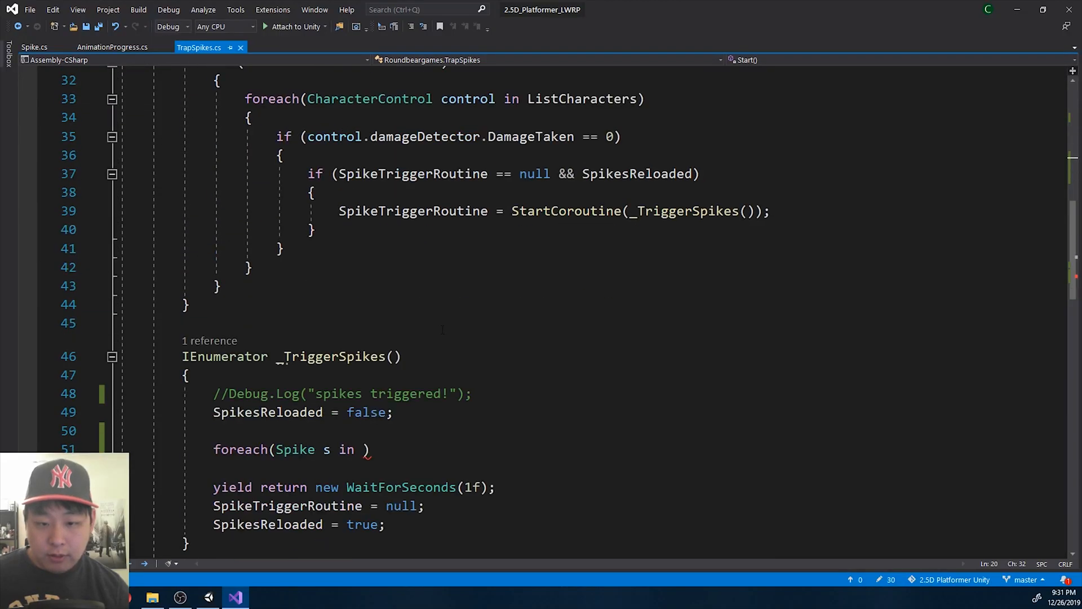
# Complete the first foreach over ListSpikes, calling s.Shoot() on each spike.
pyautogui.write('Spi')
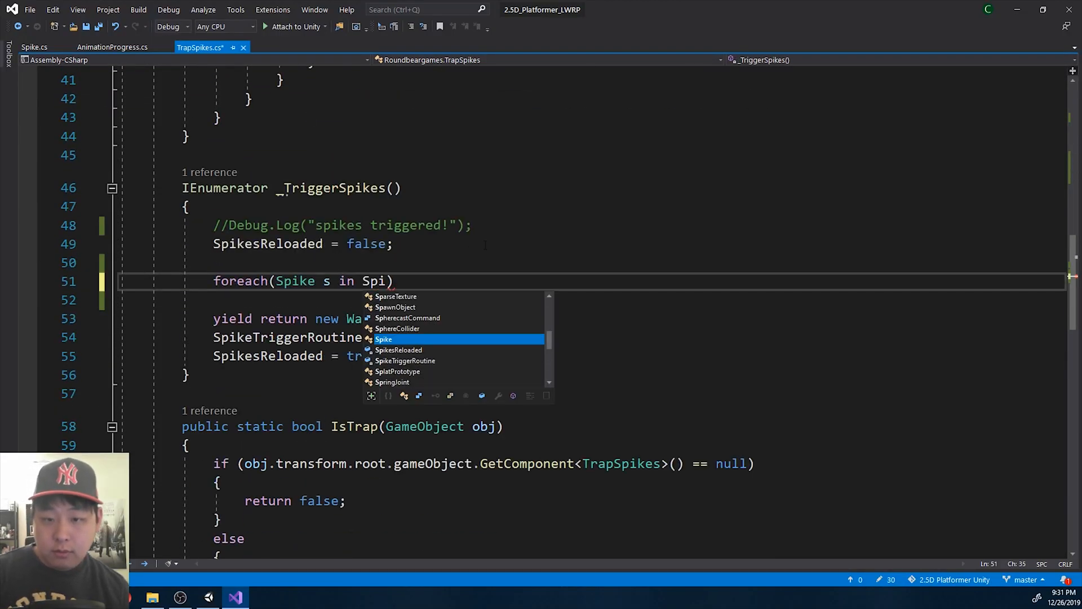
pyautogui.write('ListSpikes')
pyautogui.write('{')
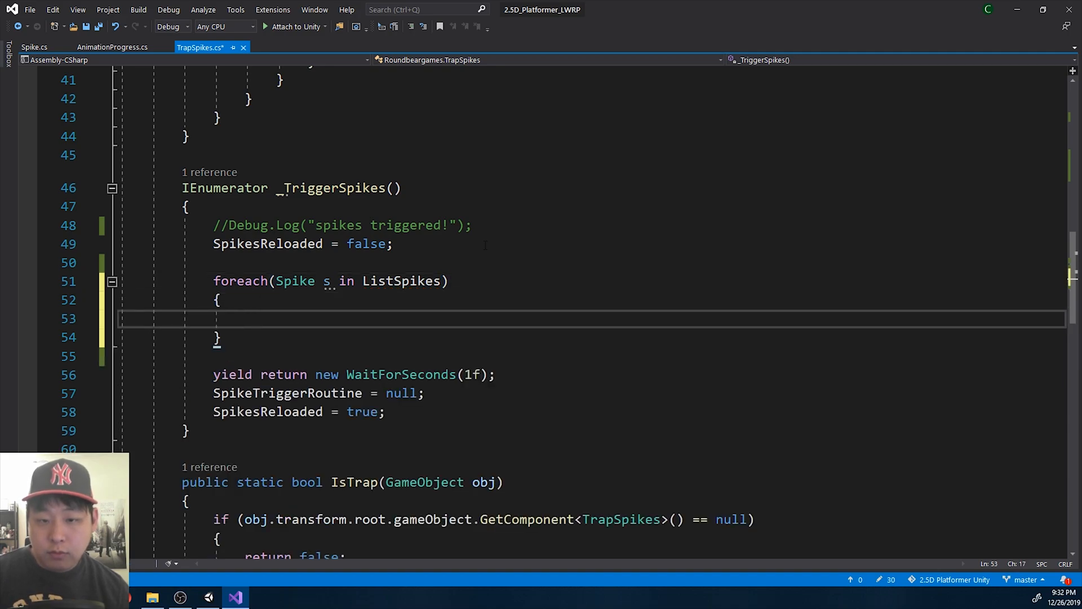
pyautogui.write('s.Shoot();')
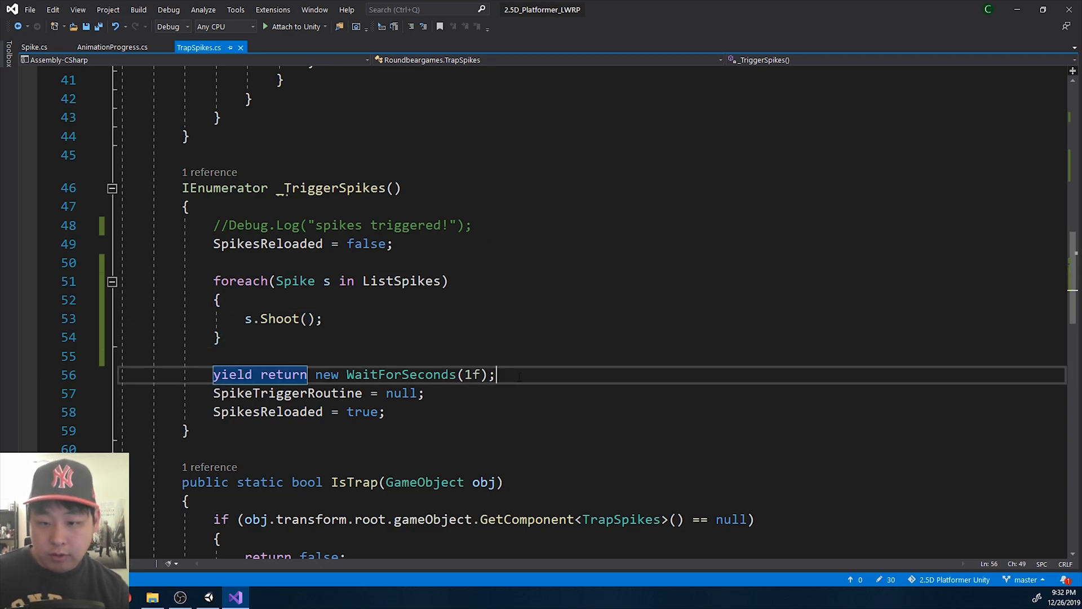
# Start a second foreach(Spike s in ListSpikes) after the WaitForSeconds line.
pyautogui.write('foreach')
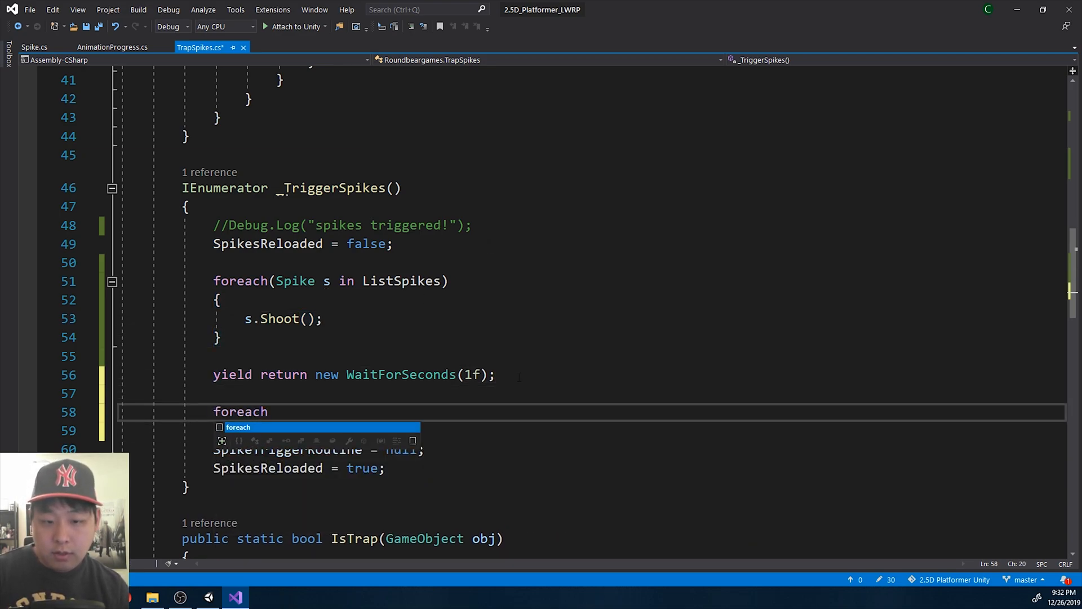
pyautogui.write('(Spike s in L)')
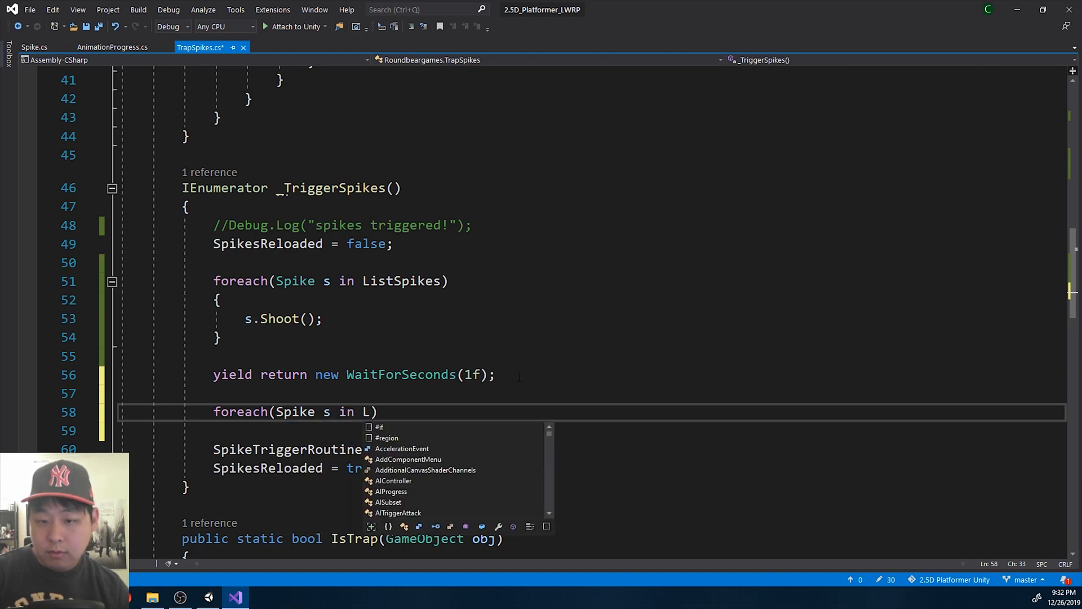
pyautogui.write('Spi')
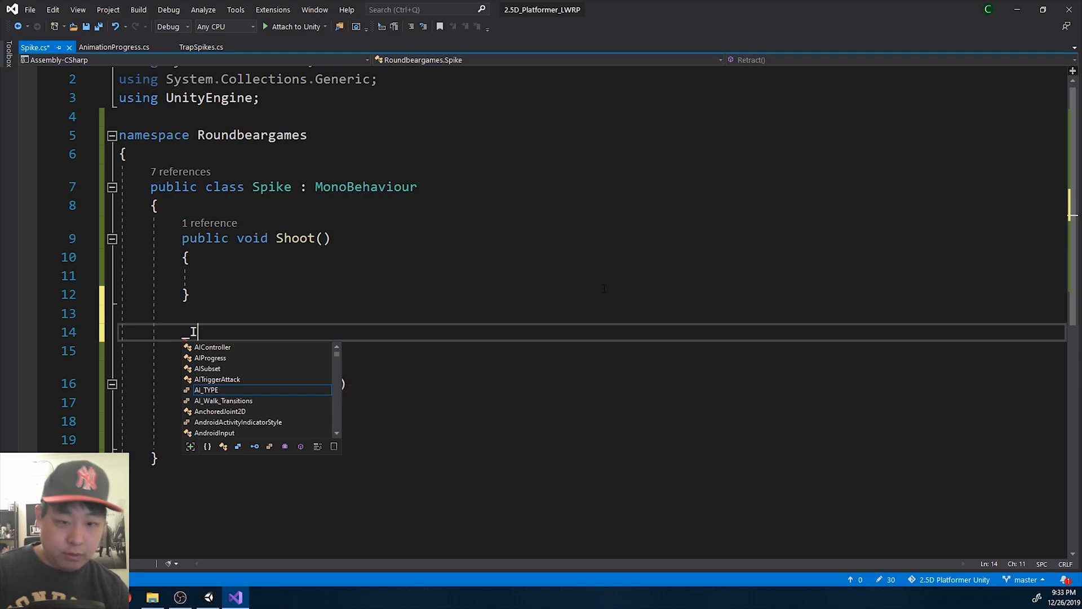
# Add empty IEnumerator _Shoot() and StartCoroutine(_Shoot()) when localPosition.y < 0f.
pyautogui.write('IEnumerator')
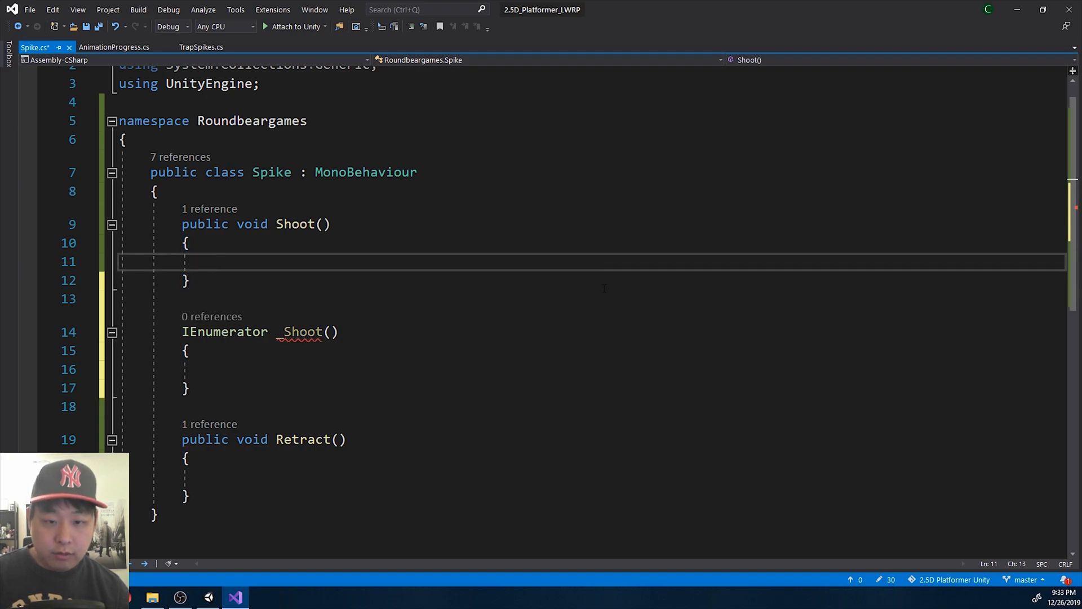
pyautogui.write('if (')
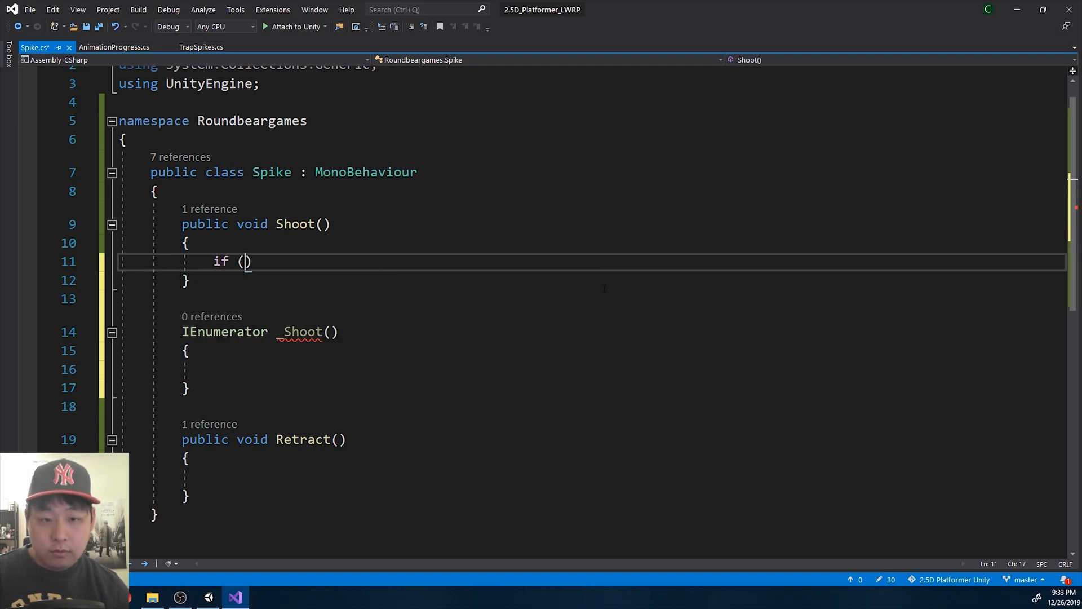
pyautogui.write('this.')
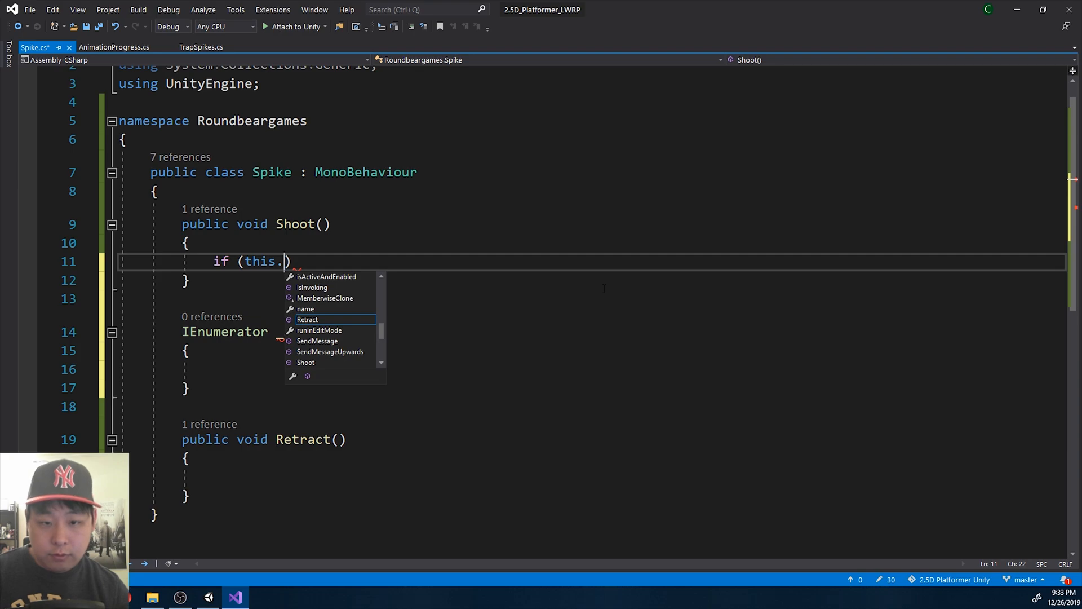
pyautogui.write('transform.')
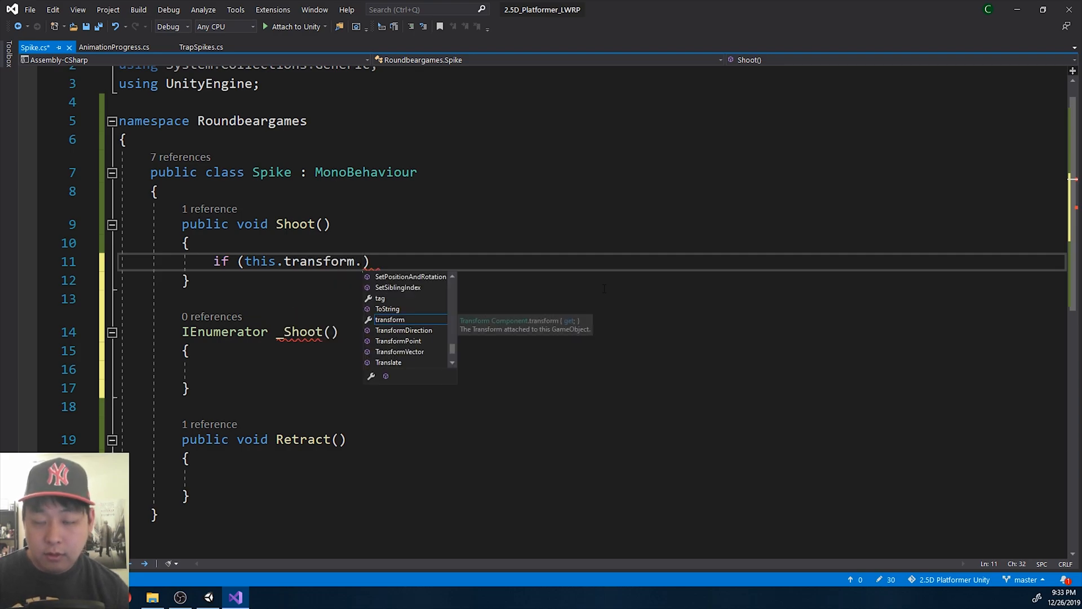
pyautogui.write('local')
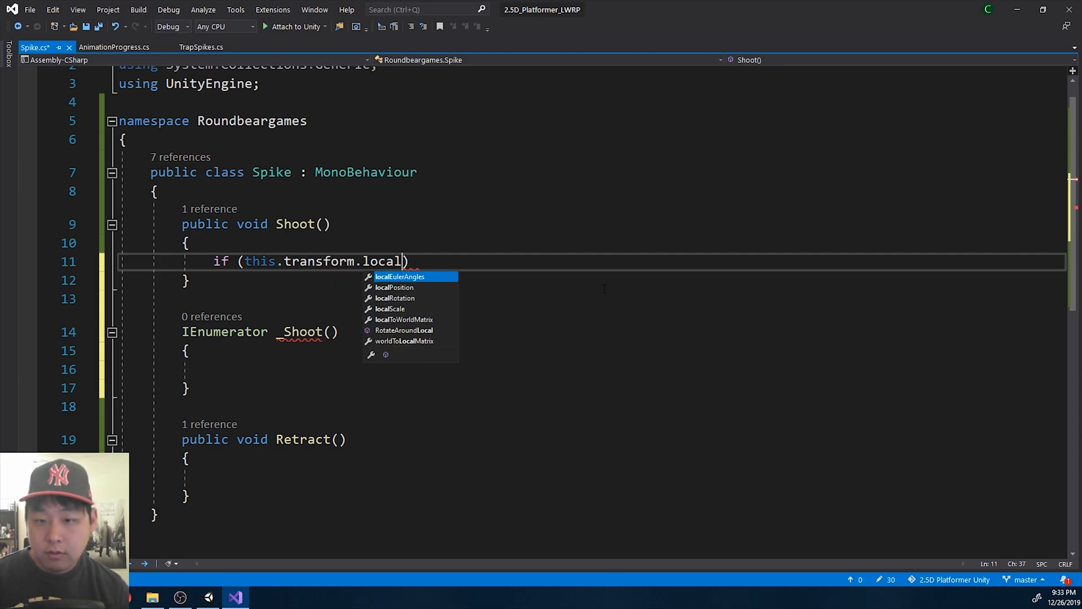
pyautogui.write('Position.y')
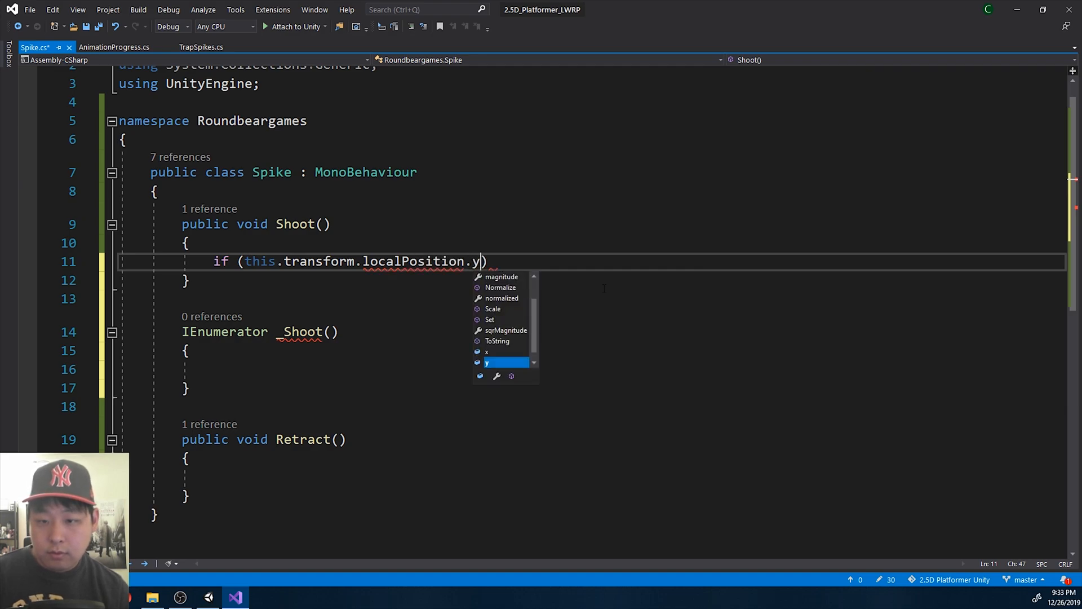
pyautogui.write('<')
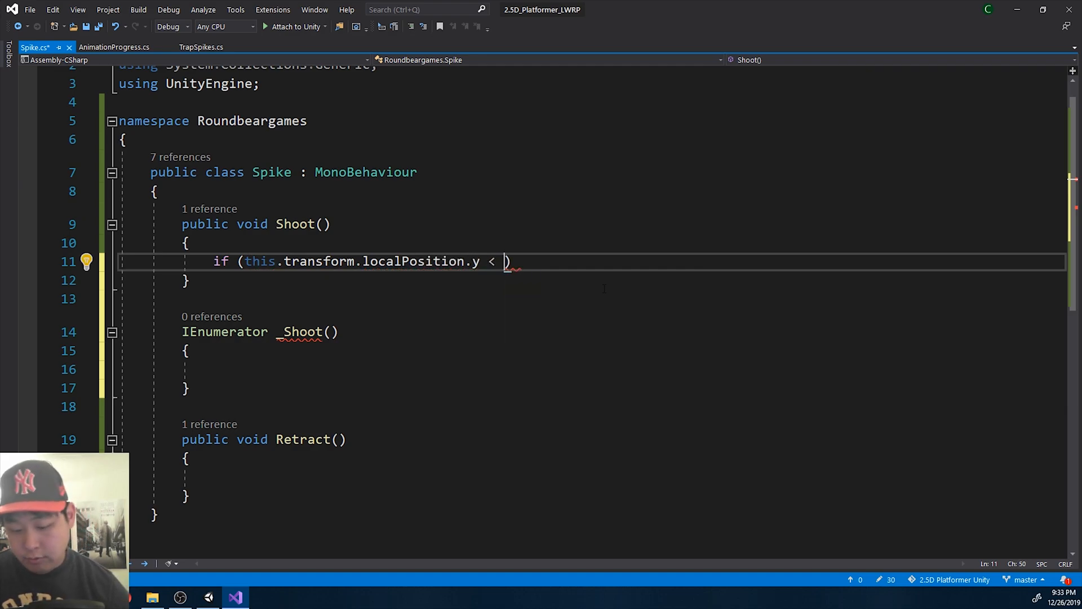
pyautogui.write('0f')
pyautogui.write('St')
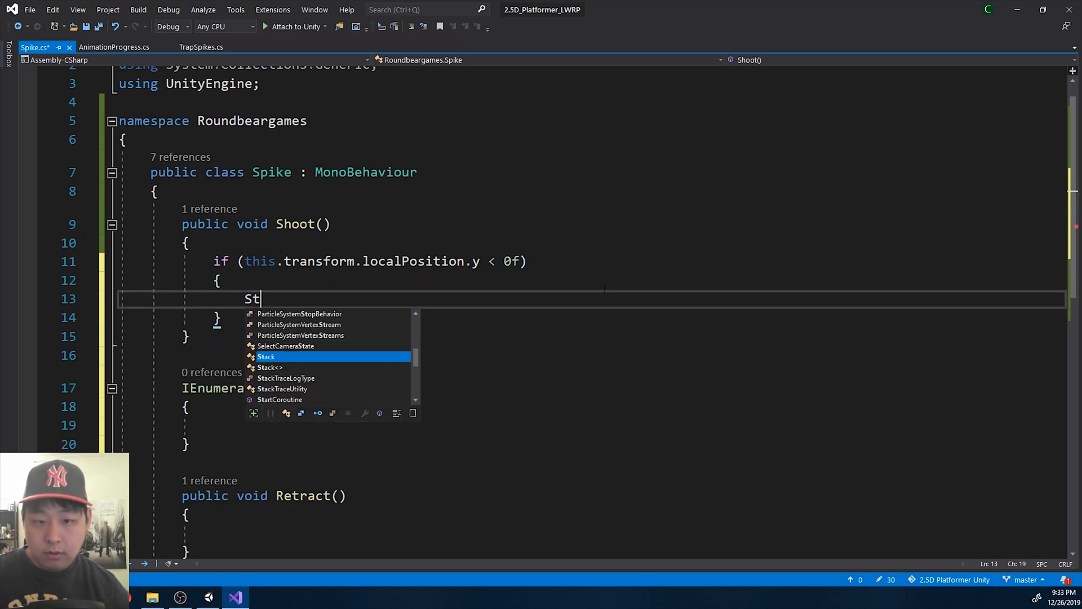
pyautogui.write('artCoroutine(_Shoot(')
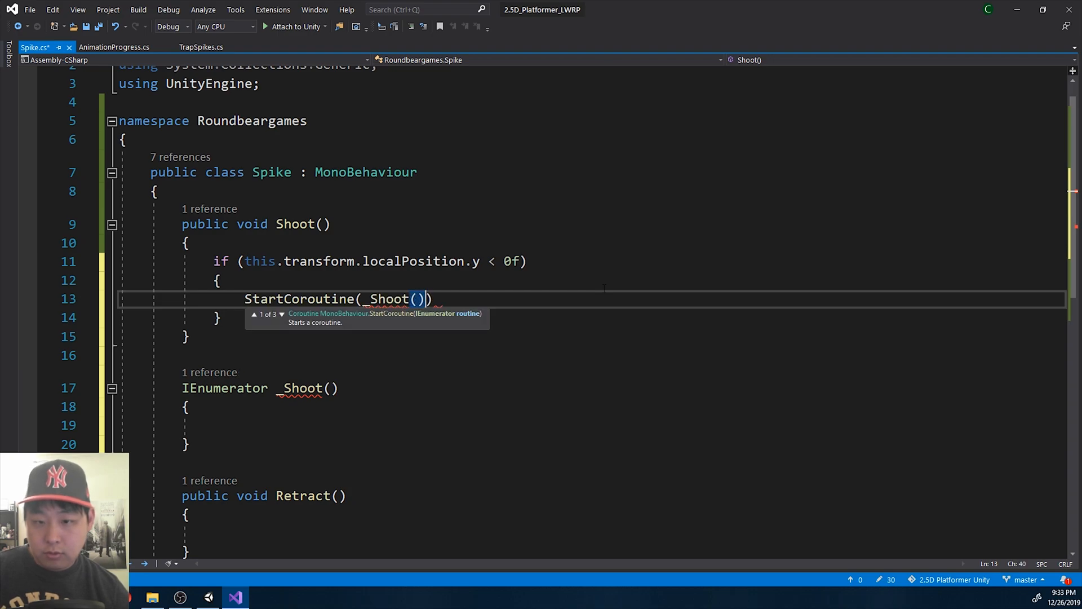
pyautogui.write(';')
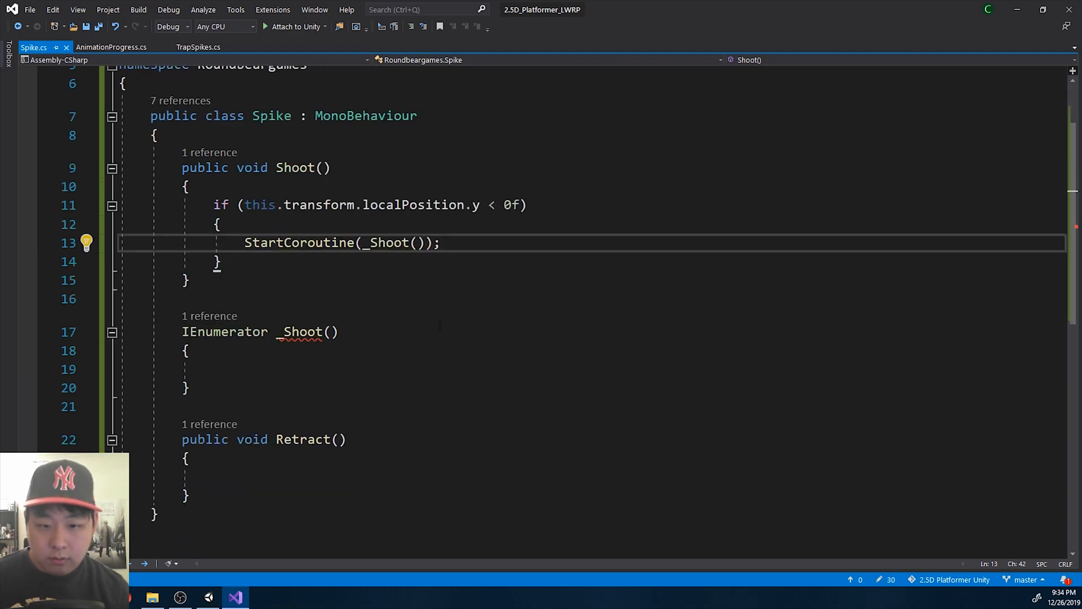
# Make _Shoot wait a Random.Range(0f, 0.25f) delay with yield return new WaitForSeconds.
pyautogui.write('float delay = Random')
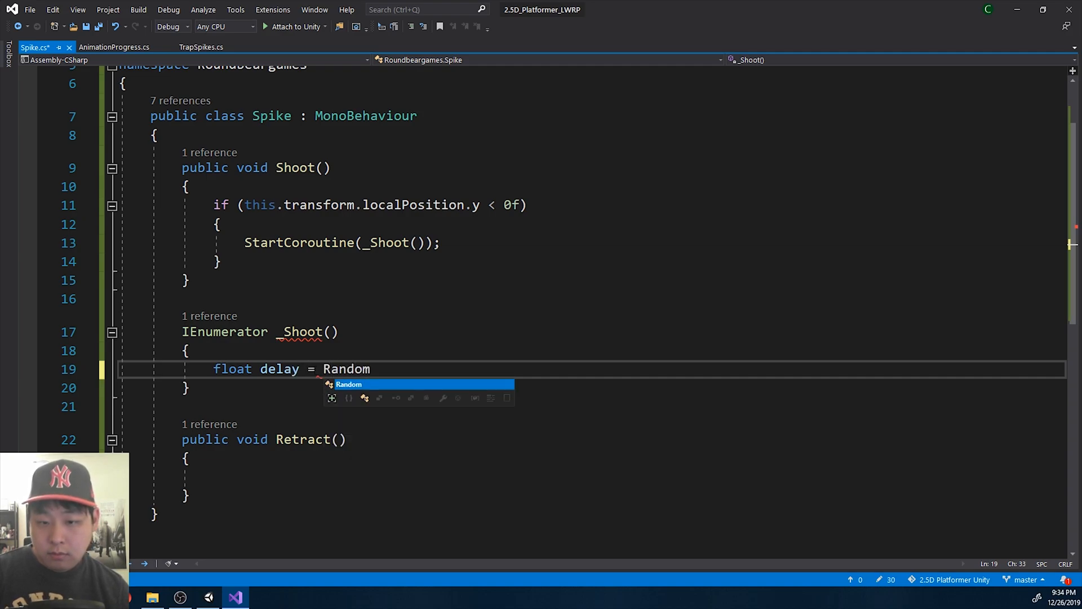
pyautogui.write('.Range(0f')
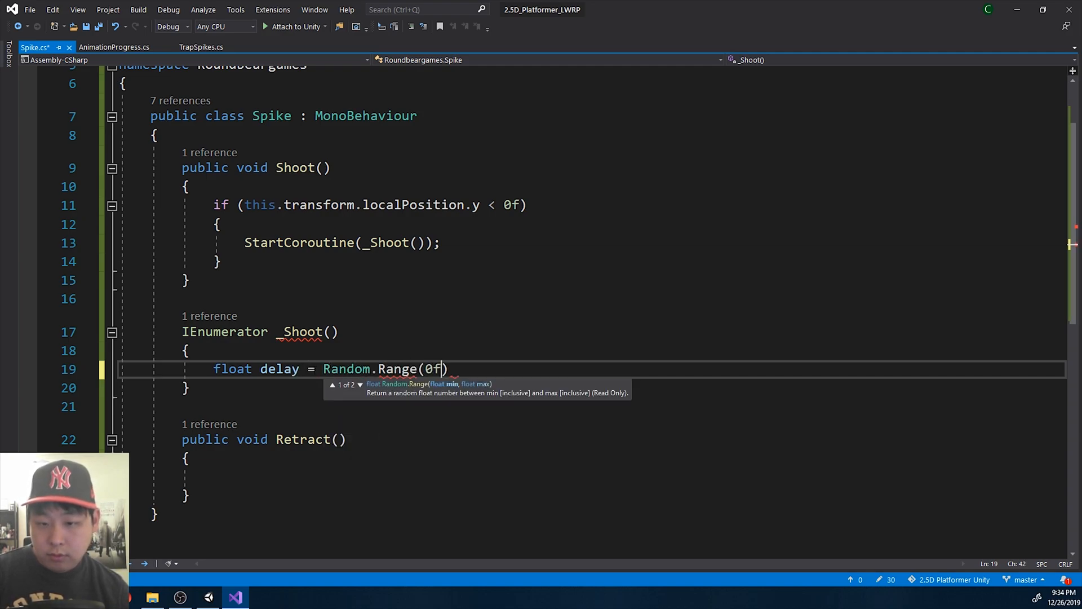
pyautogui.write(', 0')
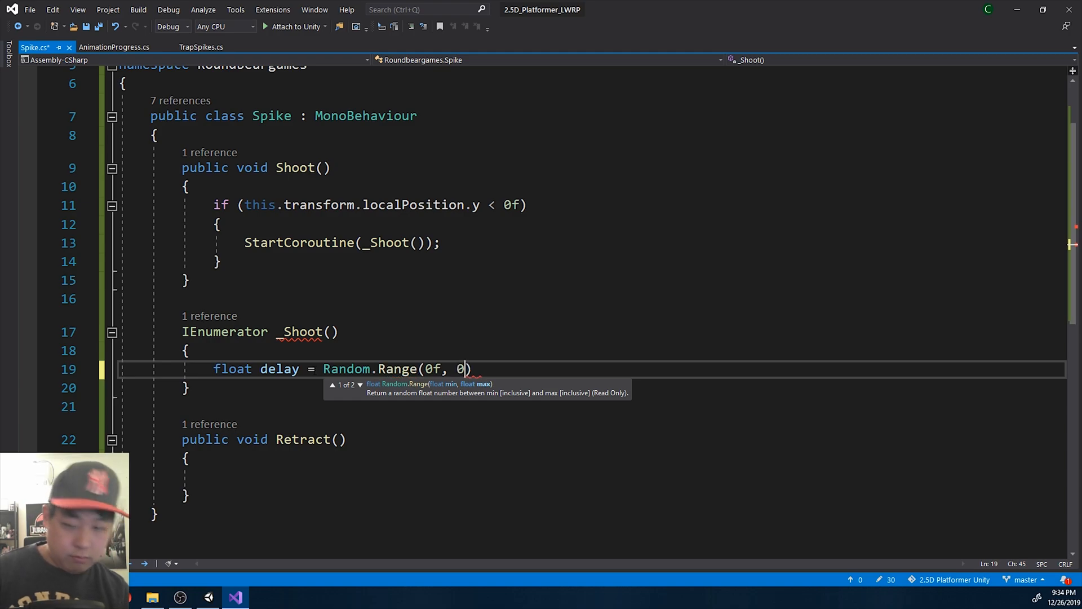
pyautogui.write('.25f')
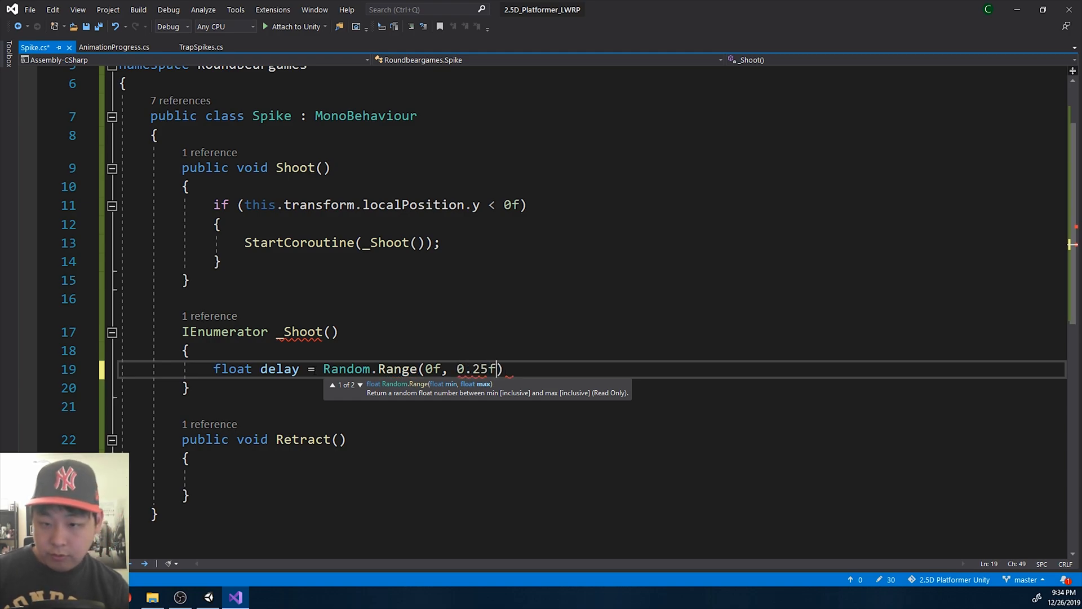
pyautogui.write(');')
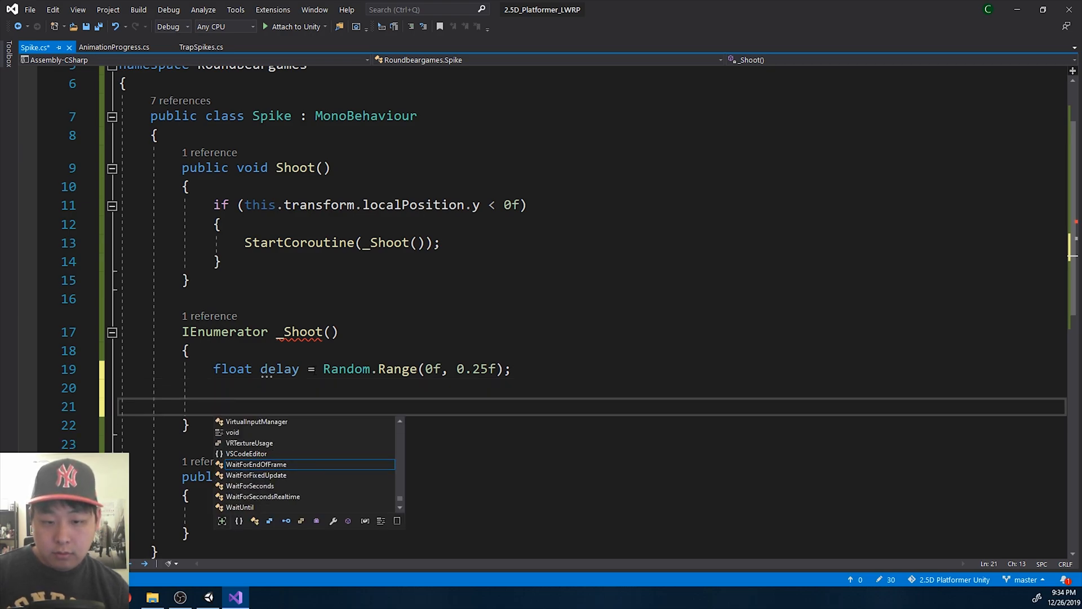
pyautogui.write('yield retur')
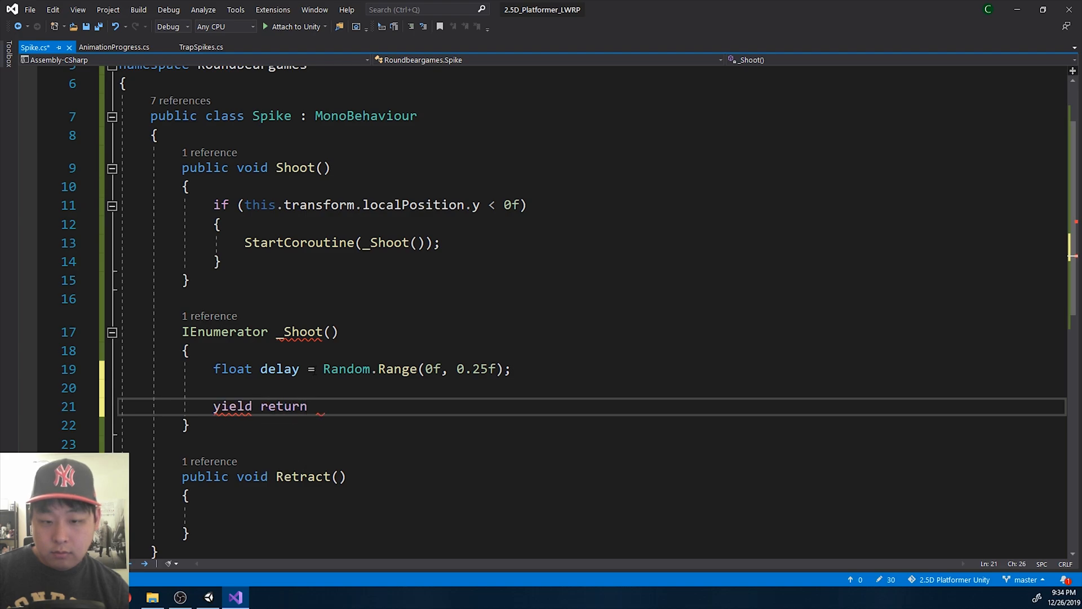
pyautogui.write('new WaitForSeconds(delay);')
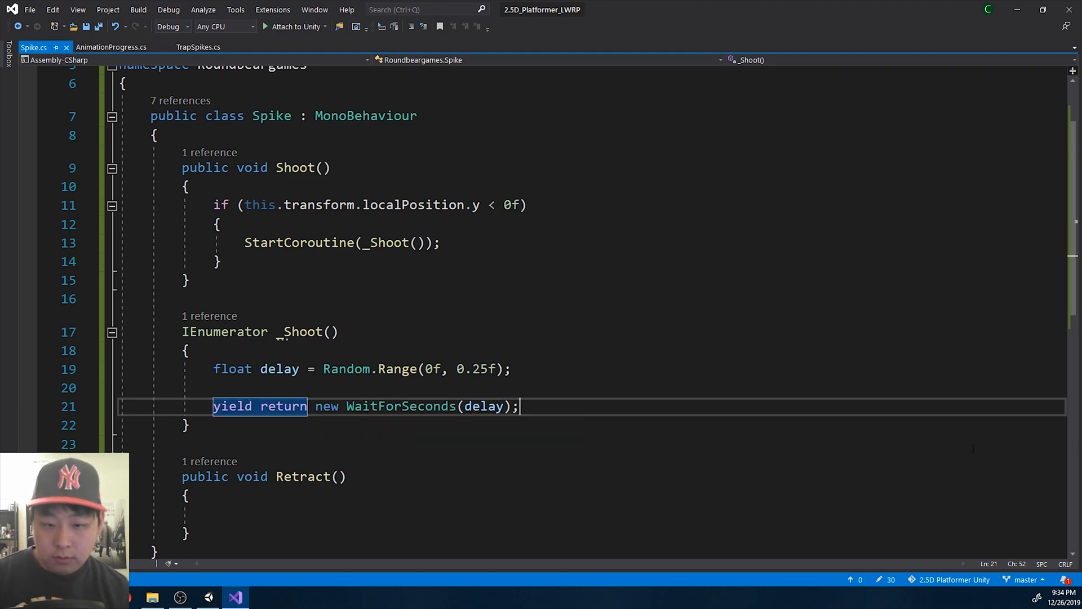
# Raise the spike by adding Vector3.up * 1f to its localPosition.
pyautogui.write('this.transform.')
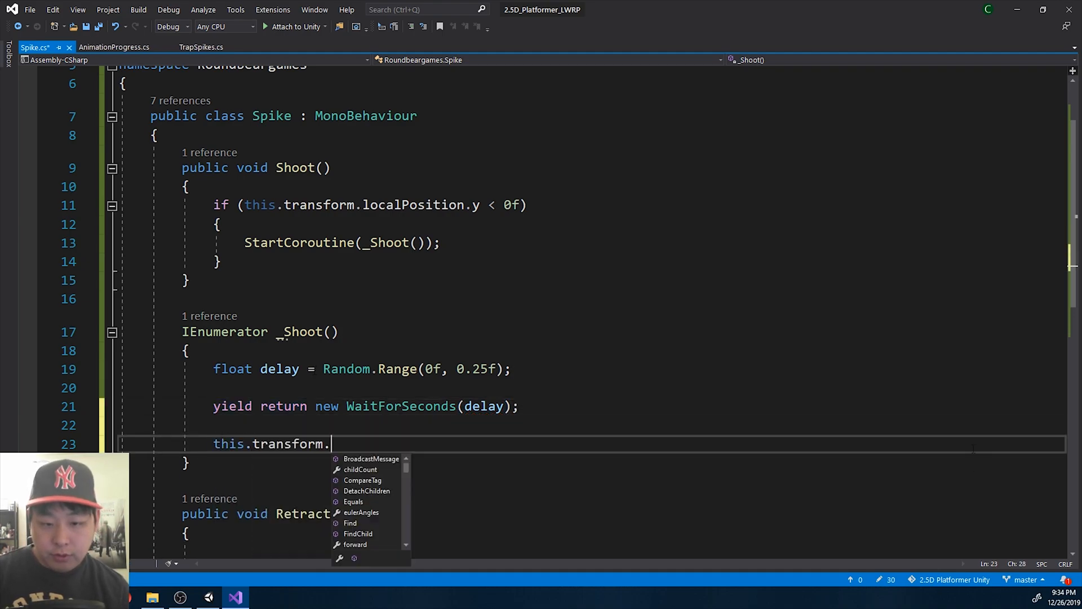
pyautogui.write('position')
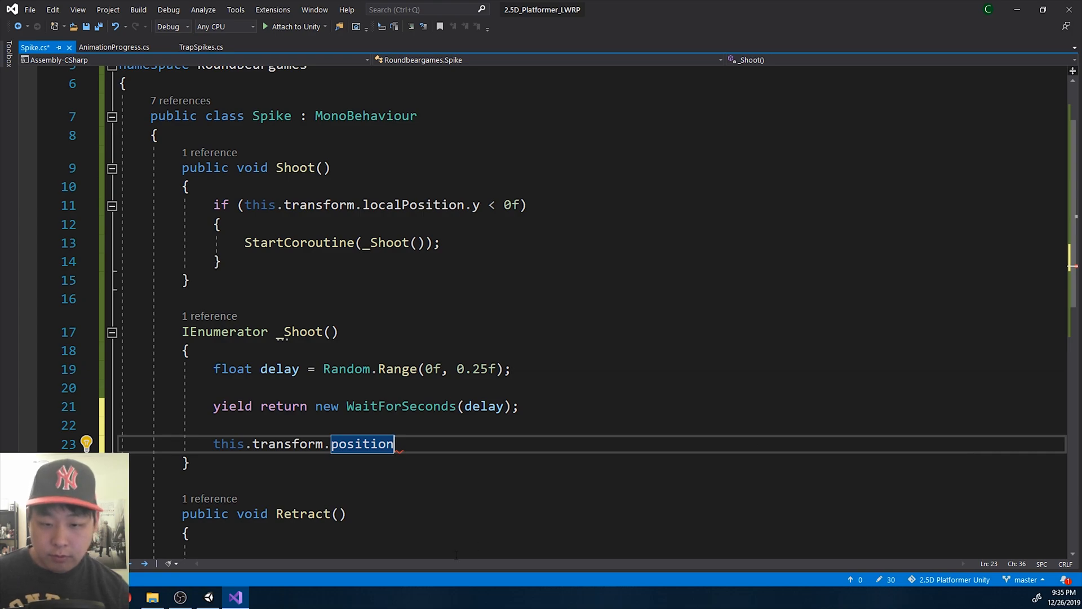
pyautogui.write('localP')
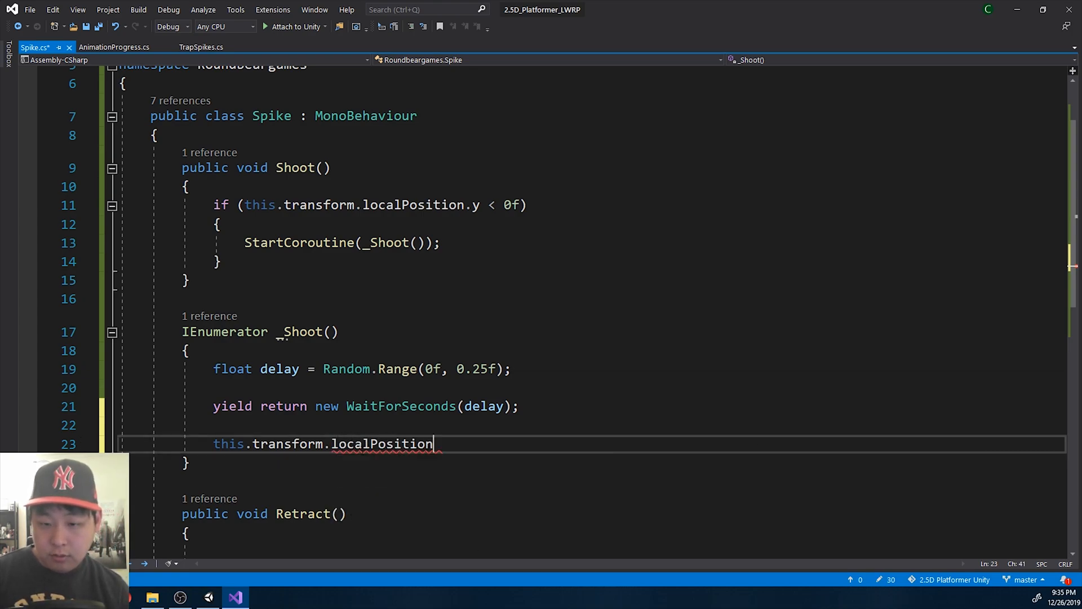
pyautogui.write('+= V')
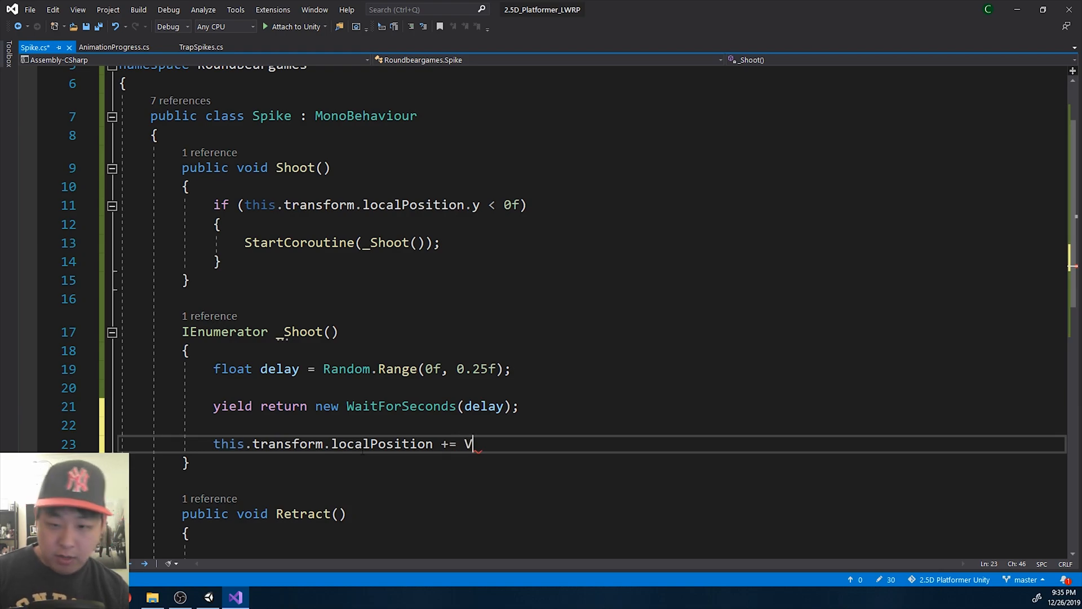
pyautogui.write('ector3.up')
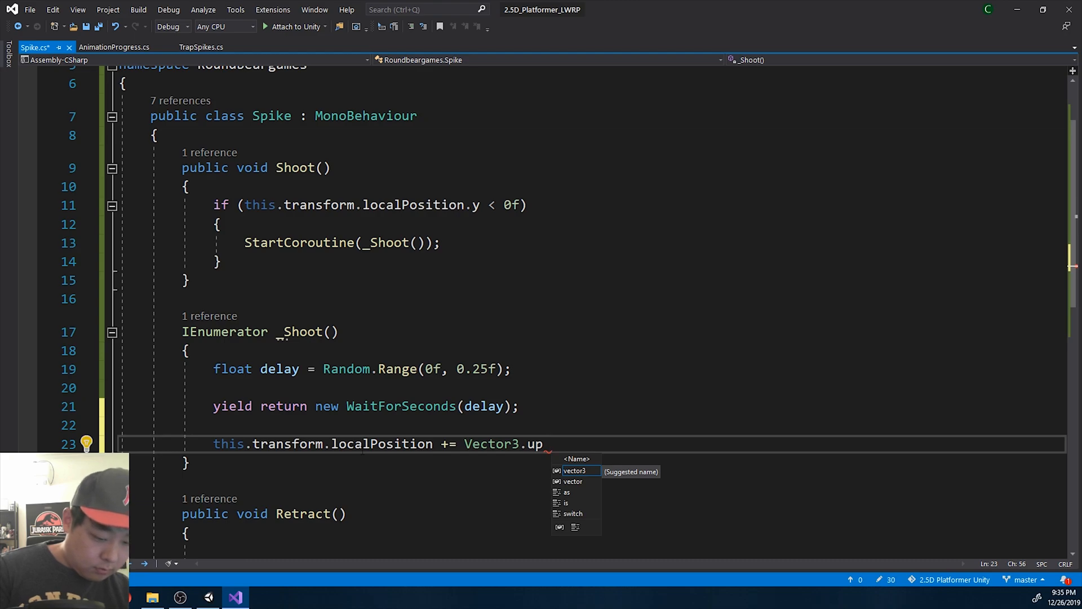
pyautogui.write('& 1f')
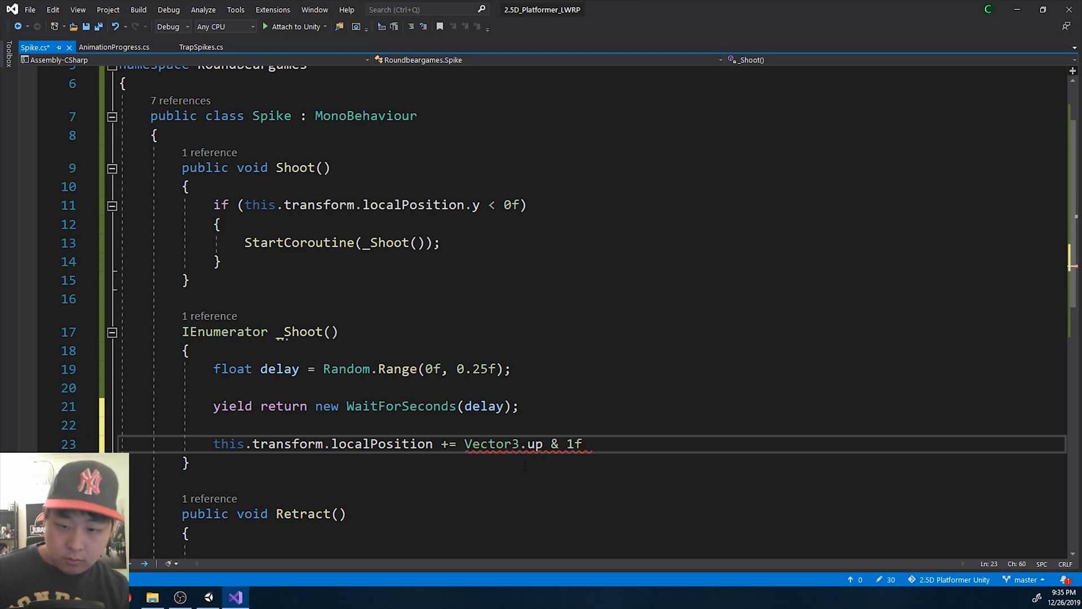
pyautogui.write('(')
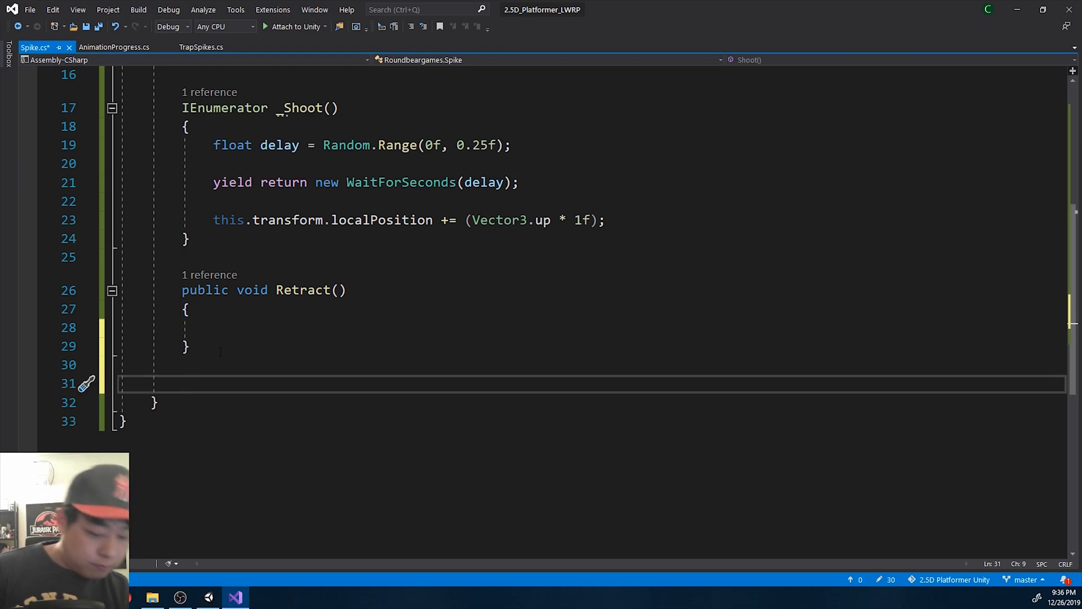
# Duplicate _Shoot as IEnumerator _Retract() and have Retract() start _Retract() when y > 0f.
pyautogui.write('_')
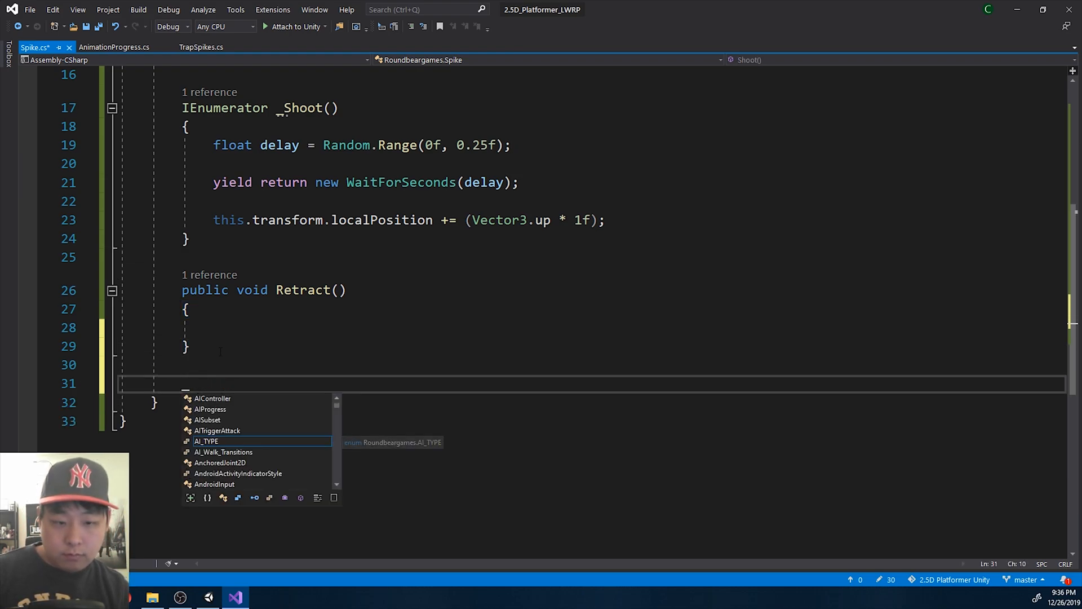
pyautogui.write('IEnumerator')
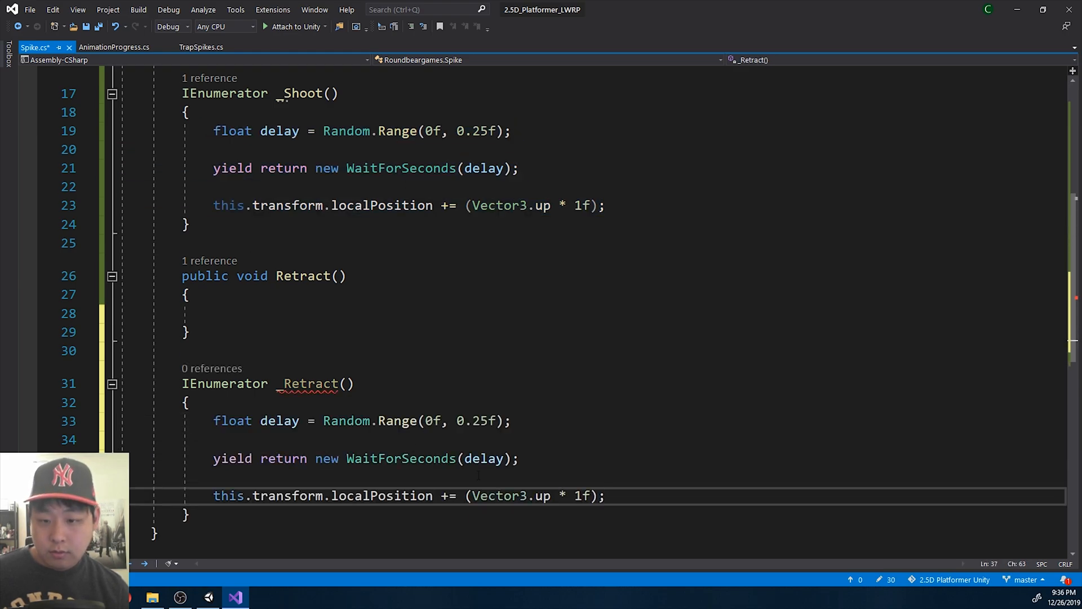
pyautogui.write('-')
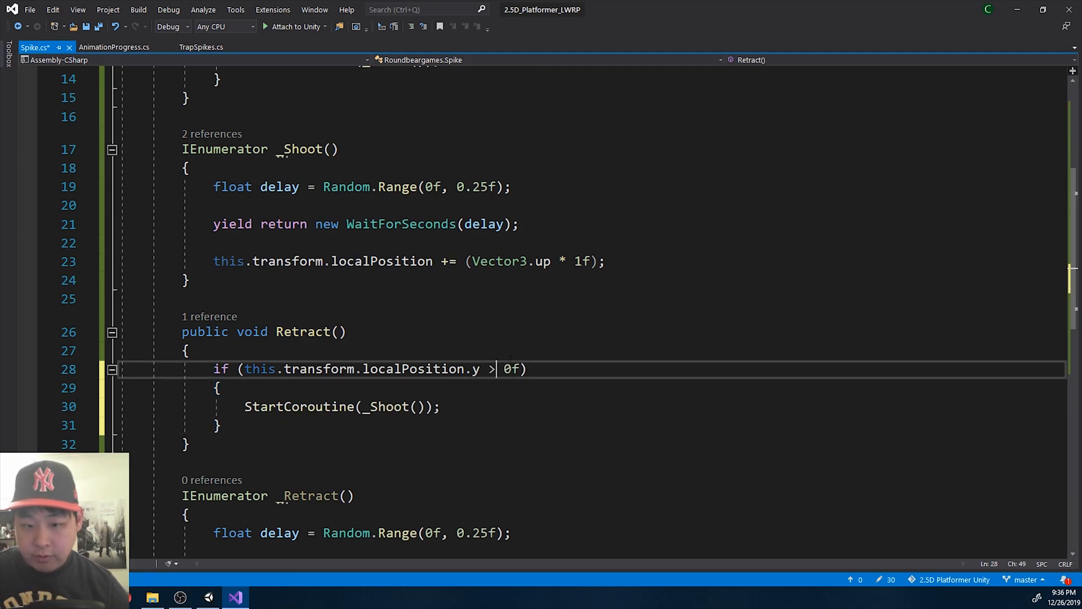
pyautogui.doubleClick(388, 406)
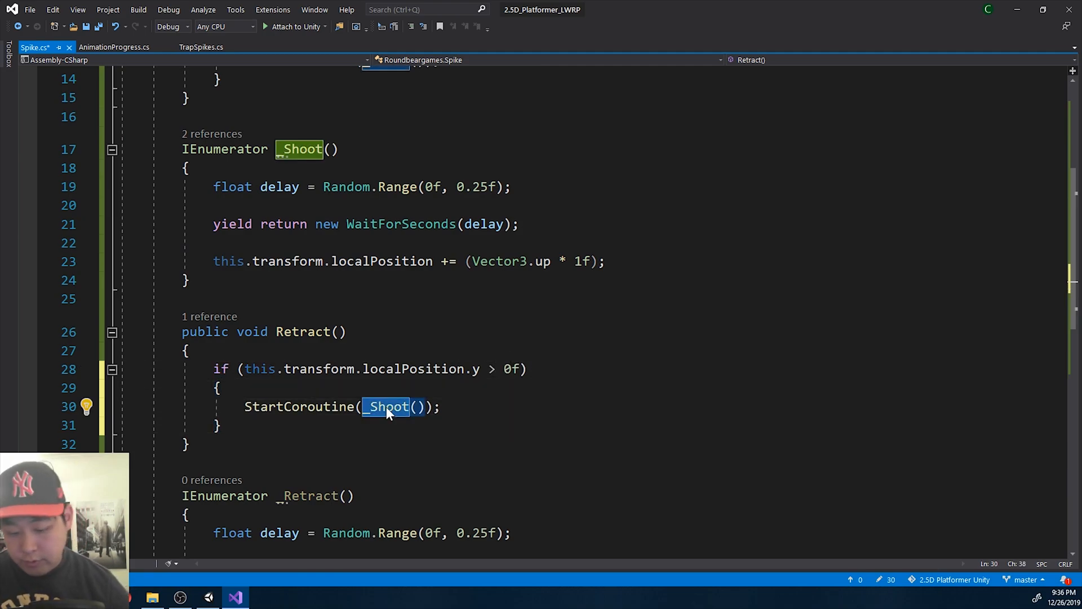
pyautogui.write('_Retract')
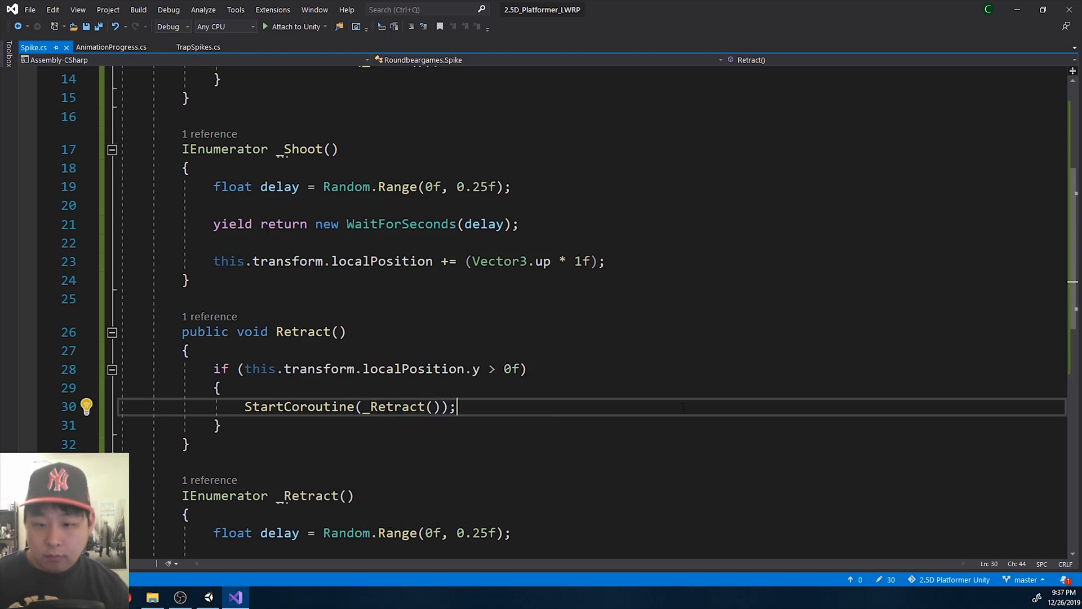
# Review _TriggerSpikes and the Update check in TrapSpikes.cs, then return to Unity.
pyautogui.click(198, 47)
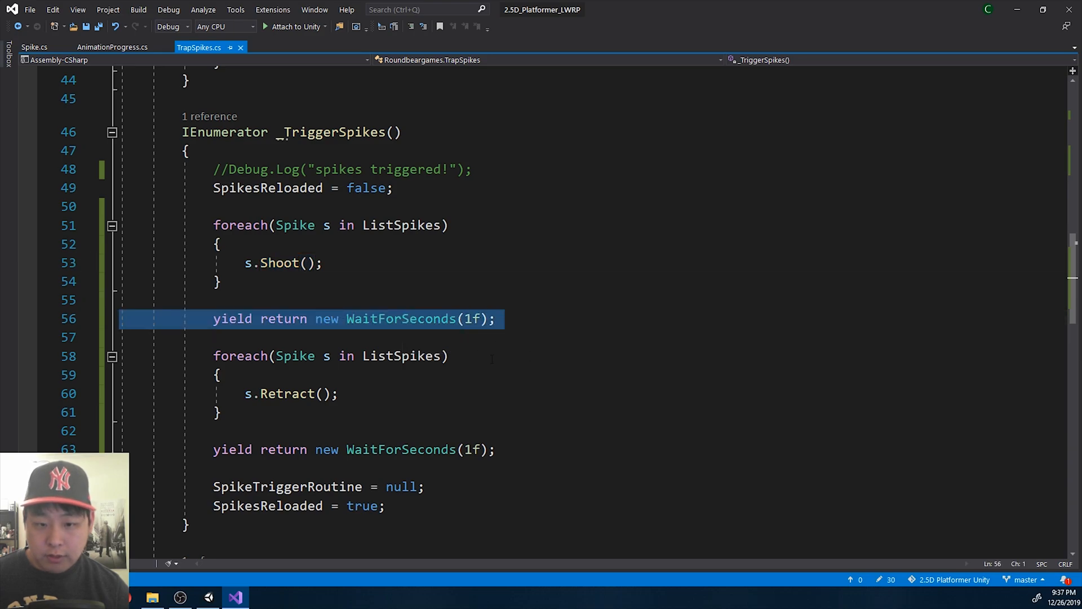
pyautogui.click(399, 449)
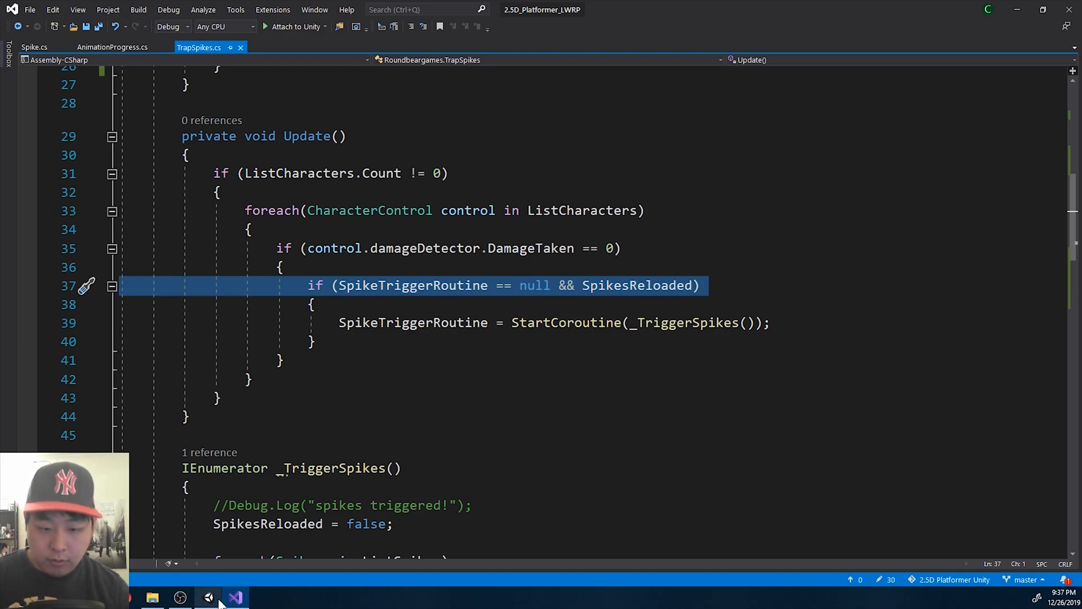
pyautogui.click(208, 597)
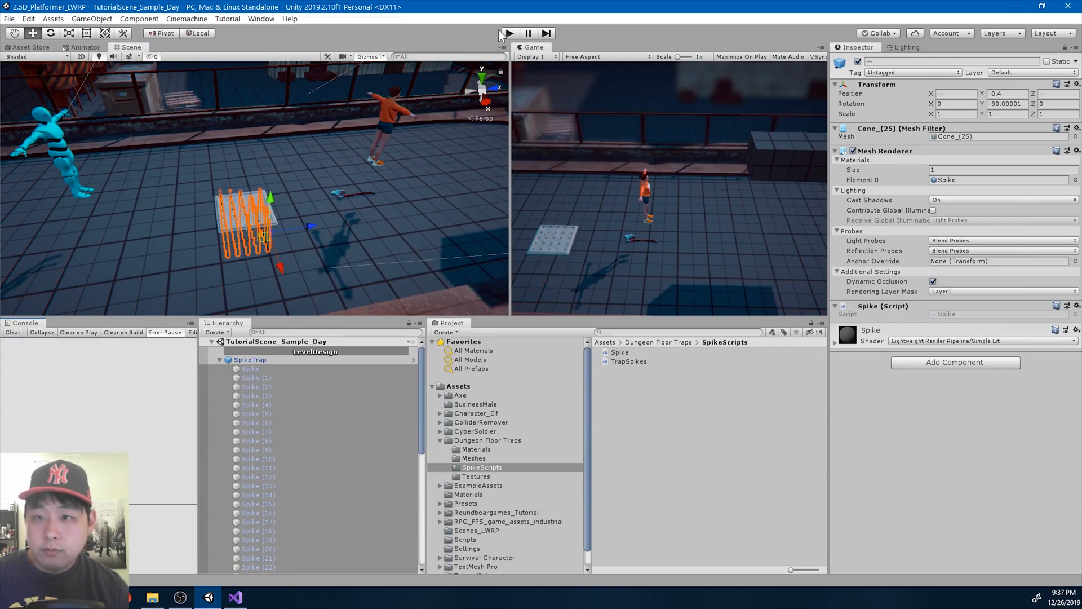
# Enter Play mode to test the spike trap shooting and retracting.
pyautogui.click(507, 34)
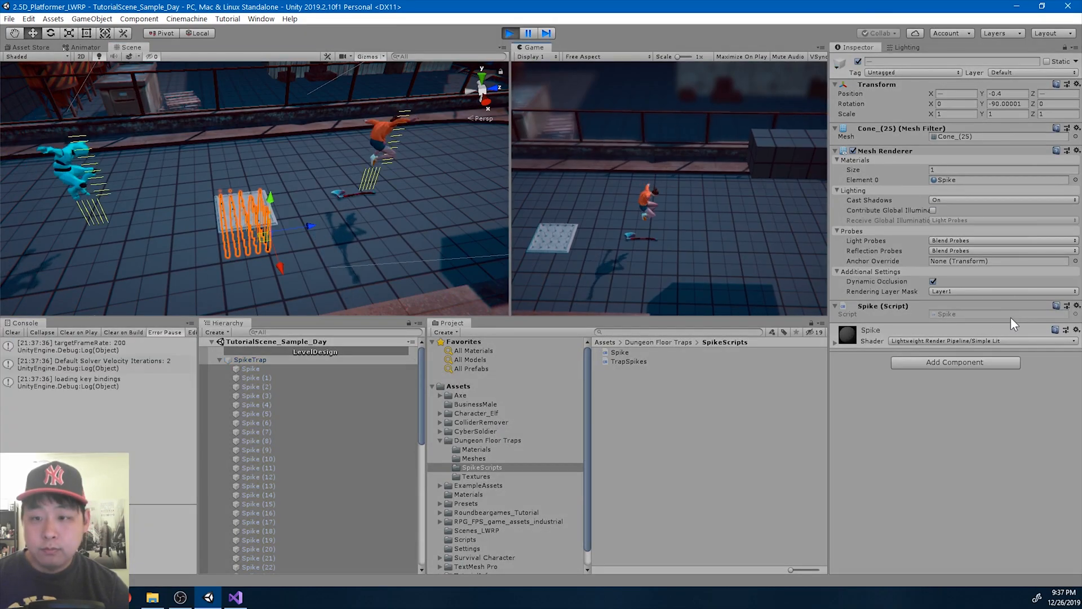